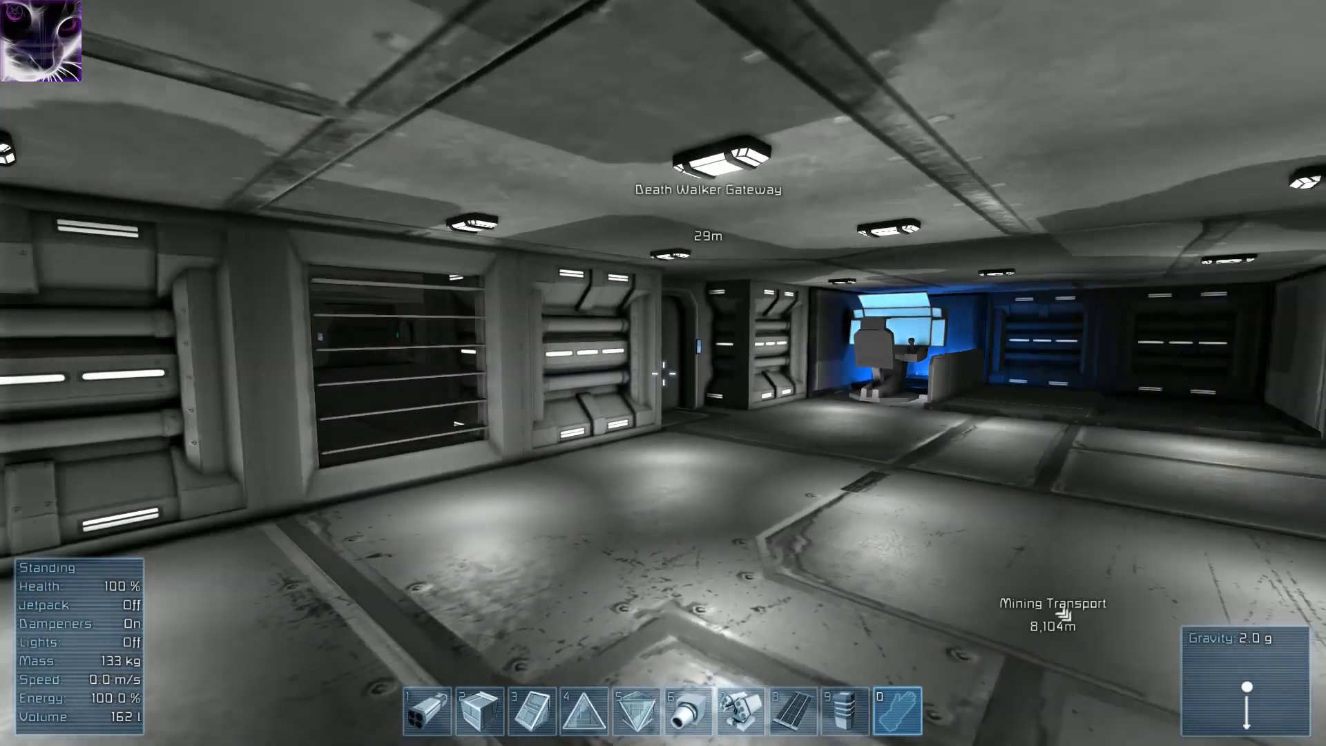
{"action": "mouse_move", "coordinate": [660, 374]}
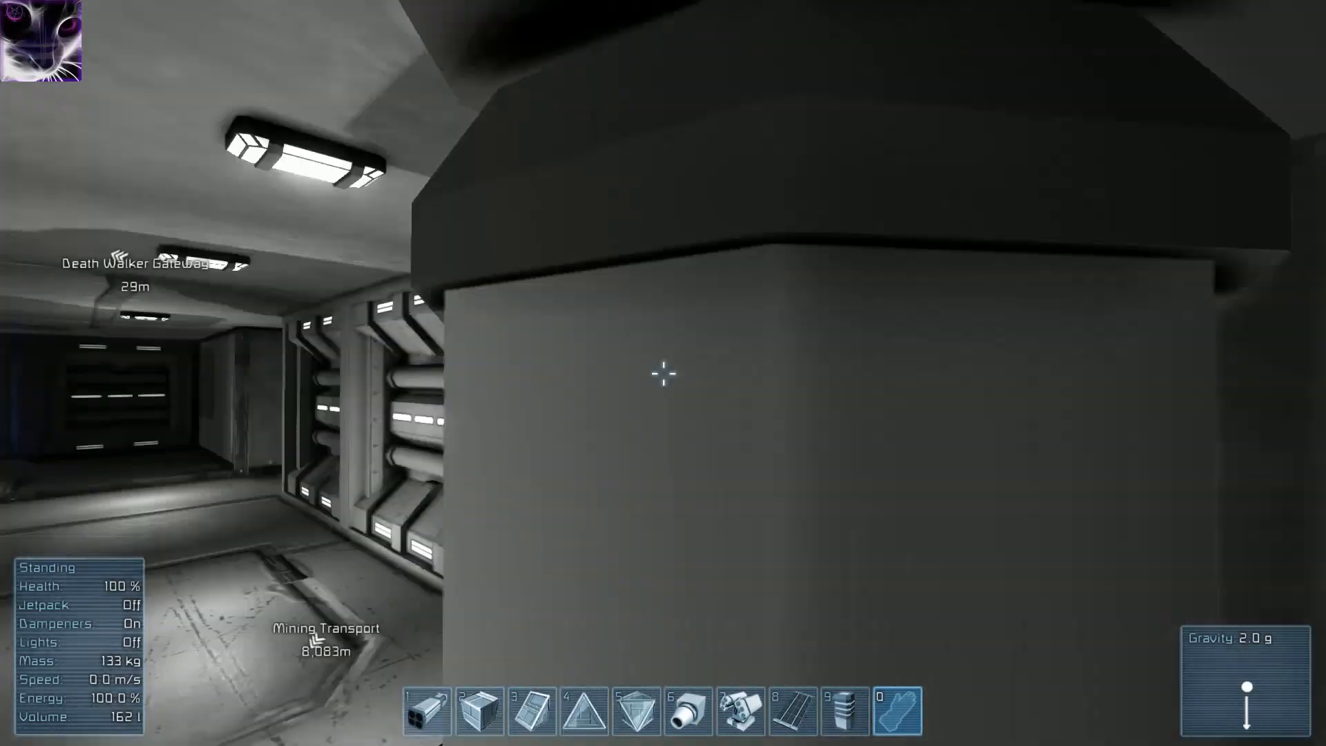
{"action": "mouse_move", "coordinate": [660, 376]}
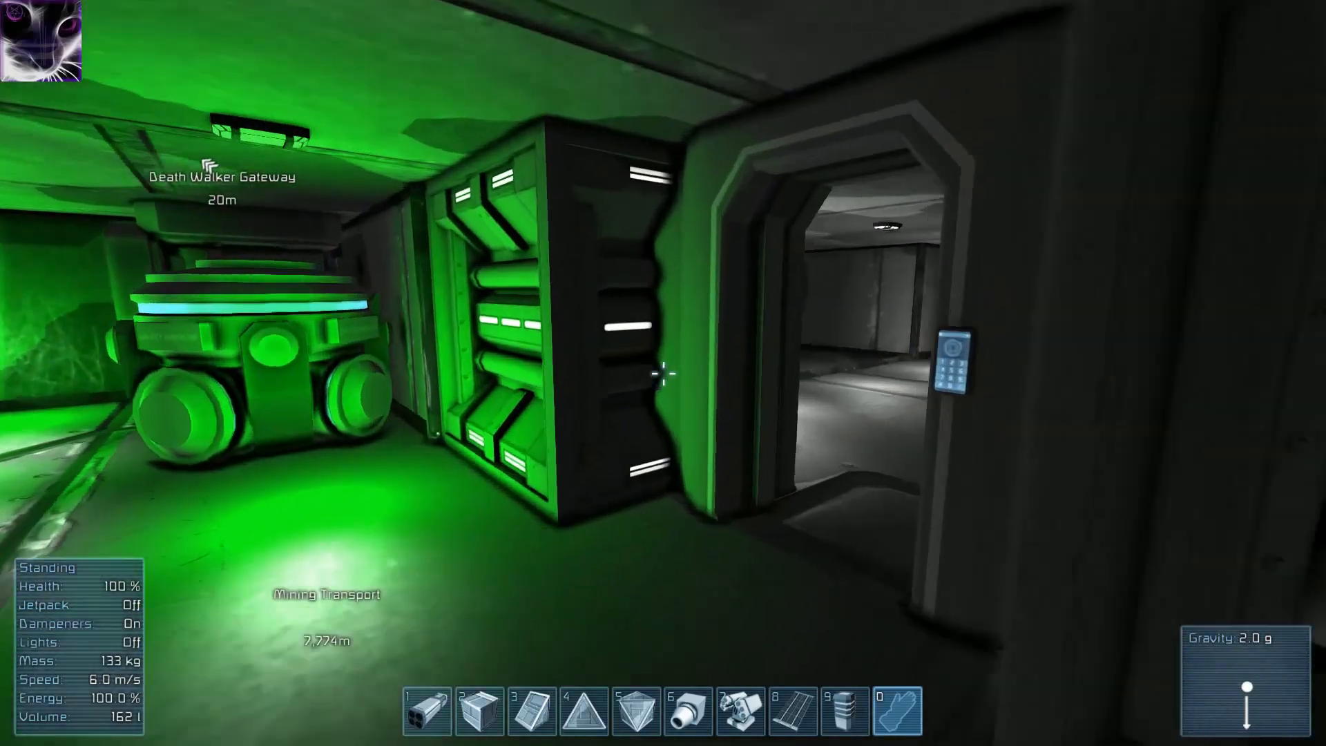
{"action": "mouse_move", "coordinate": [663, 376]}
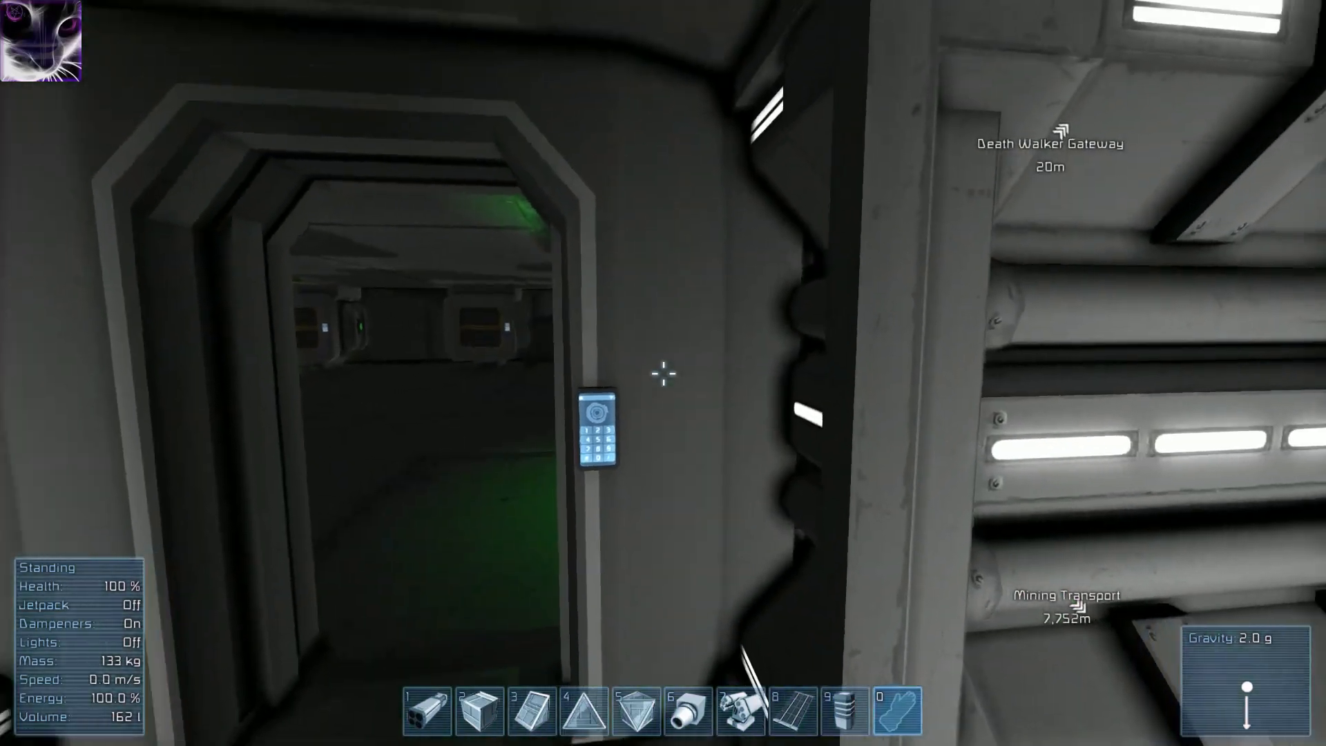
{"action": "mouse_move", "coordinate": [663, 376]}
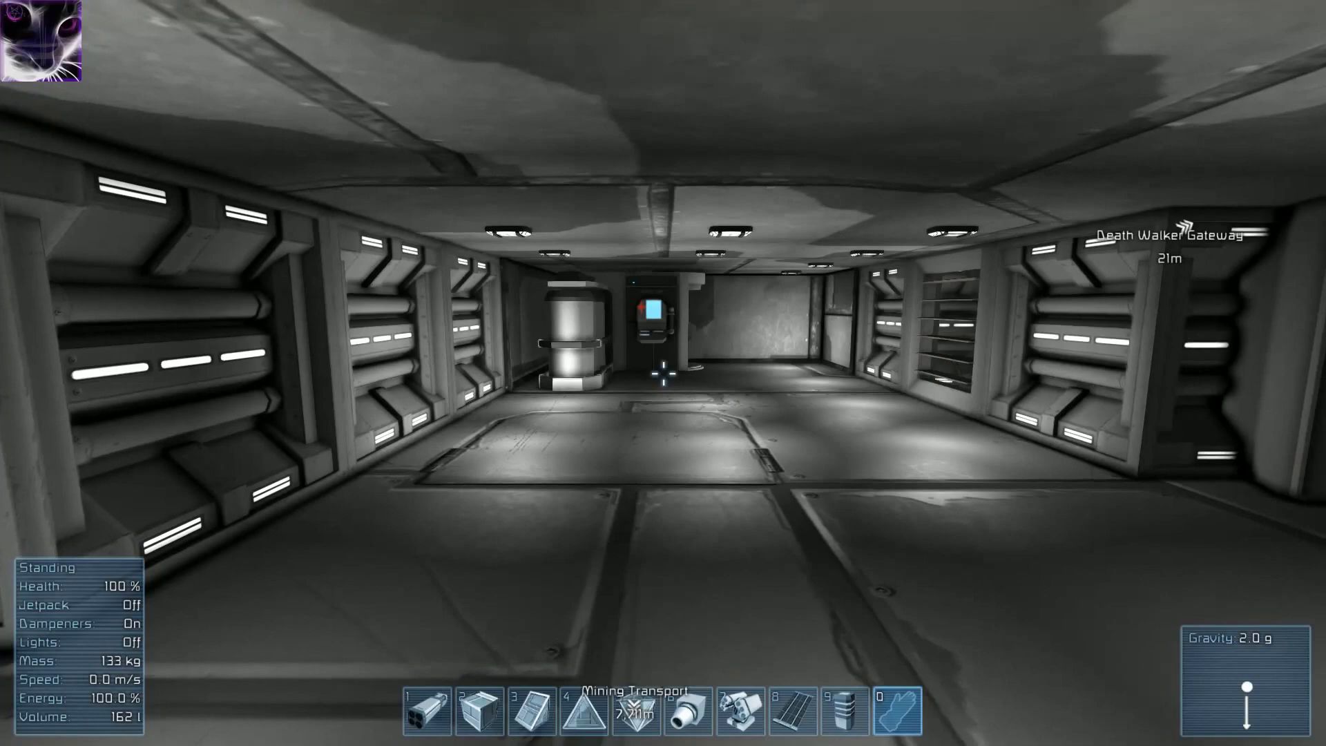
{"action": "mouse_move", "coordinate": [663, 381]}
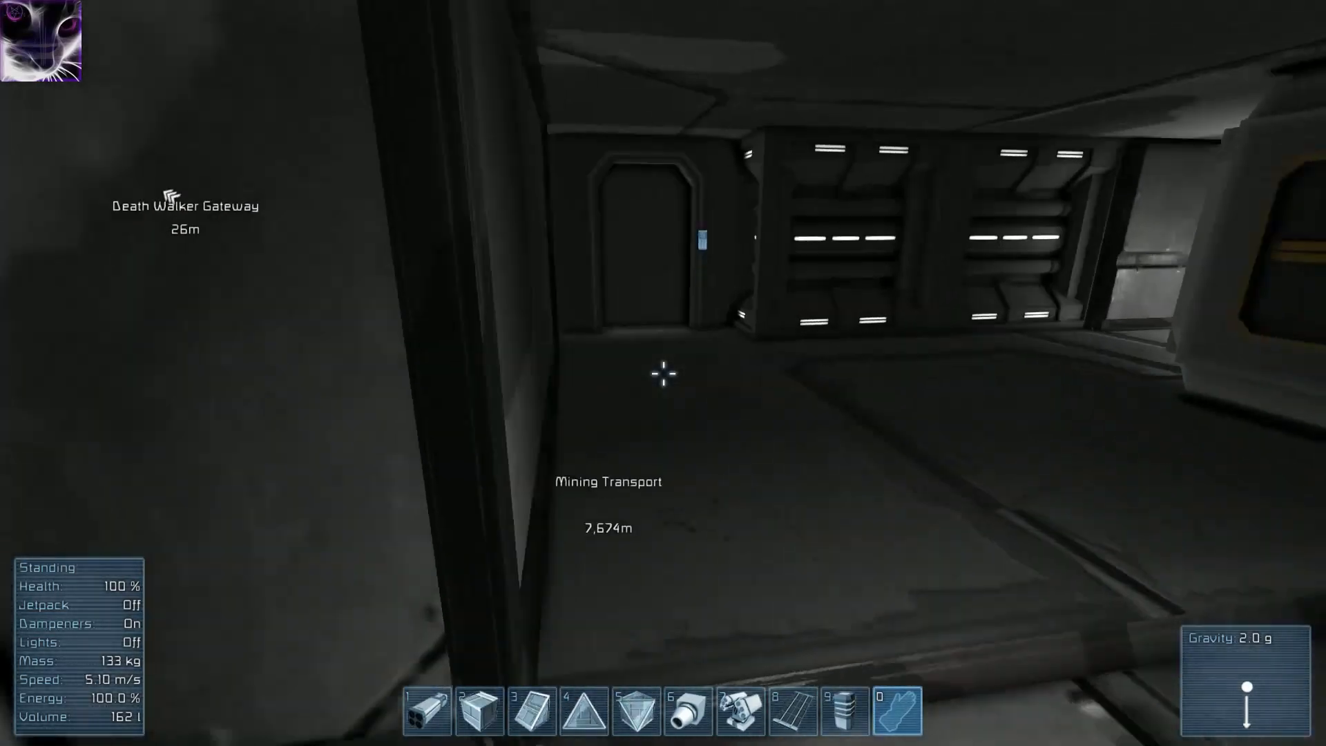
{"action": "mouse_move", "coordinate": [662, 376]}
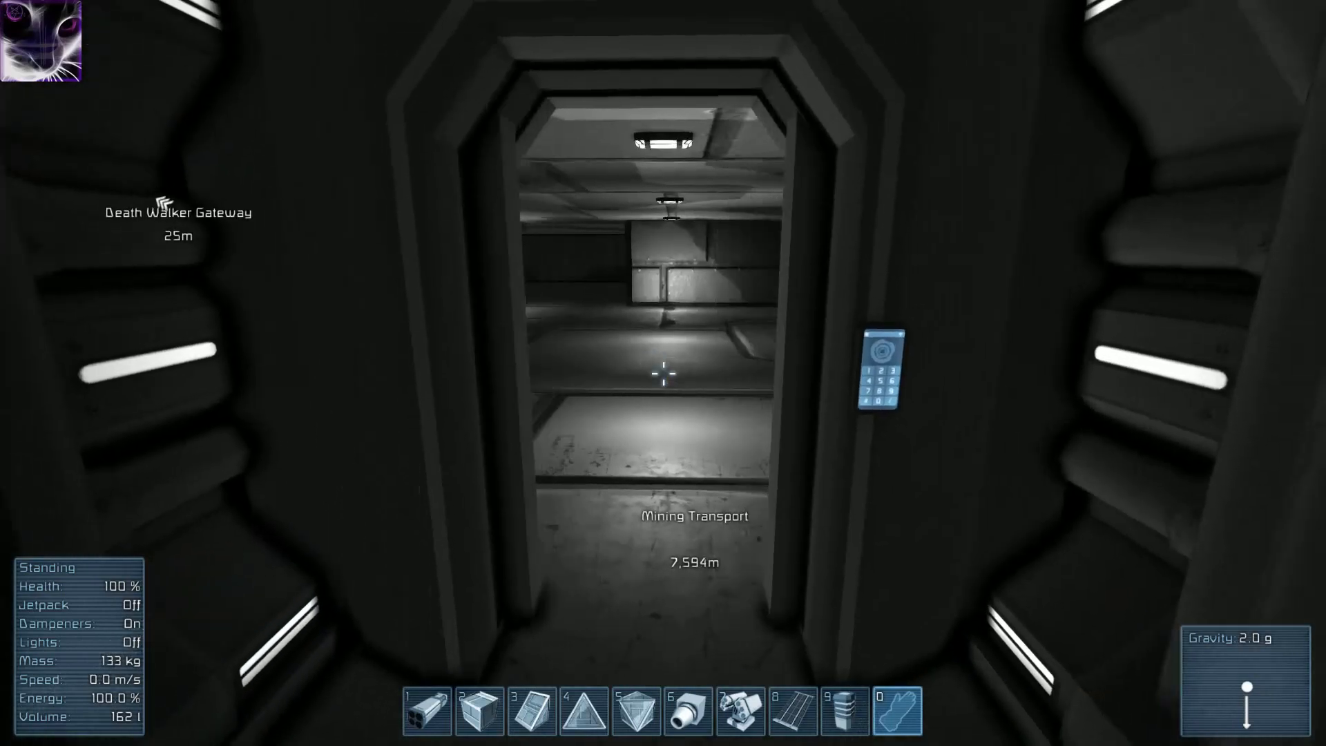
{"action": "mouse_move", "coordinate": [662, 376]}
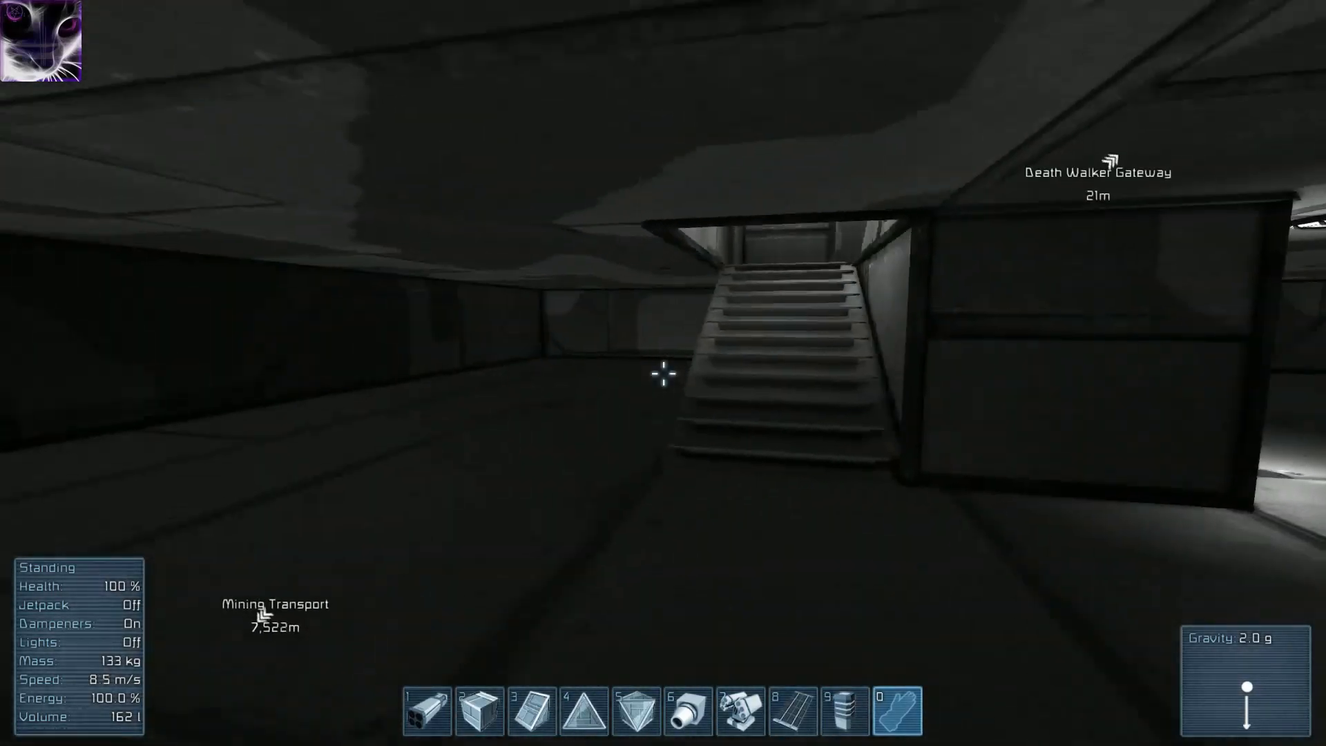
{"action": "mouse_move", "coordinate": [663, 382]}
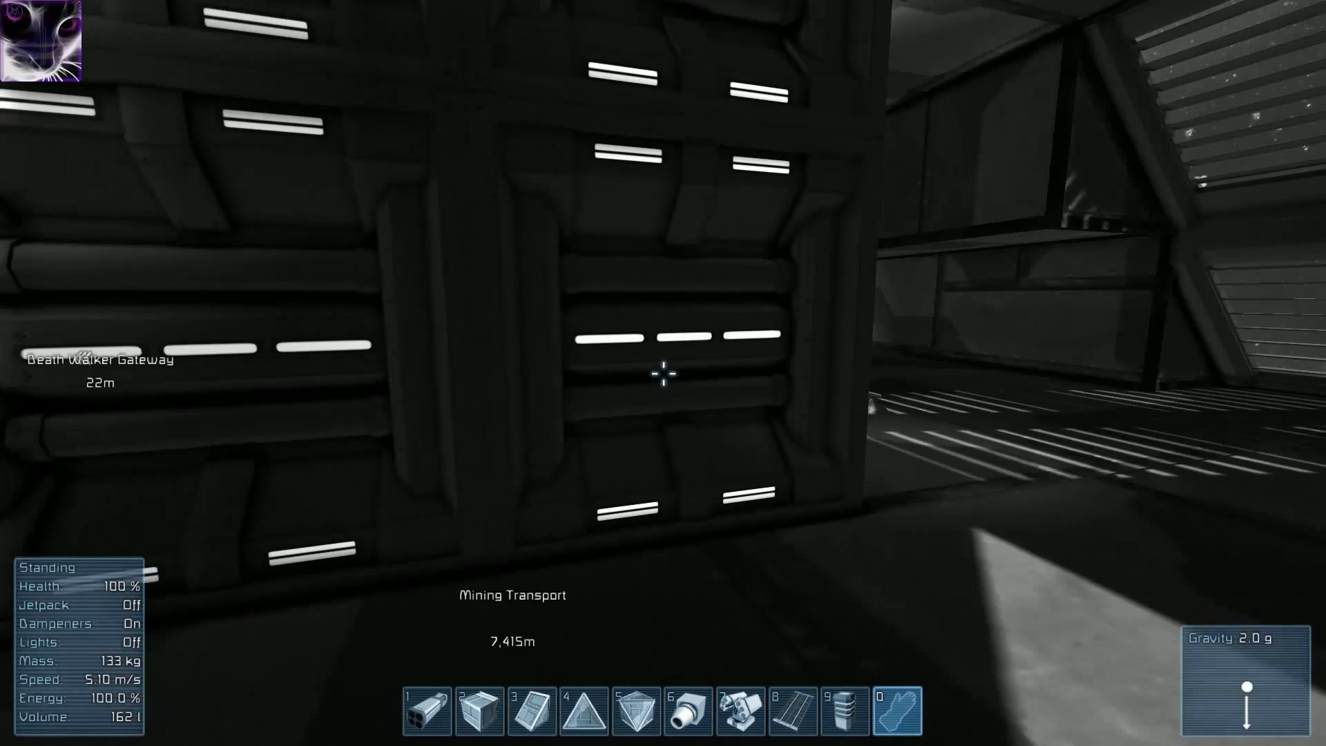
{"action": "mouse_move", "coordinate": [664, 376]}
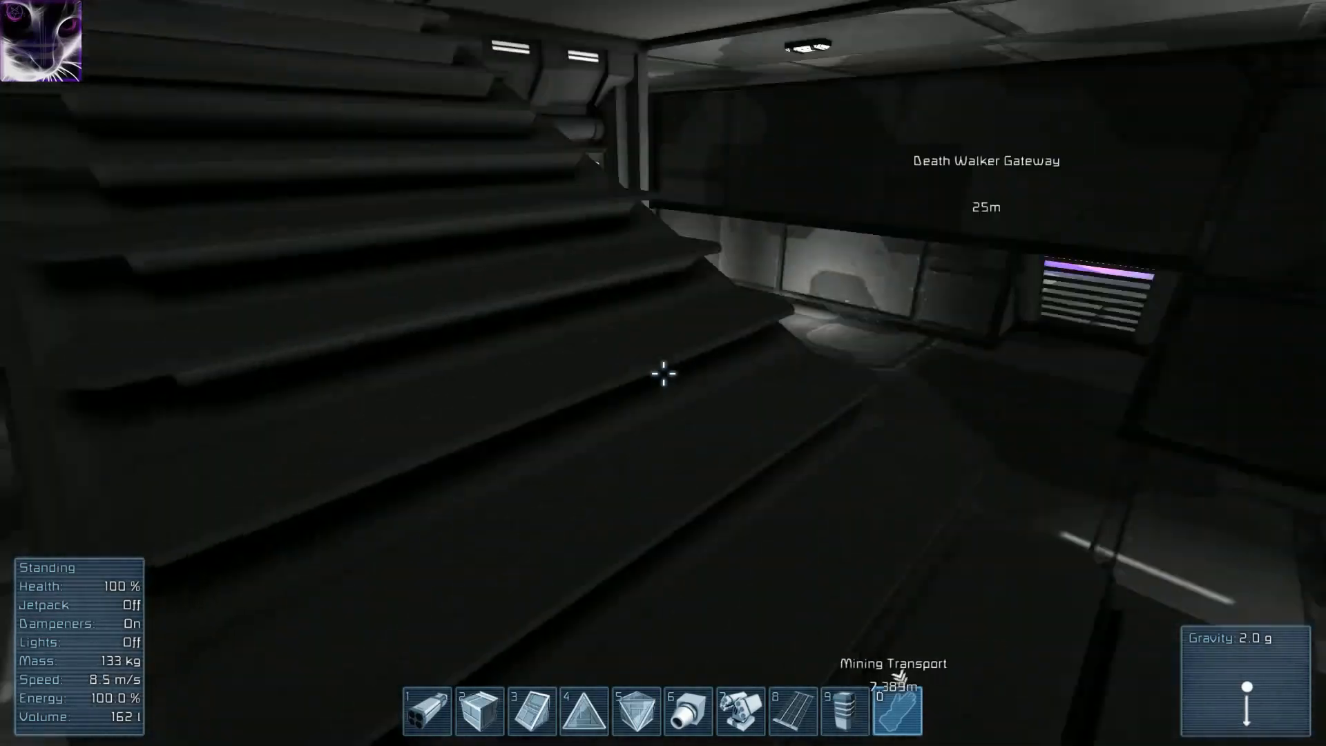
{"action": "mouse_move", "coordinate": [663, 374]}
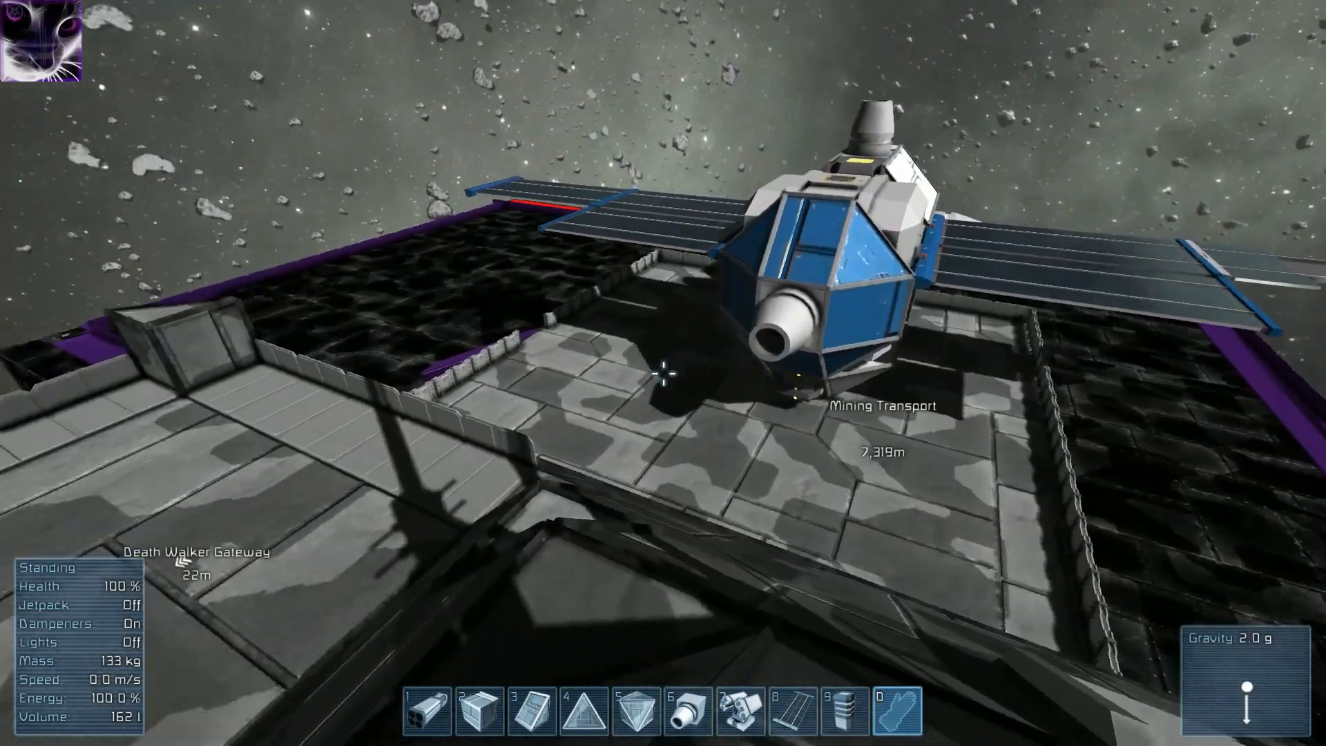
{"action": "mouse_move", "coordinate": [666, 375]}
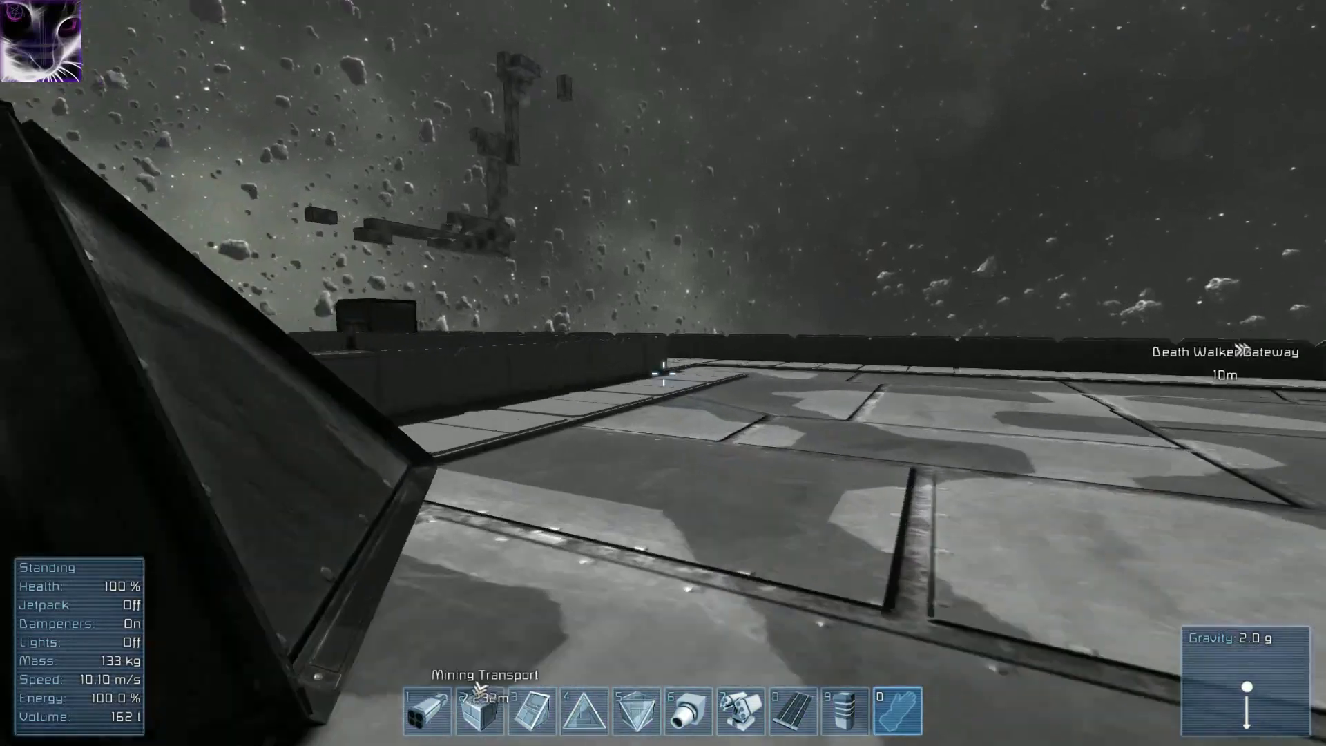
{"action": "mouse_move", "coordinate": [663, 377]}
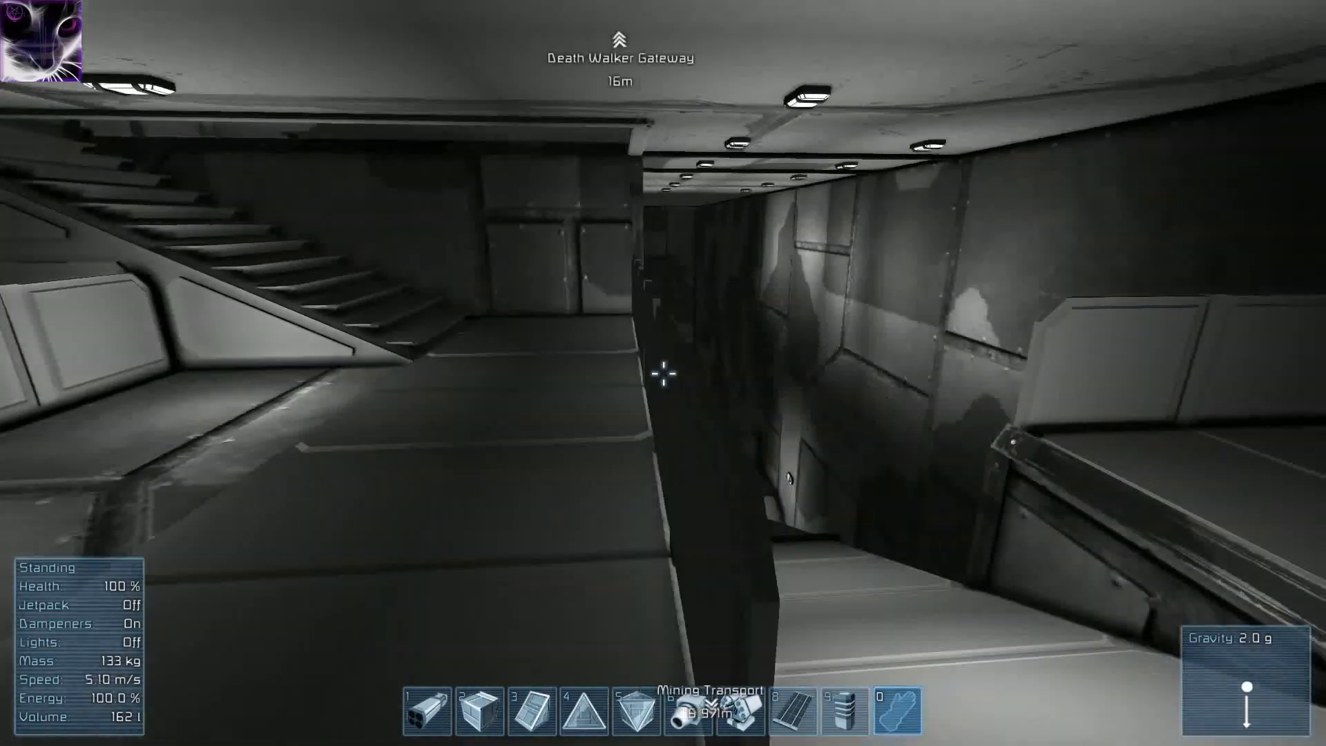
{"action": "mouse_move", "coordinate": [663, 373]}
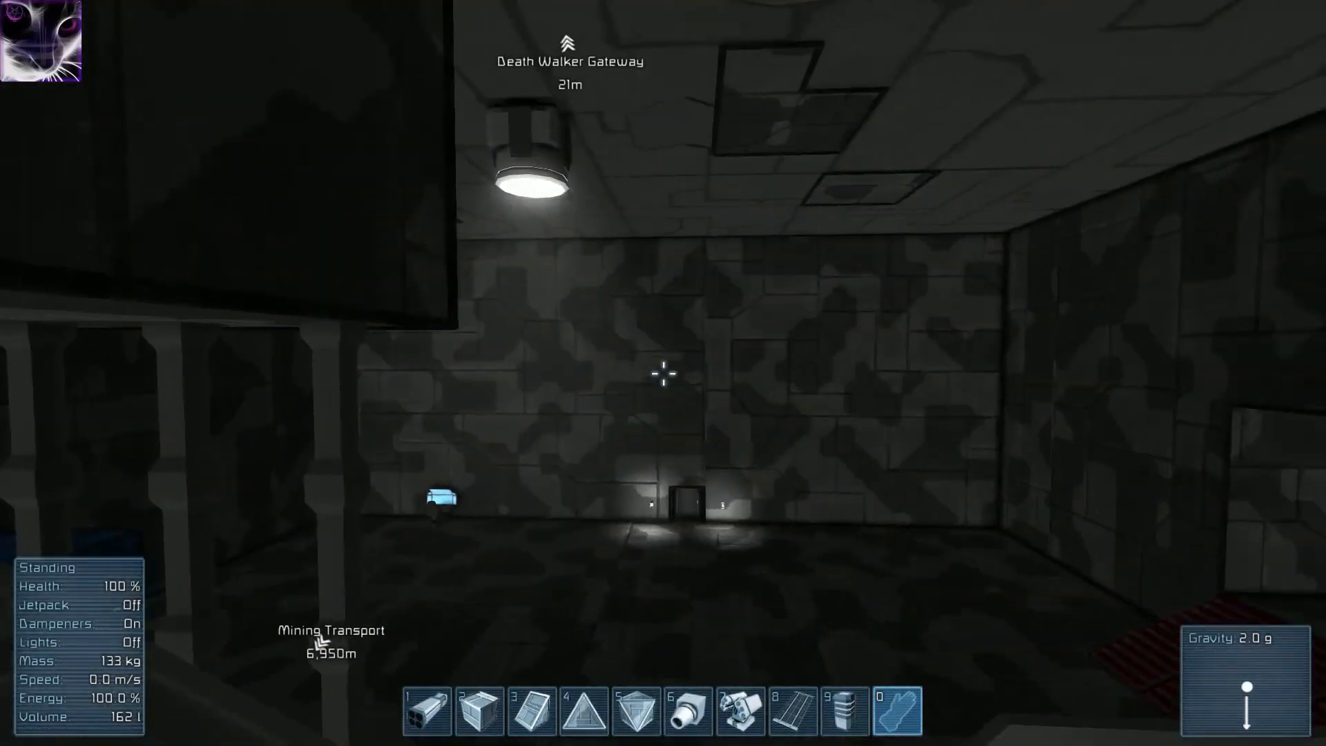
Walk the character forward down the red staircase inside the station.
{"action": "key", "text": "w"}
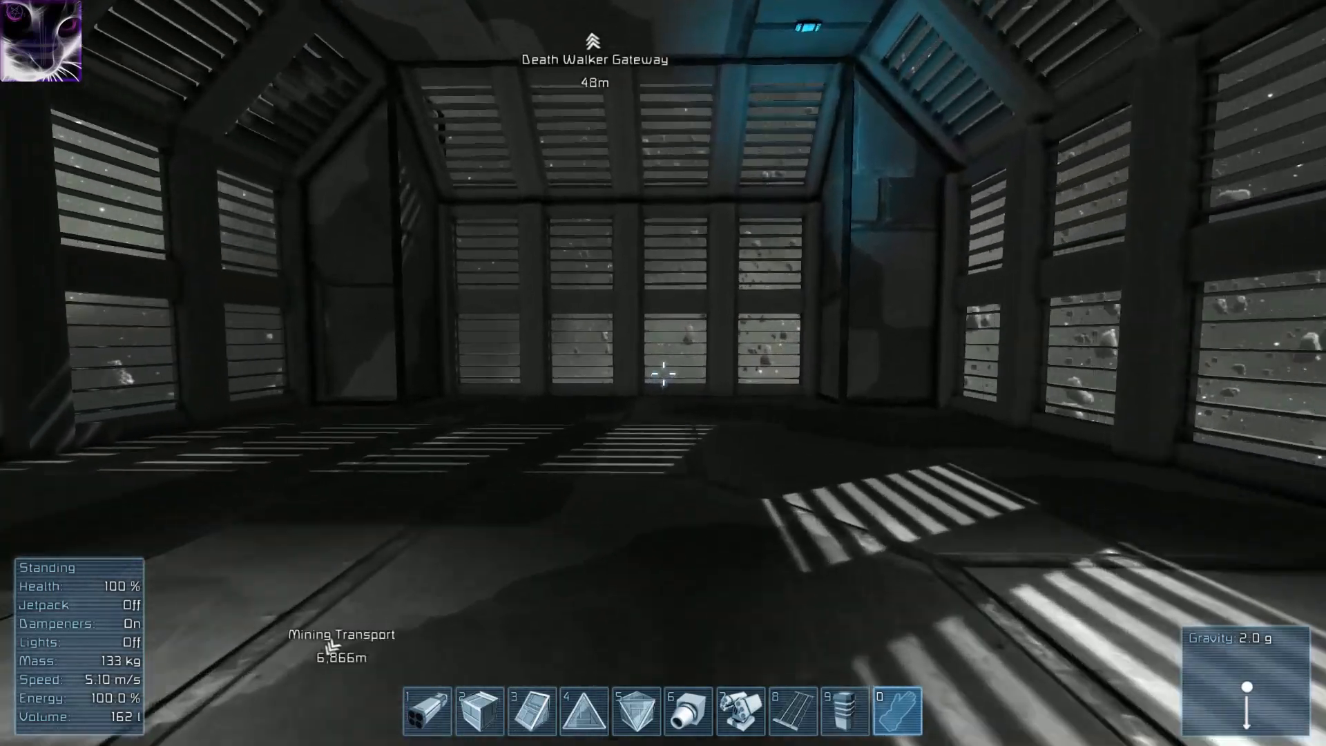
{"action": "mouse_move", "coordinate": [663, 376]}
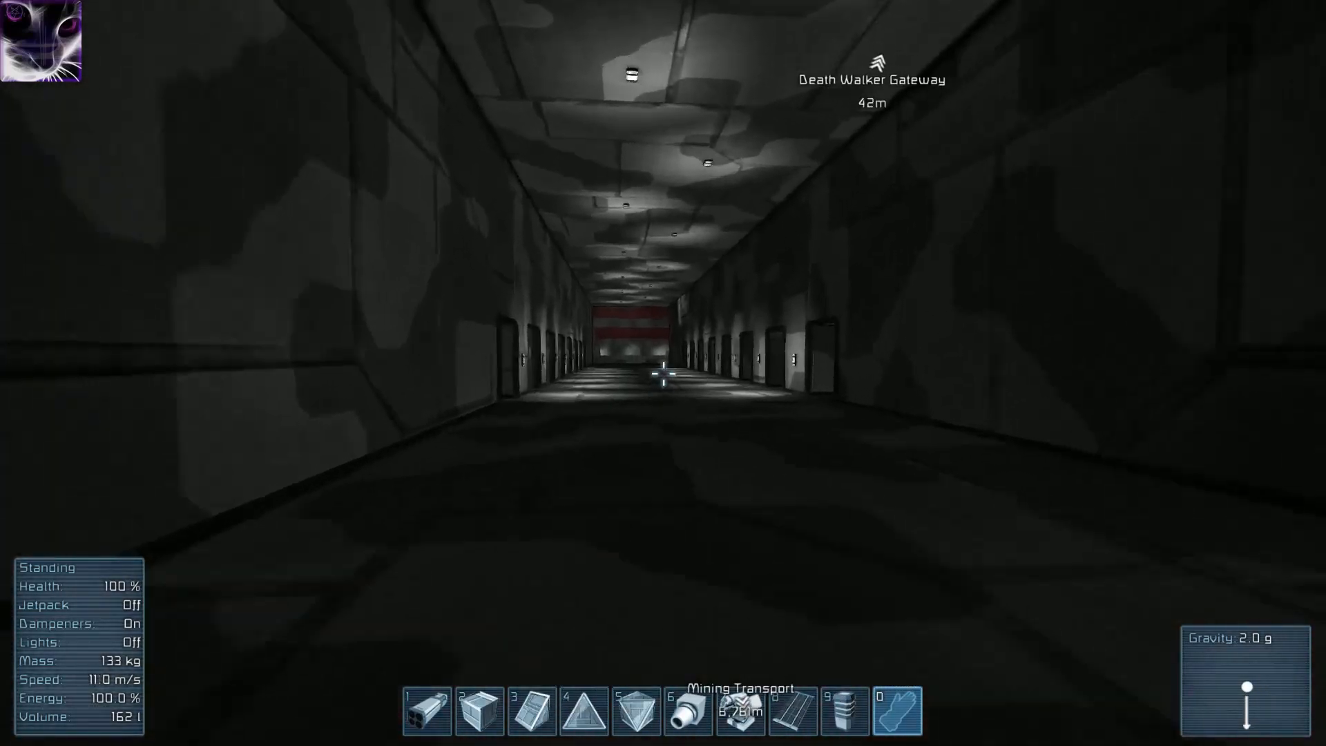
{"action": "mouse_move", "coordinate": [668, 373]}
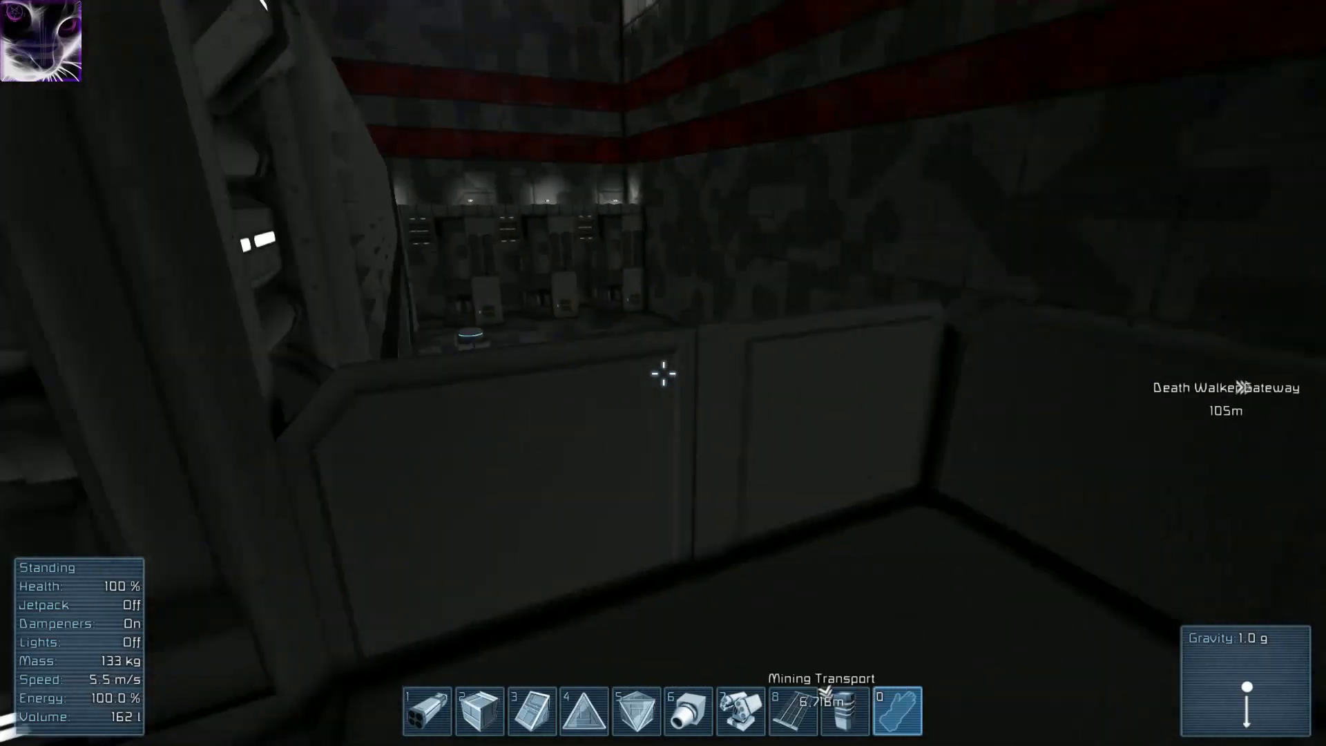
{"action": "mouse_move", "coordinate": [663, 377]}
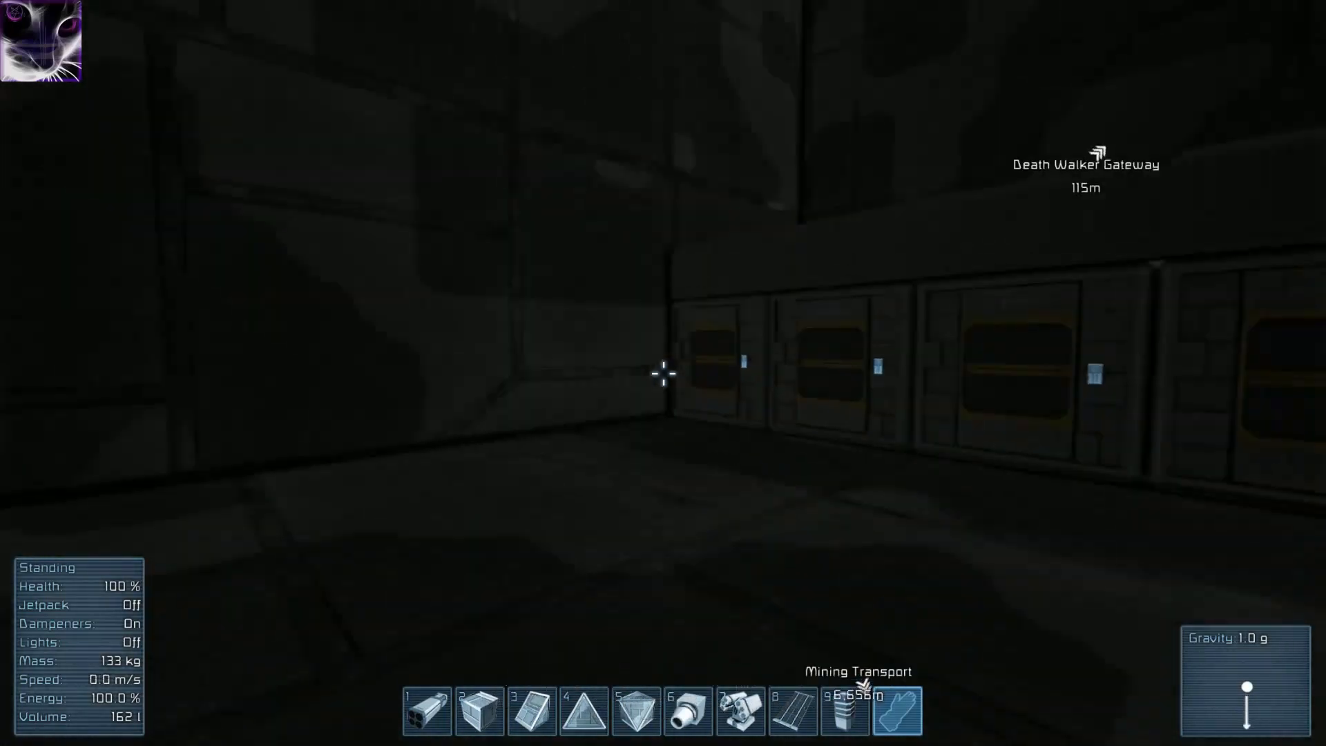
{"action": "key", "text": "w"}
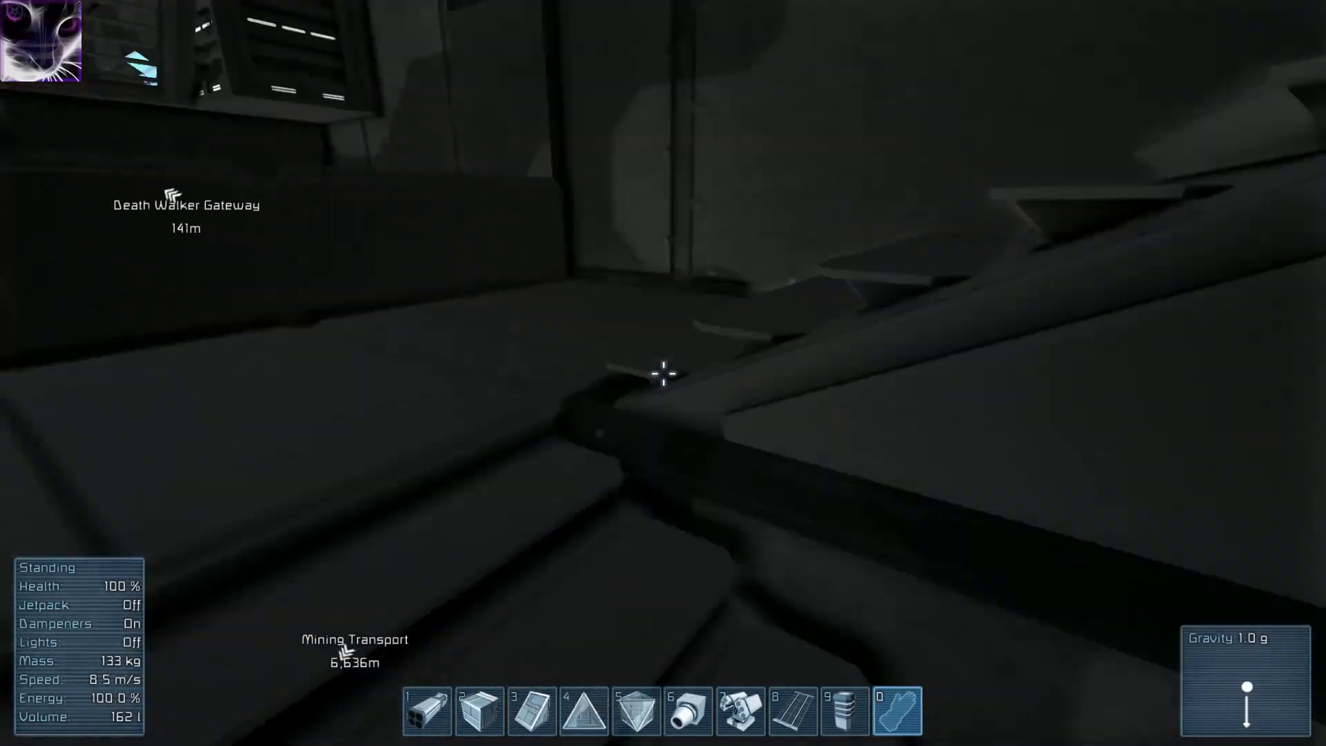
{"action": "mouse_move", "coordinate": [661, 378]}
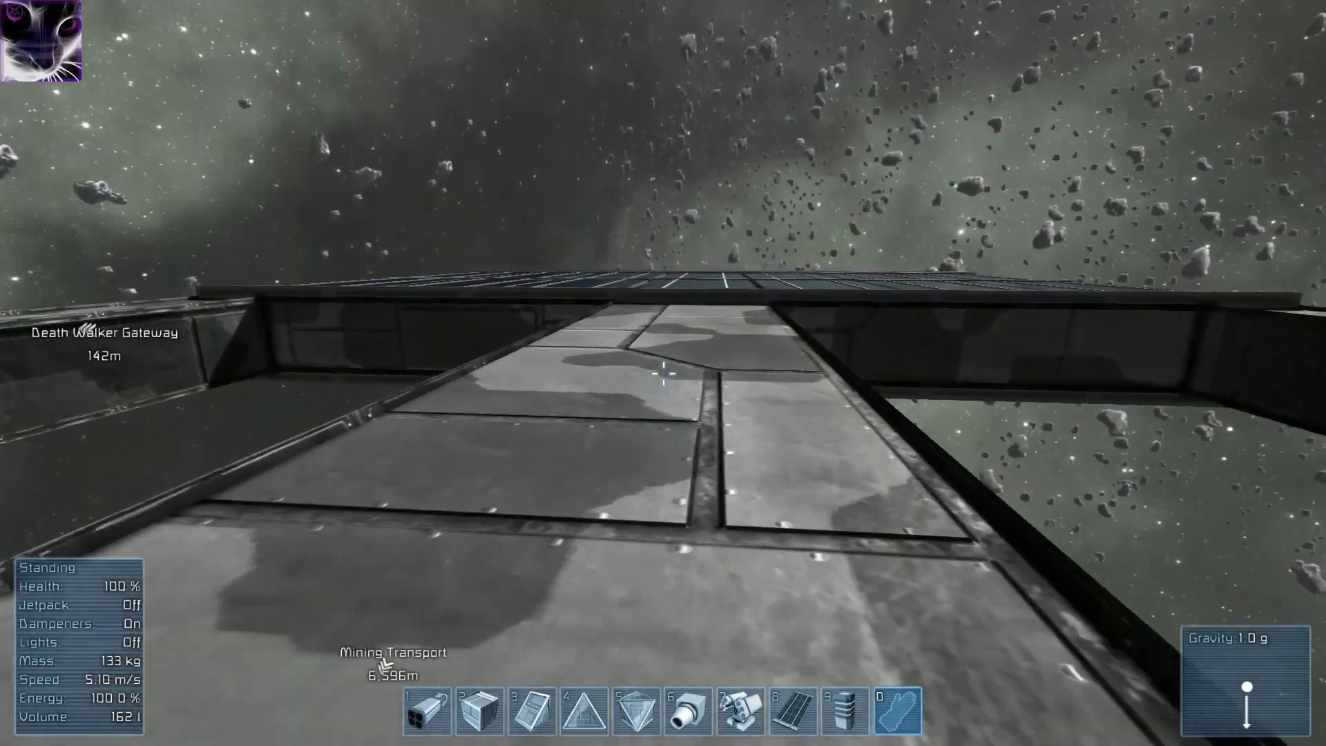
{"action": "mouse_move", "coordinate": [658, 373]}
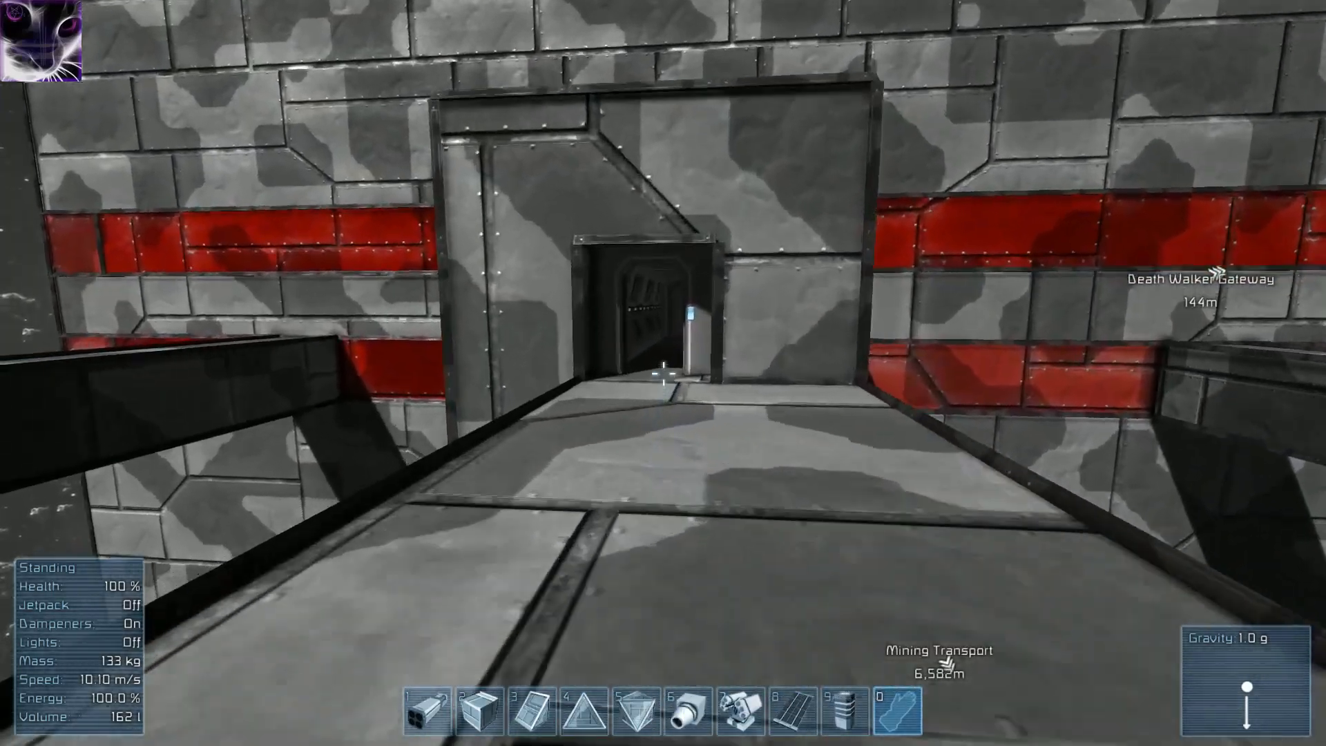
{"action": "mouse_move", "coordinate": [660, 372]}
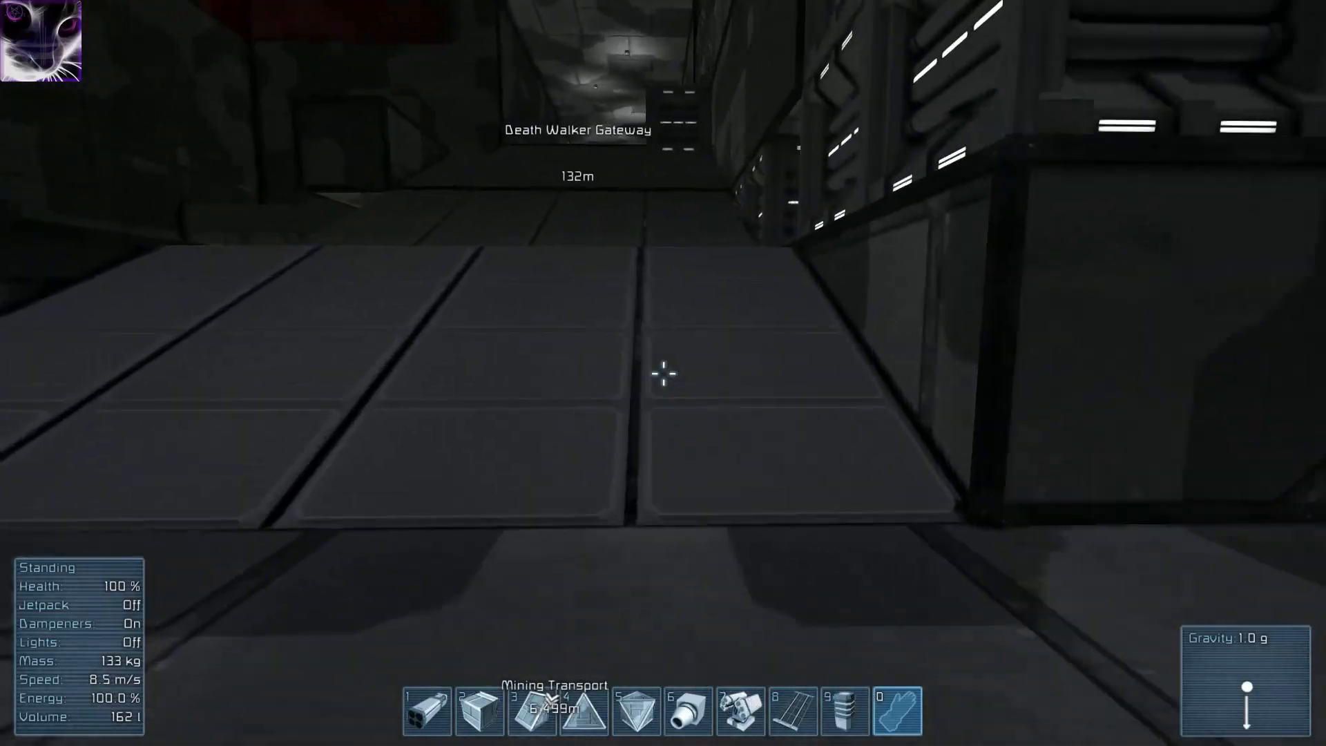
{"action": "key", "text": "w"}
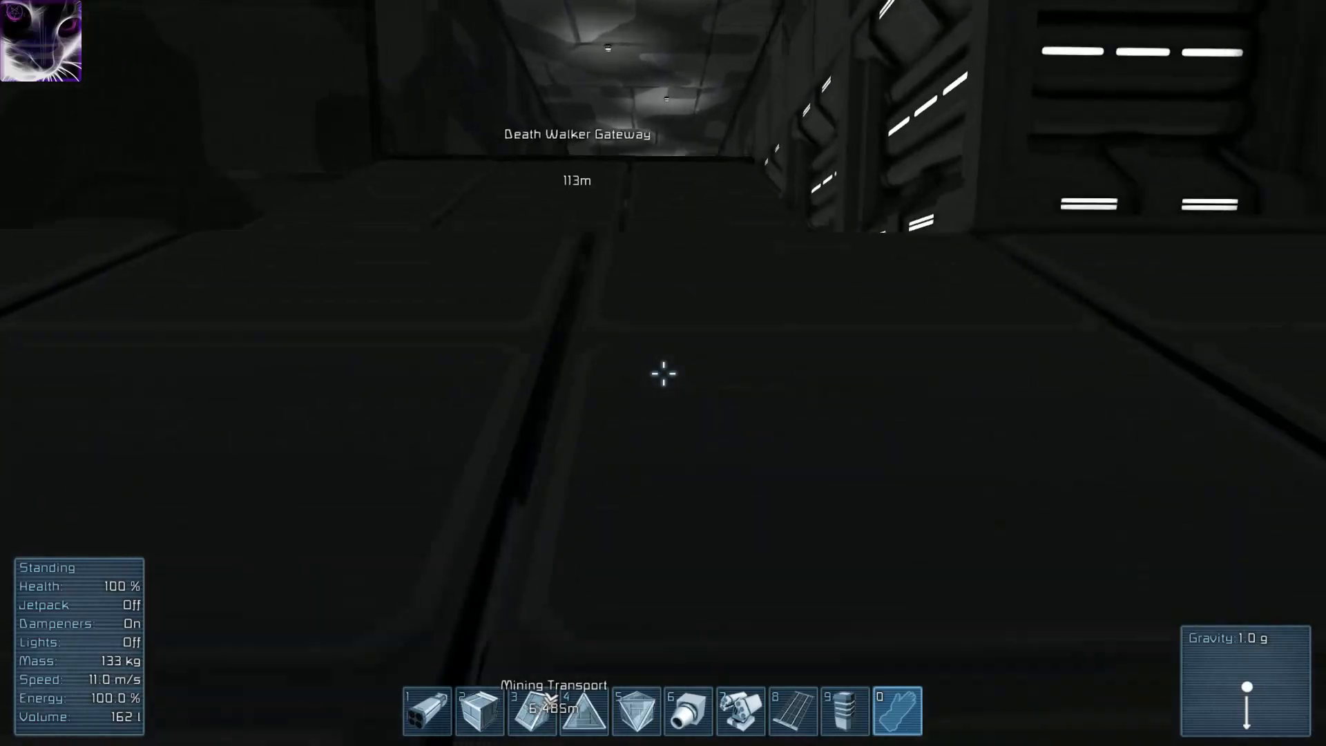
{"action": "key", "text": "w"}
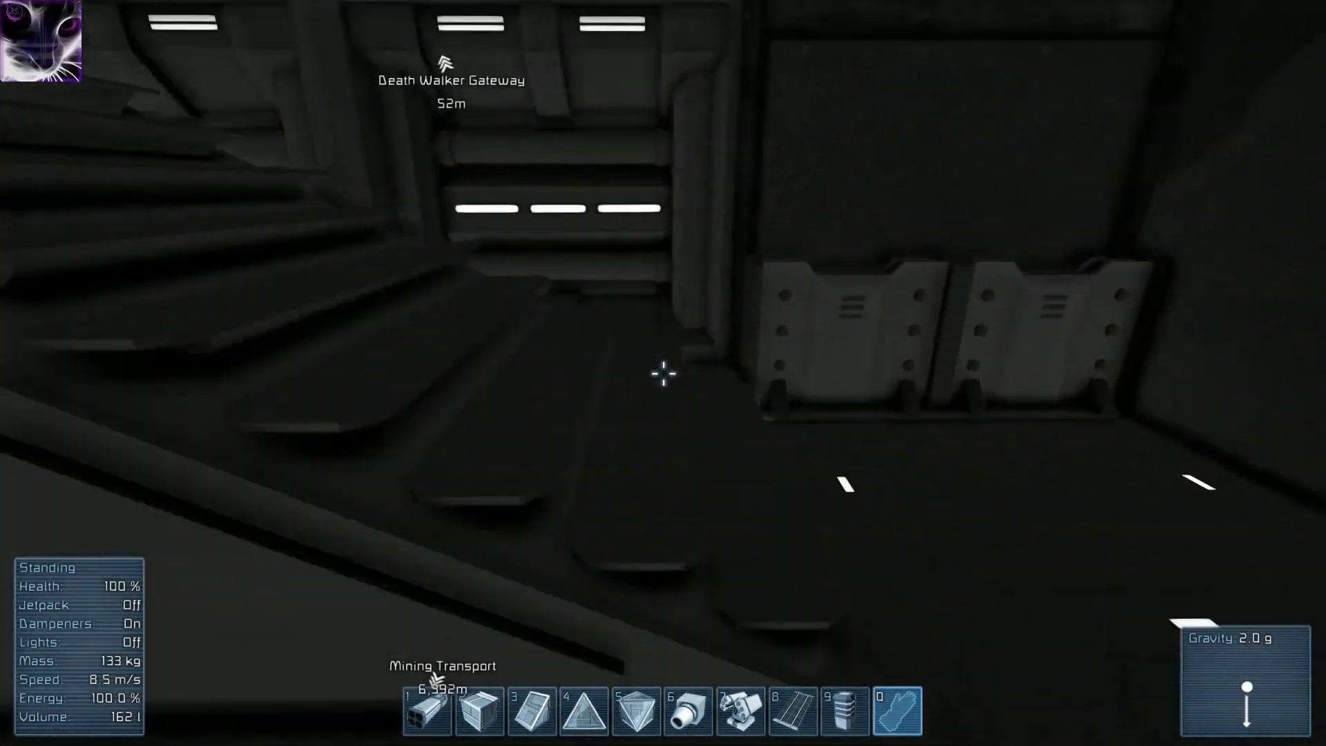
{"action": "key", "text": "w"}
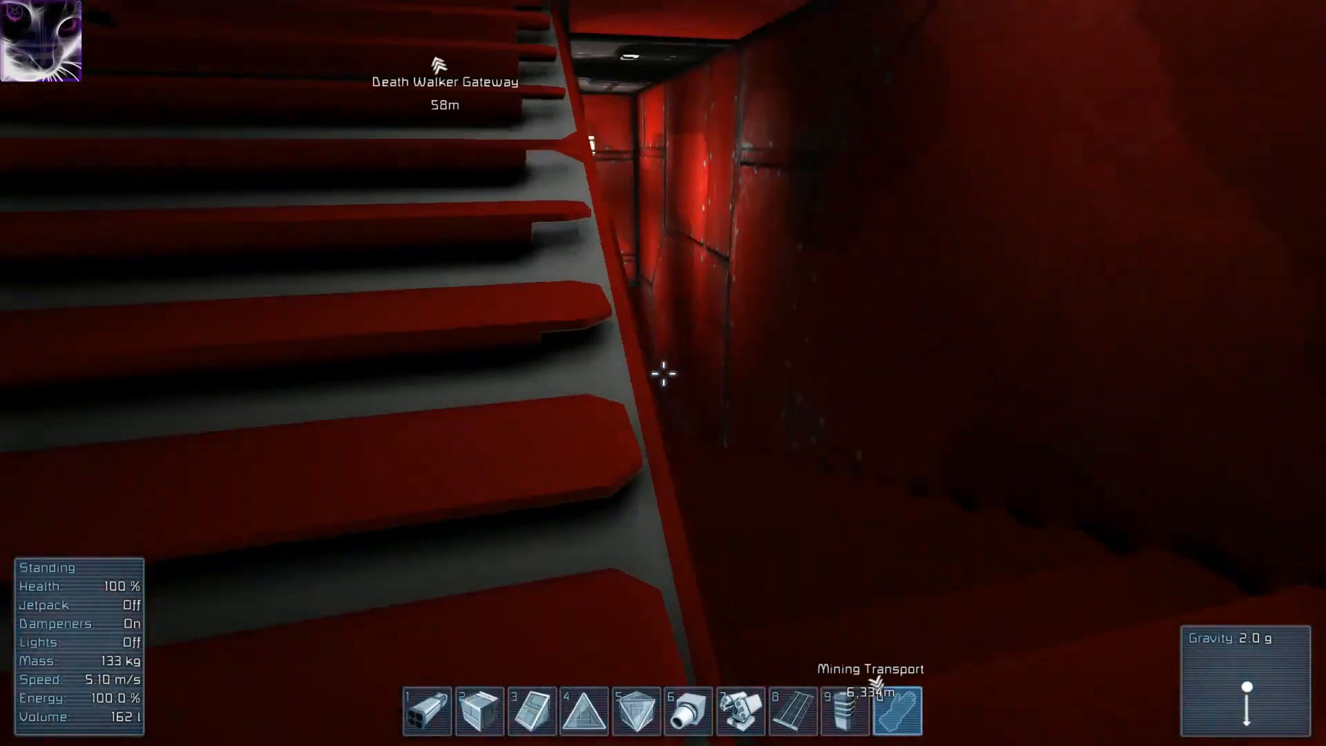
{"action": "mouse_move", "coordinate": [664, 375]}
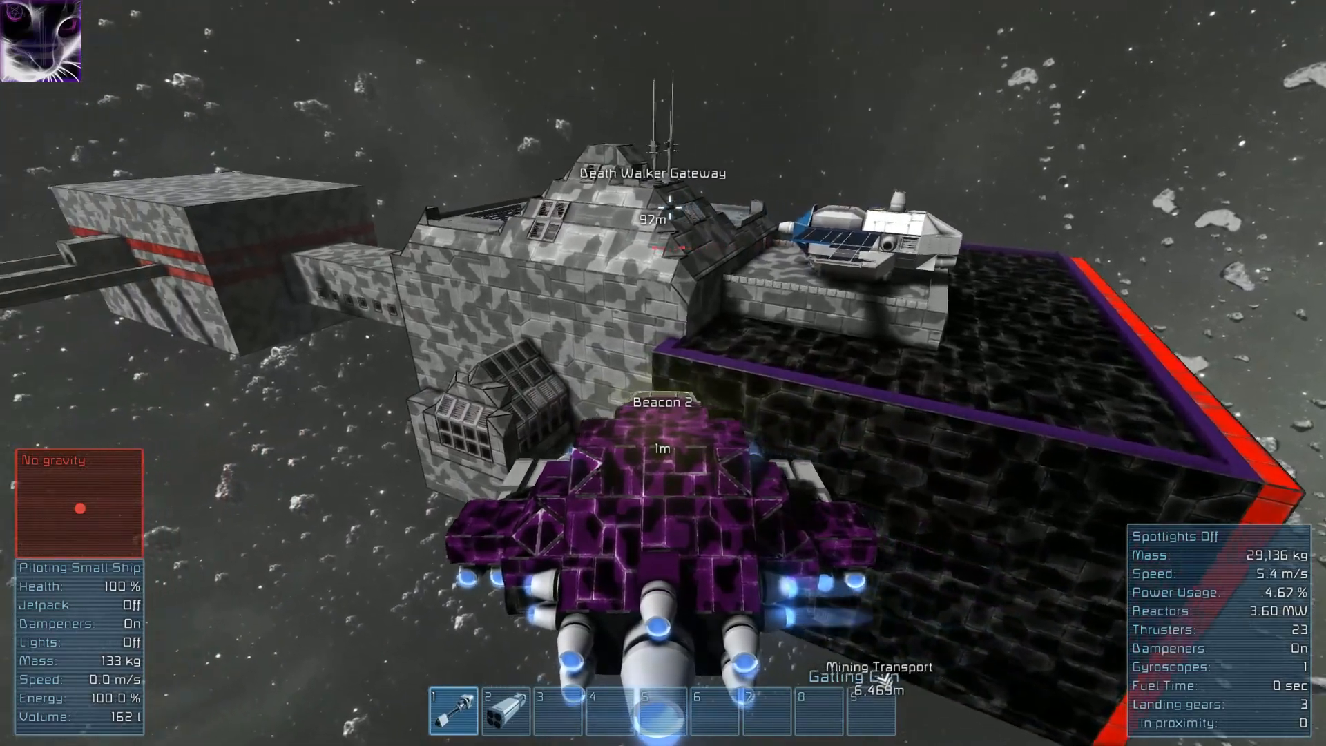
Fly the purple ship from Death Walker Gateway to within 13 m of the Mining Transport.
{"action": "key", "text": "w"}
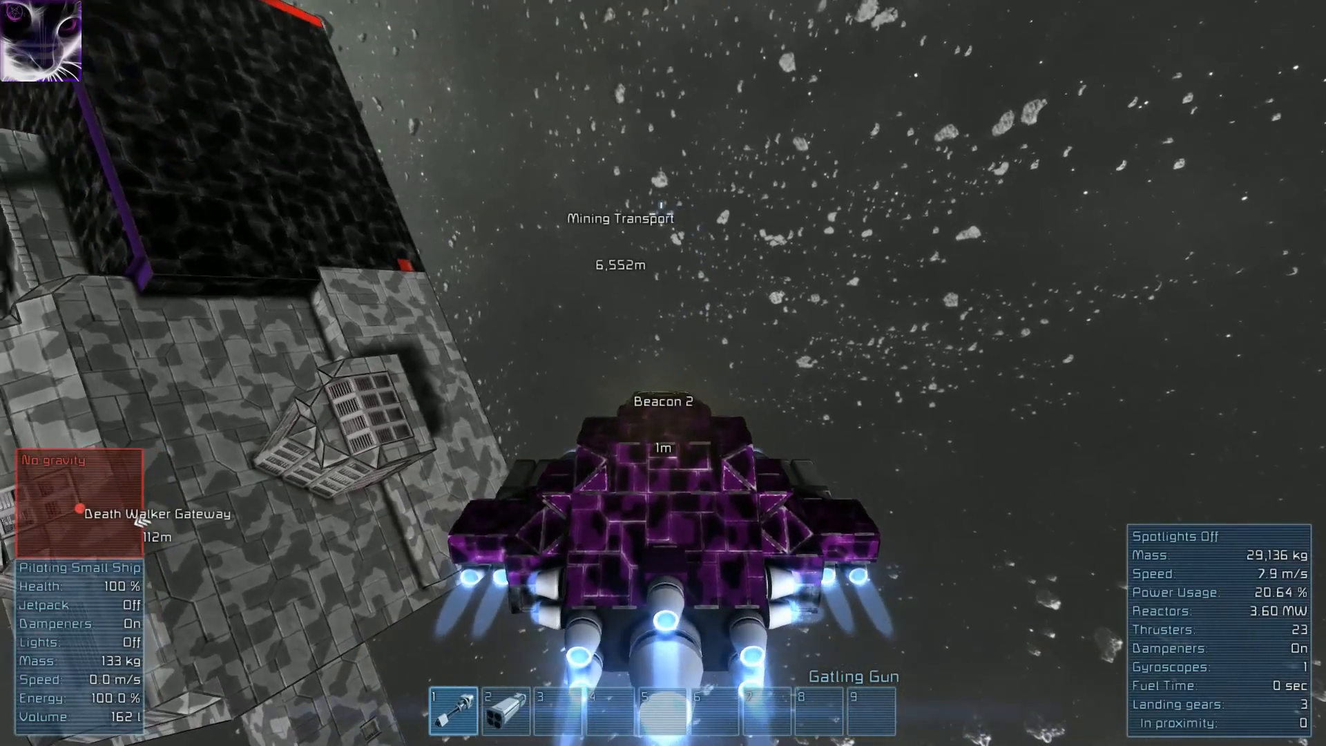
{"action": "key", "text": "v"}
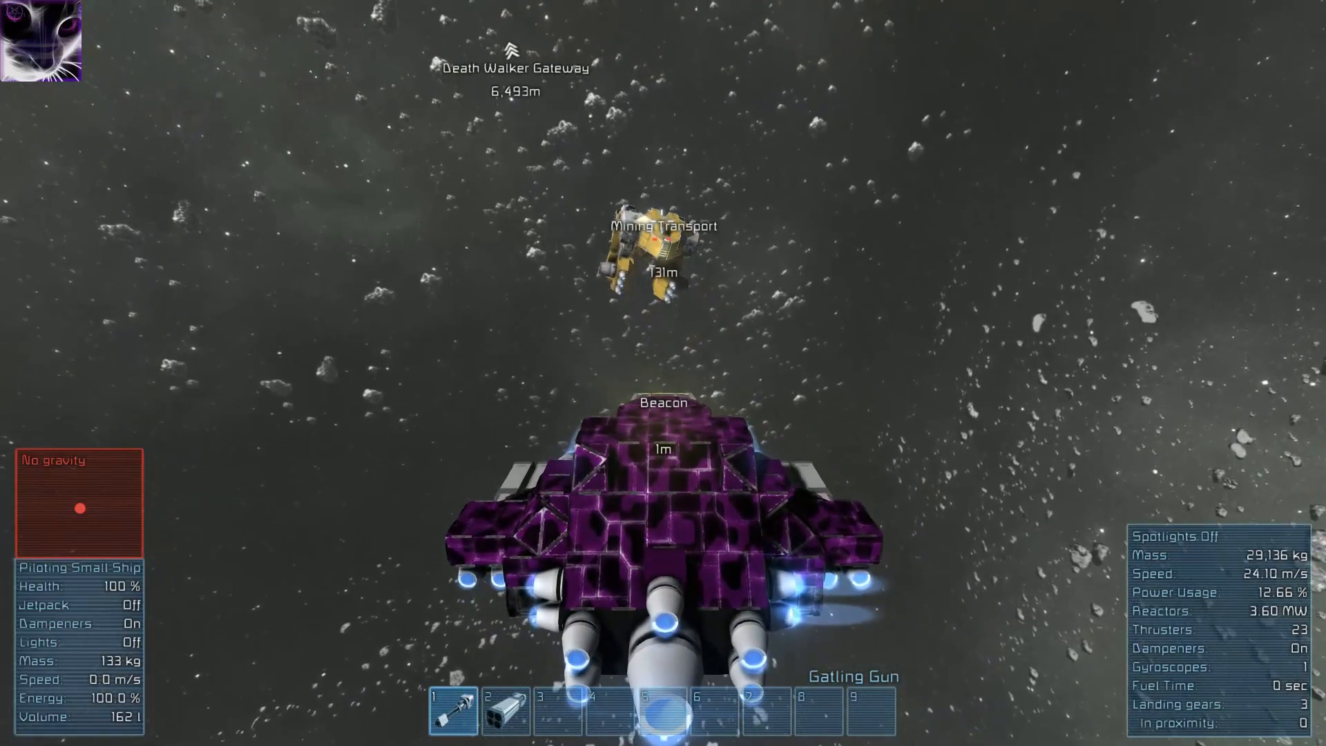
Switch to the Rocket Launcher and close to within 4 m of the Mining Transport.
{"action": "key", "text": "2"}
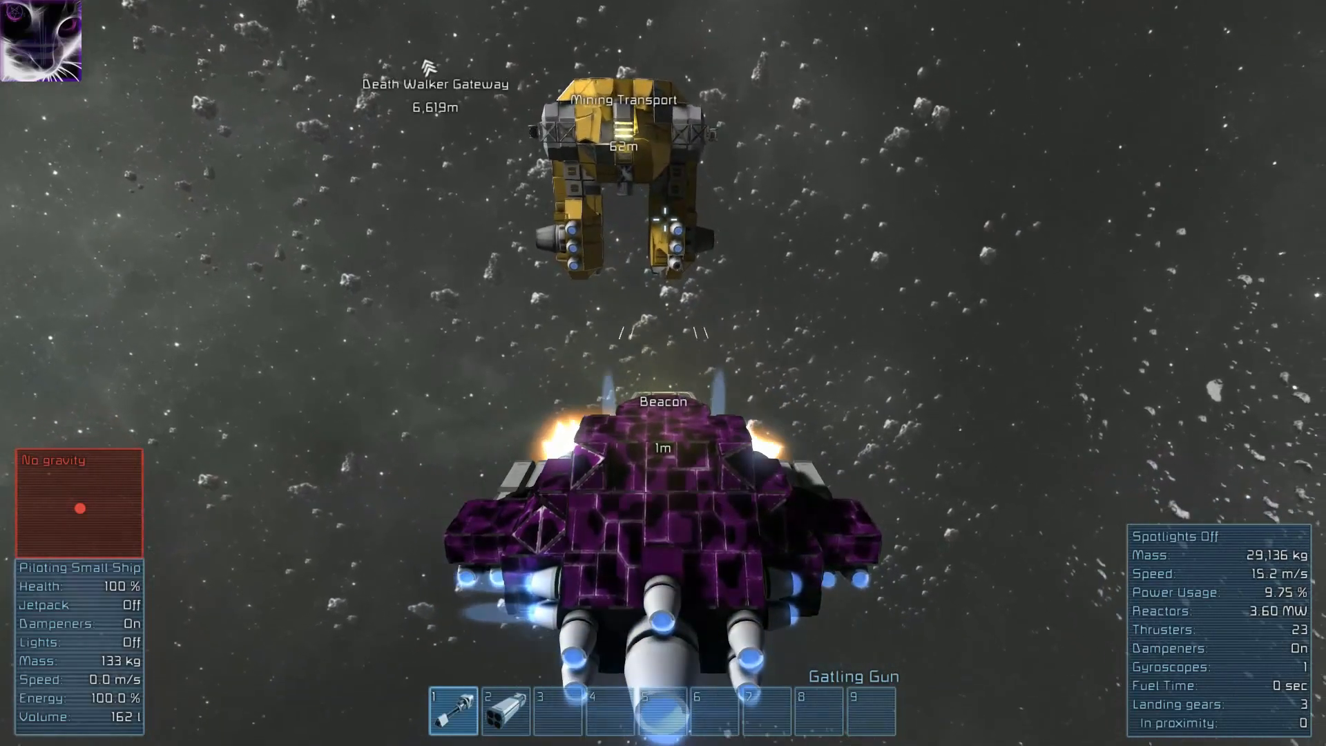
{"action": "key", "text": "w"}
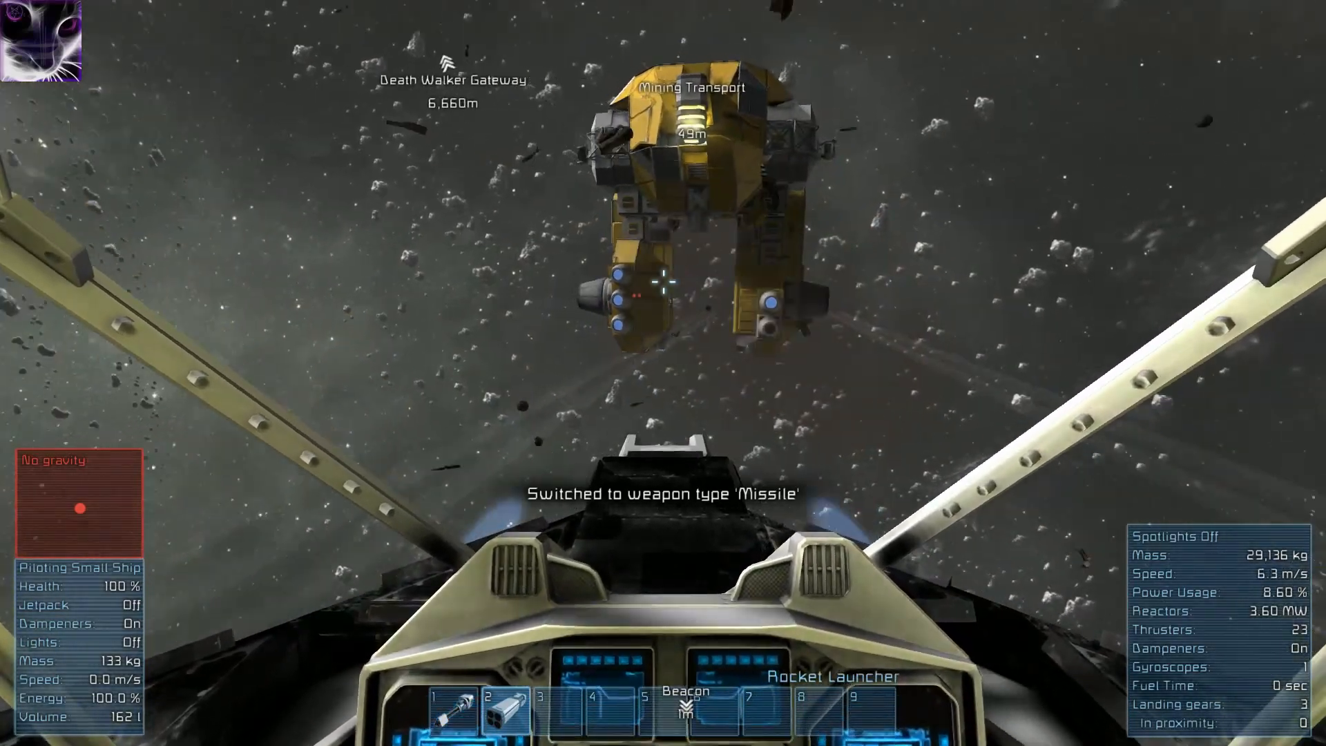
Fire rockets at the Mining Transport until it breaks apart.
{"action": "key", "text": "w"}
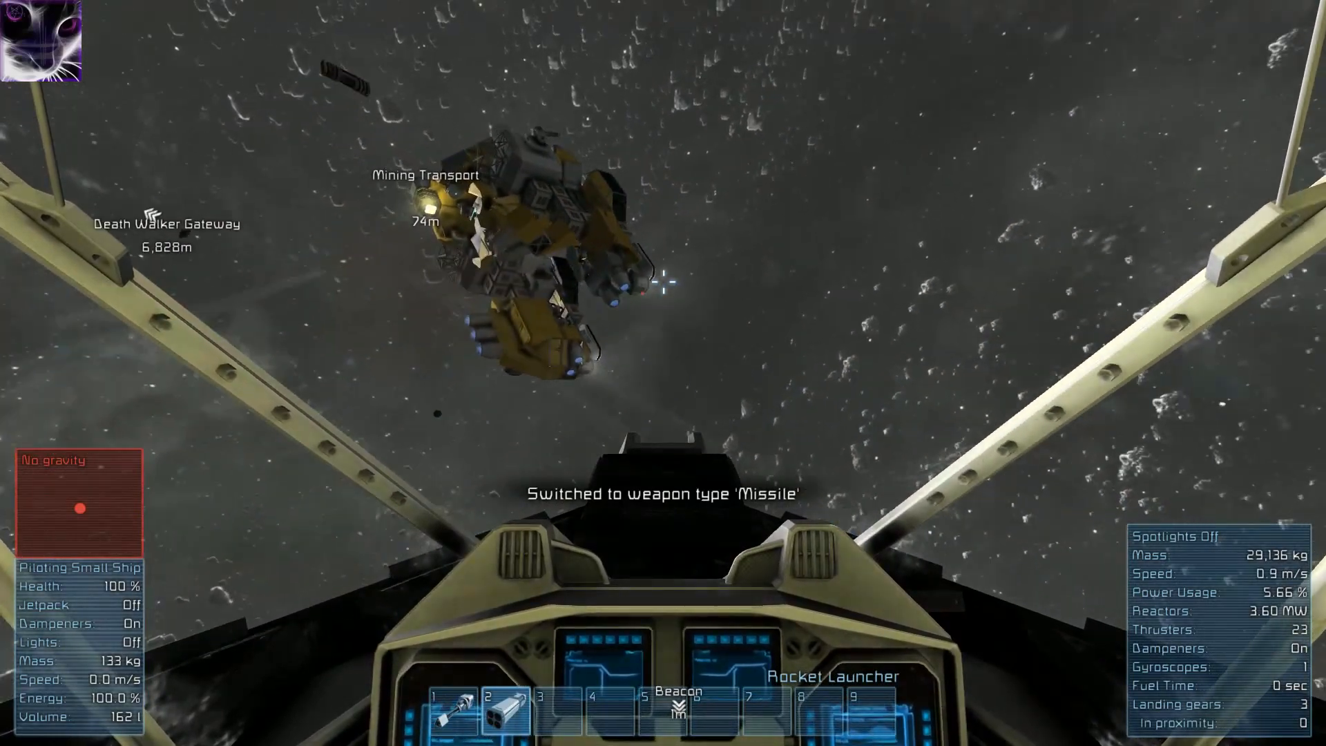
{"action": "left_click", "coordinate": [666, 283]}
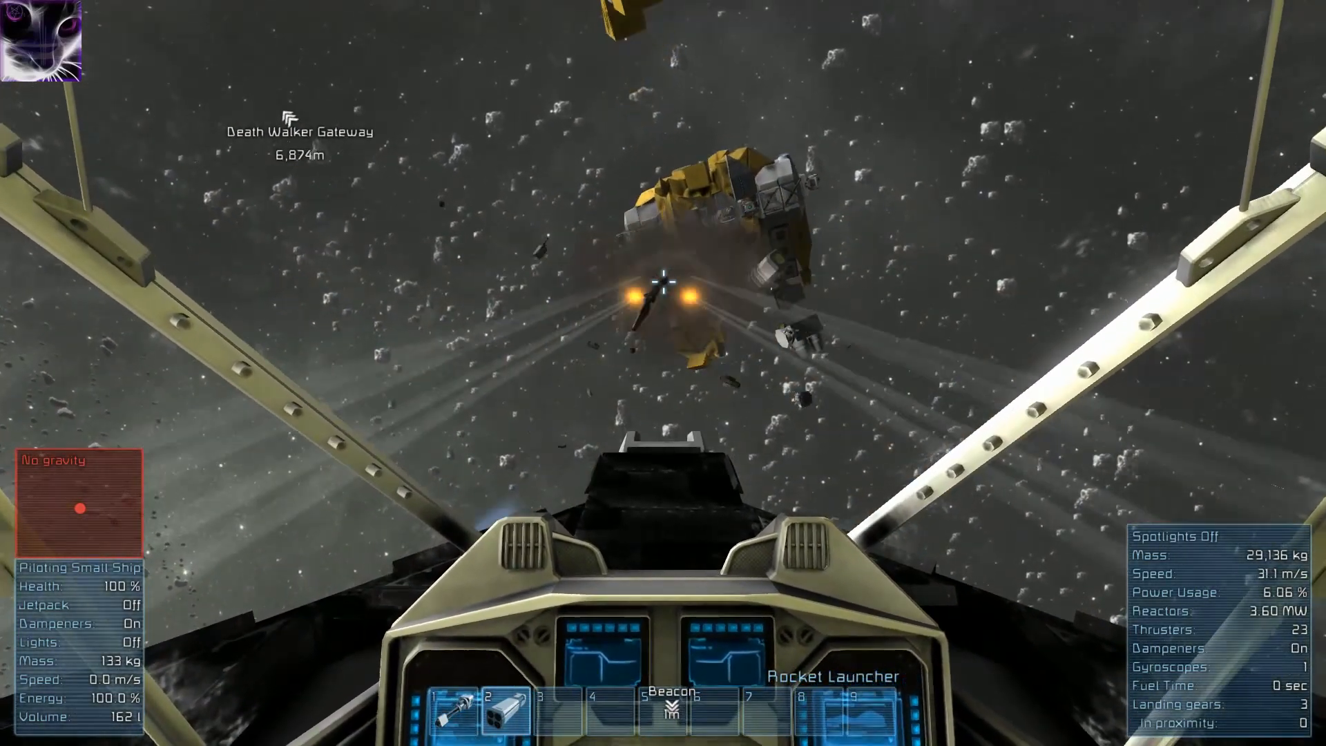
{"action": "left_click", "coordinate": [661, 293]}
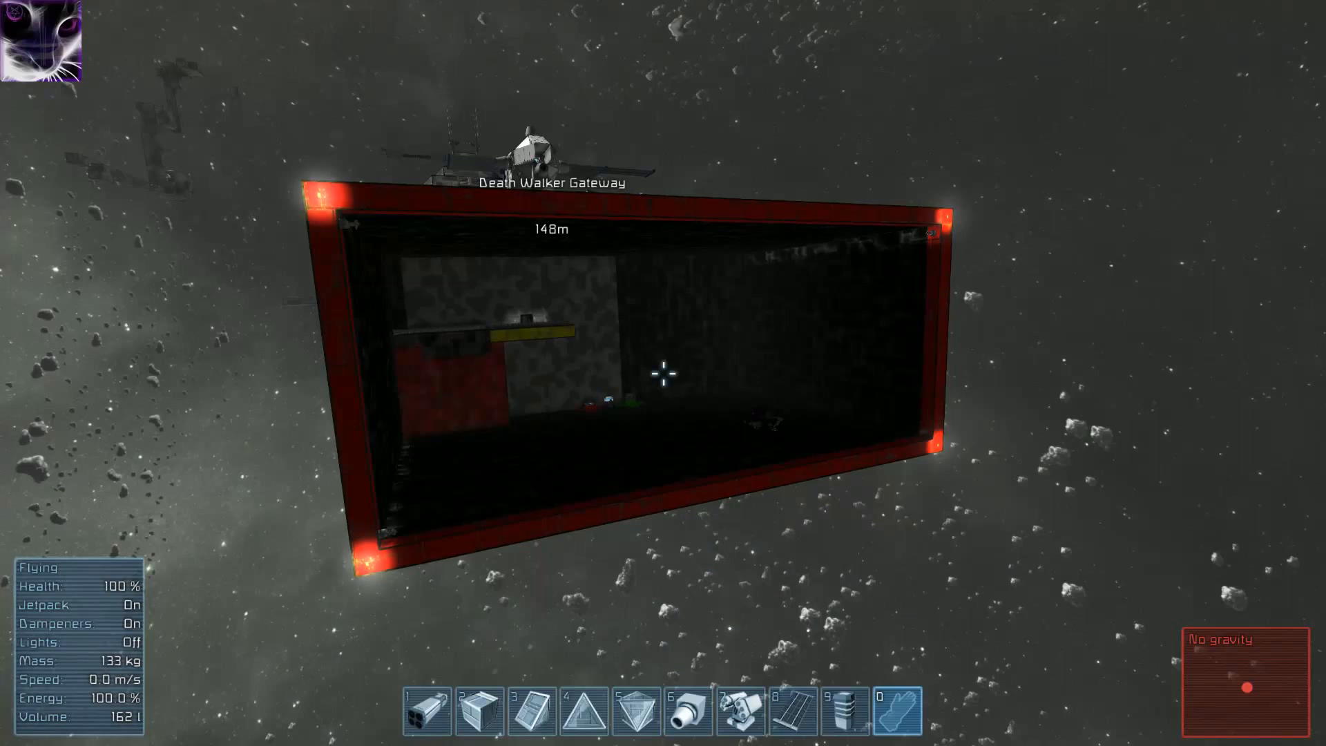
Bring up the toolbar configuration of building blocks beside the red-framed station section.
{"action": "key", "text": "g"}
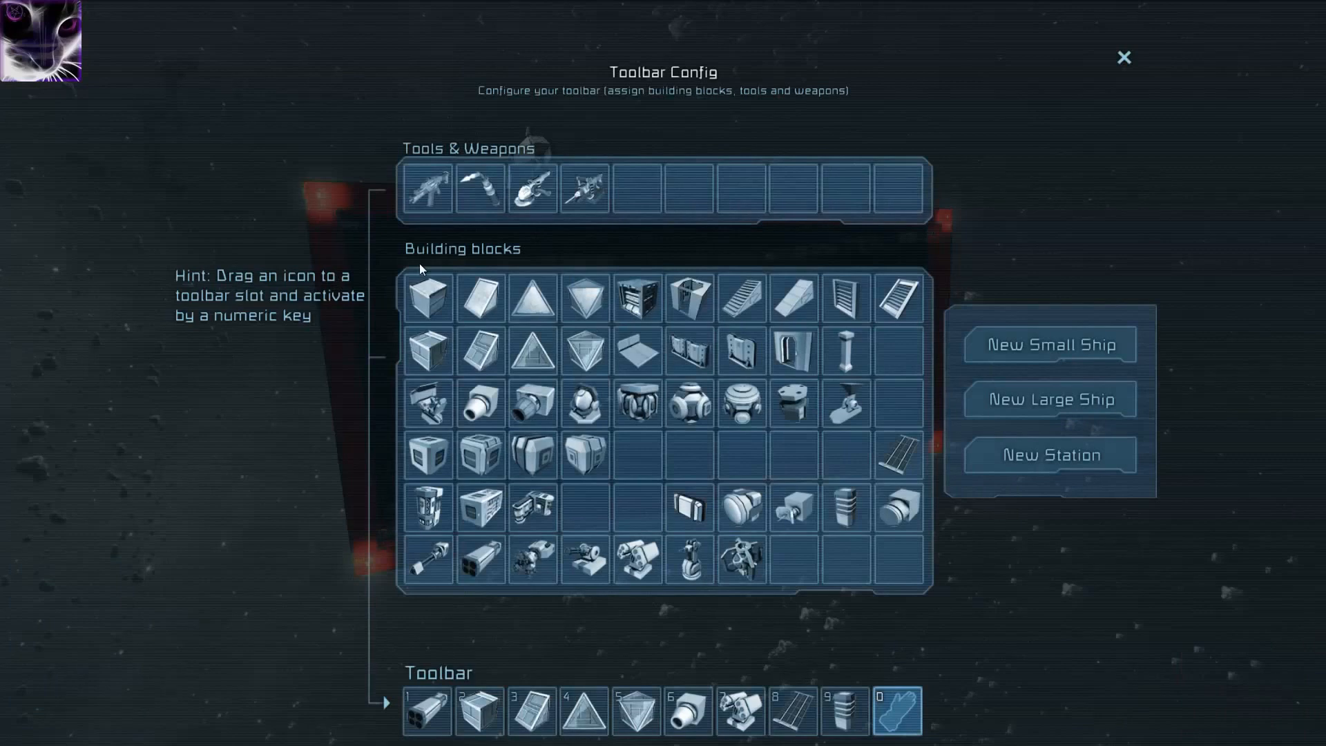
{"action": "mouse_move", "coordinate": [381, 264]}
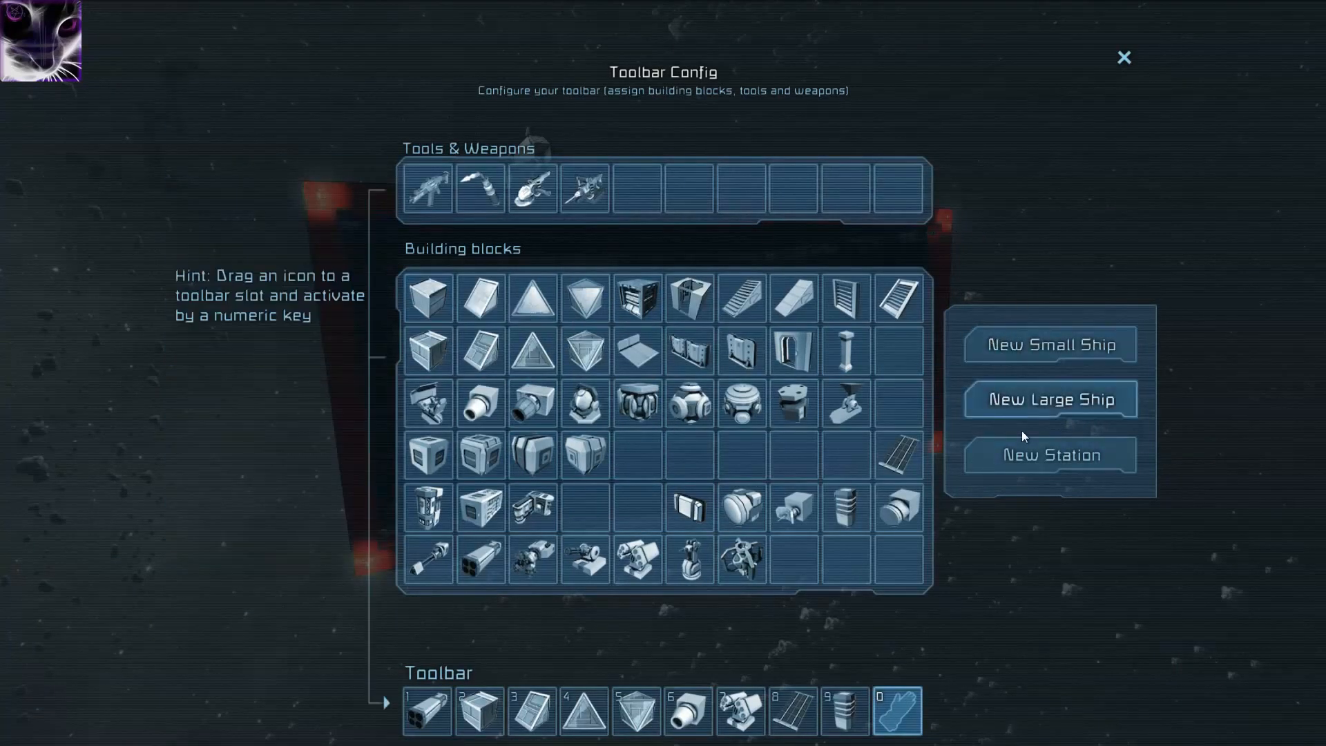
{"action": "mouse_move", "coordinate": [1042, 384]}
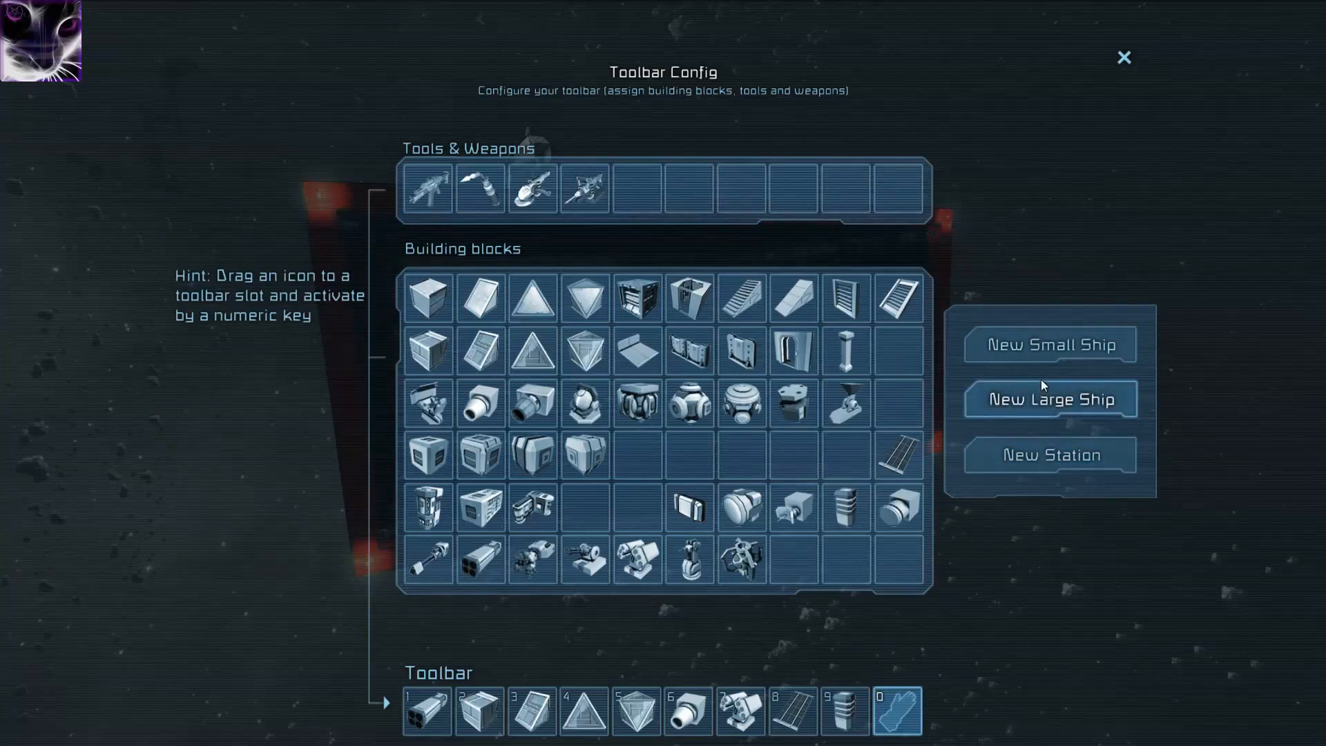
{"action": "mouse_move", "coordinate": [1031, 445]}
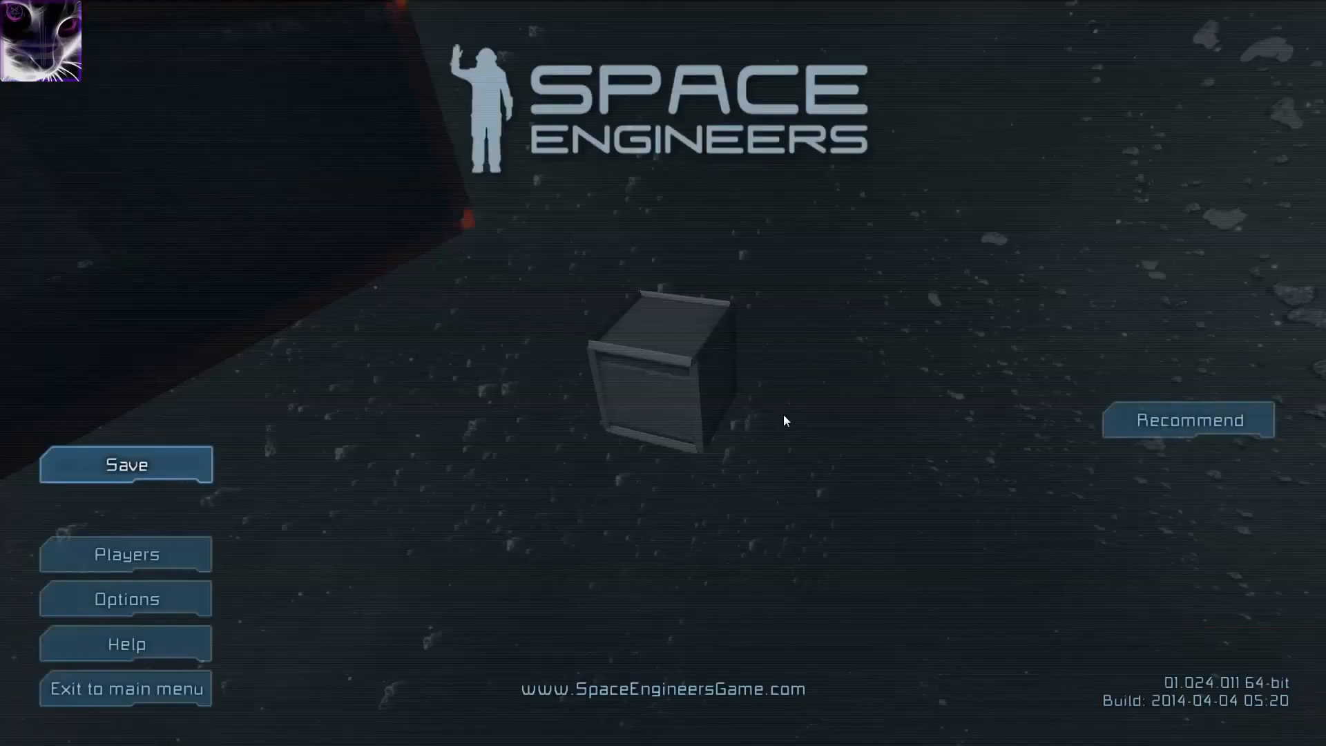
Set Building mode to Line in the game options and return holding a Heavy Armor Block.
{"action": "left_click", "coordinate": [127, 598]}
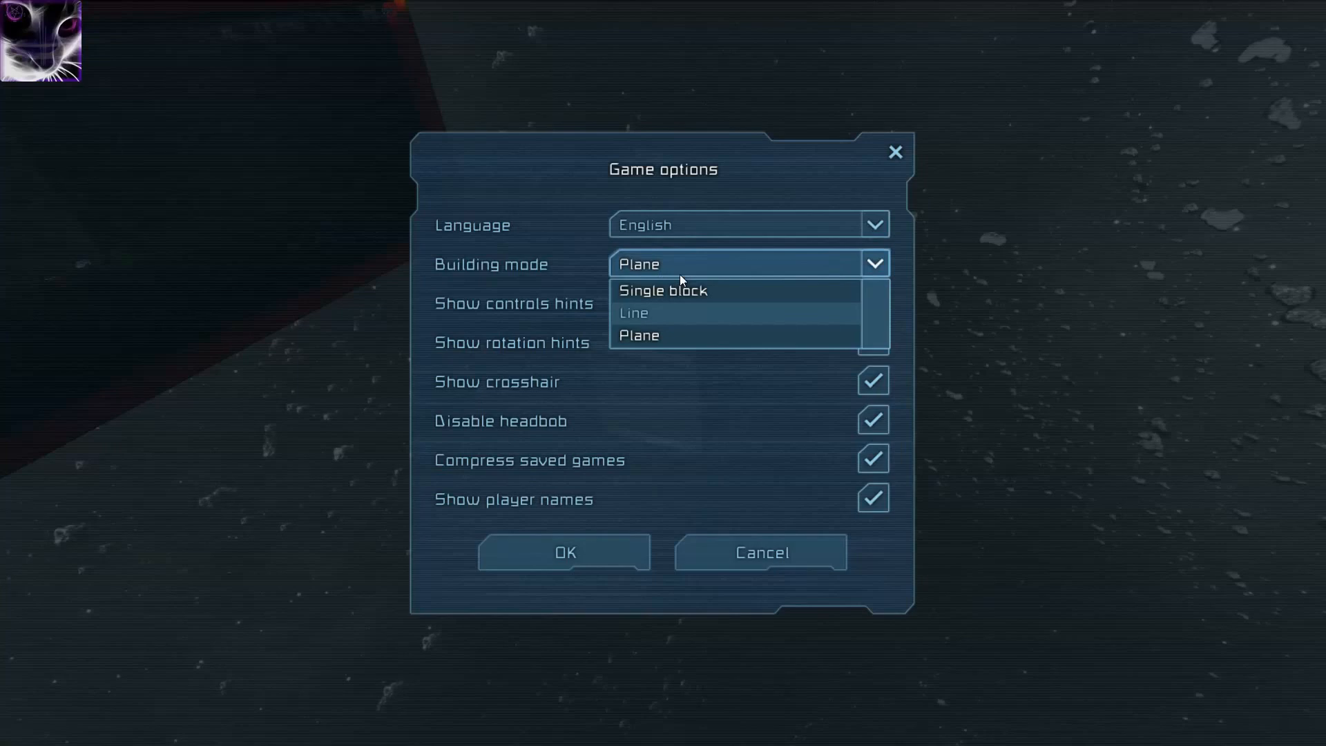
{"action": "mouse_move", "coordinate": [600, 292]}
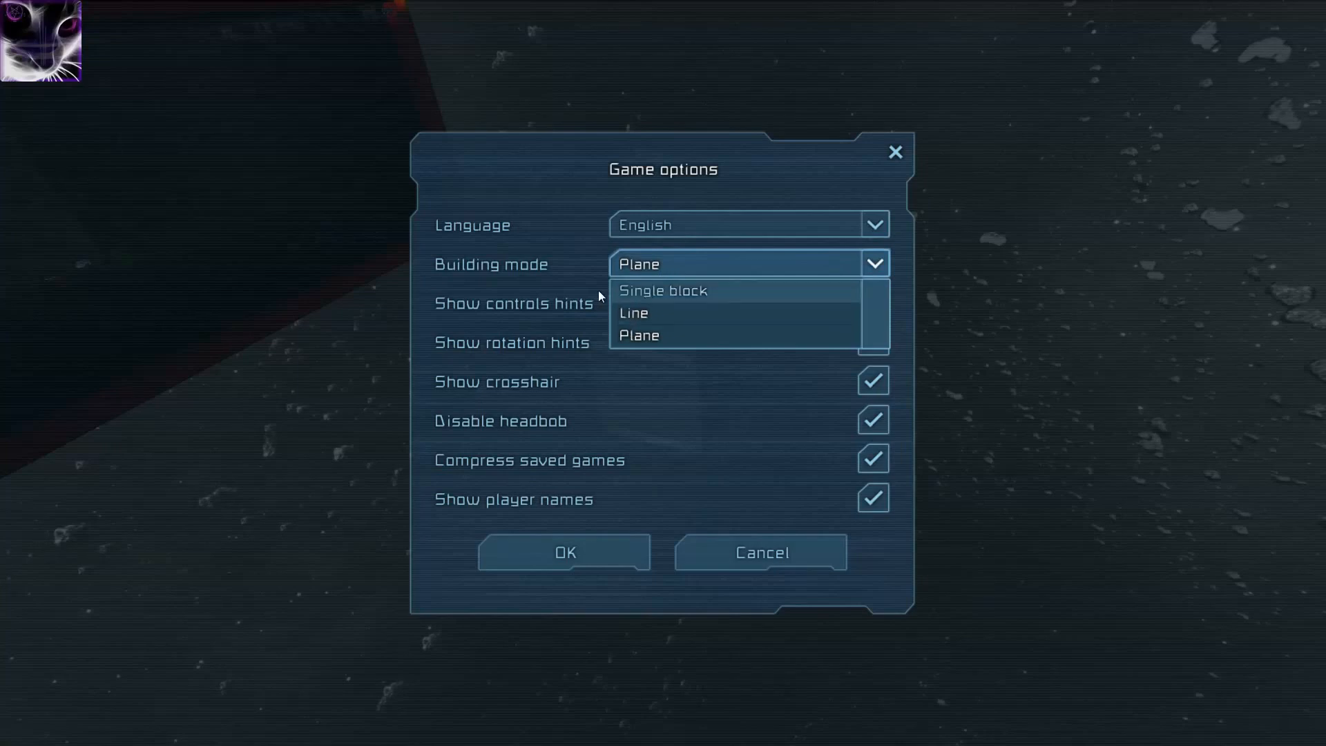
{"action": "mouse_move", "coordinate": [619, 290]}
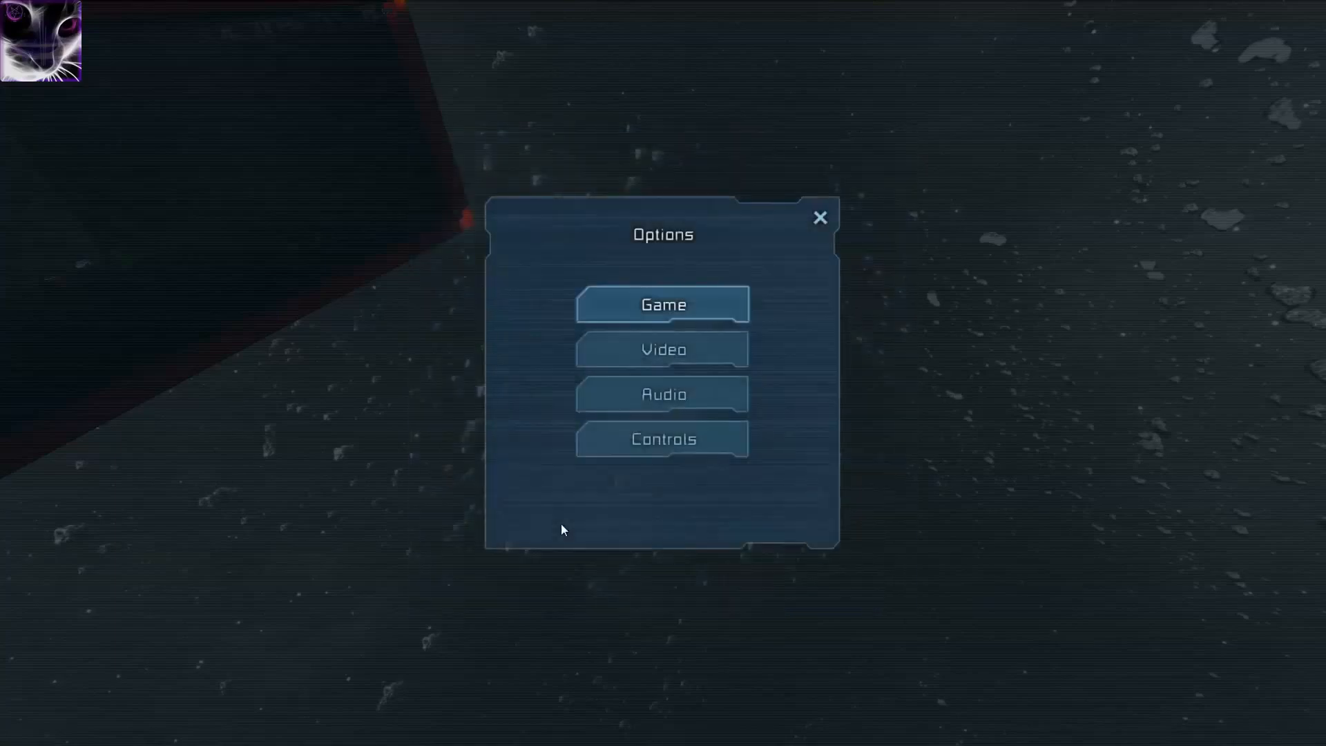
{"action": "left_click", "coordinate": [820, 217]}
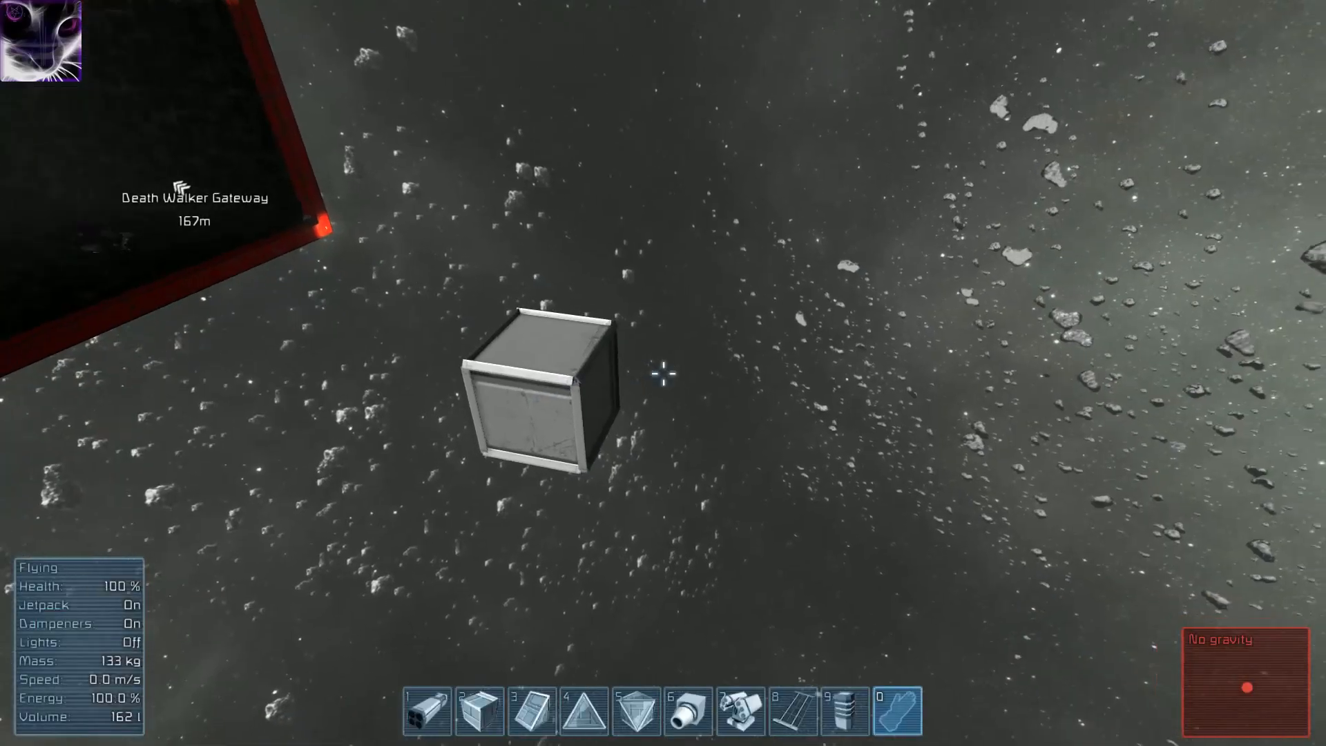
{"action": "key", "text": "g"}
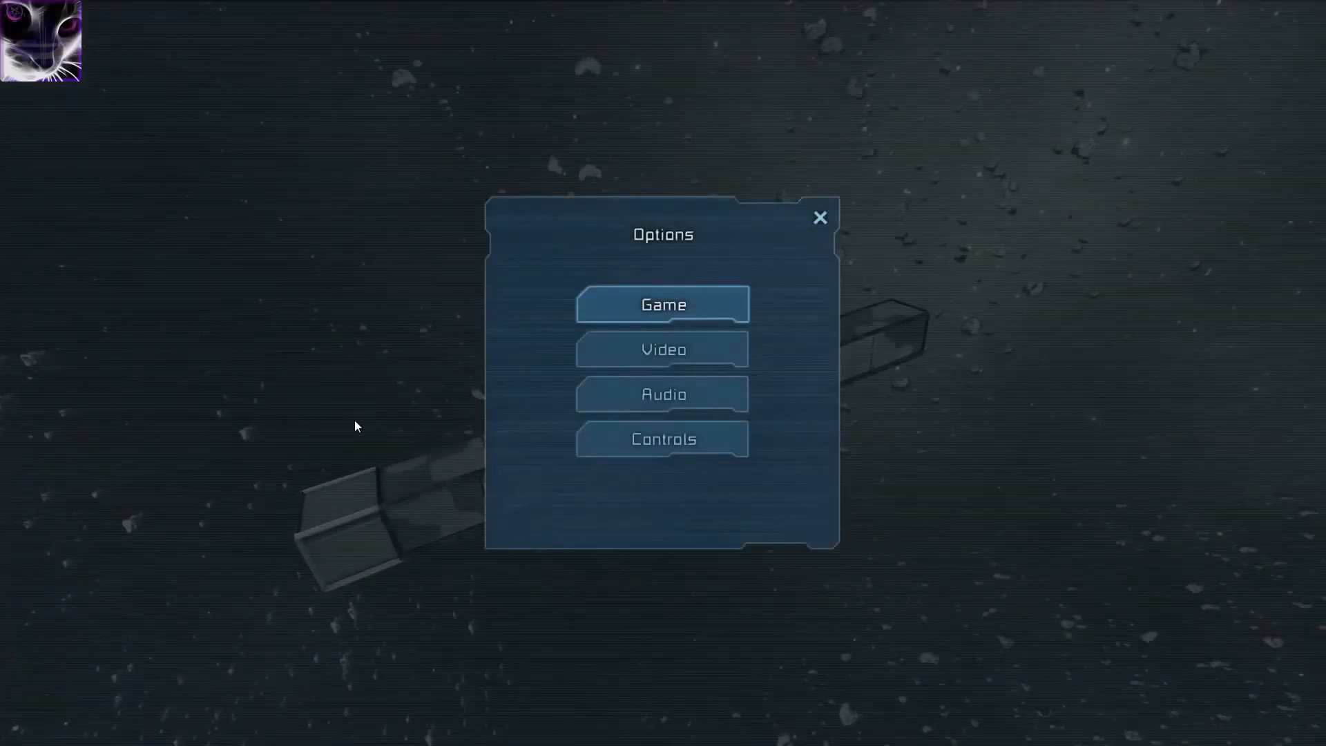
{"action": "left_click", "coordinate": [663, 303]}
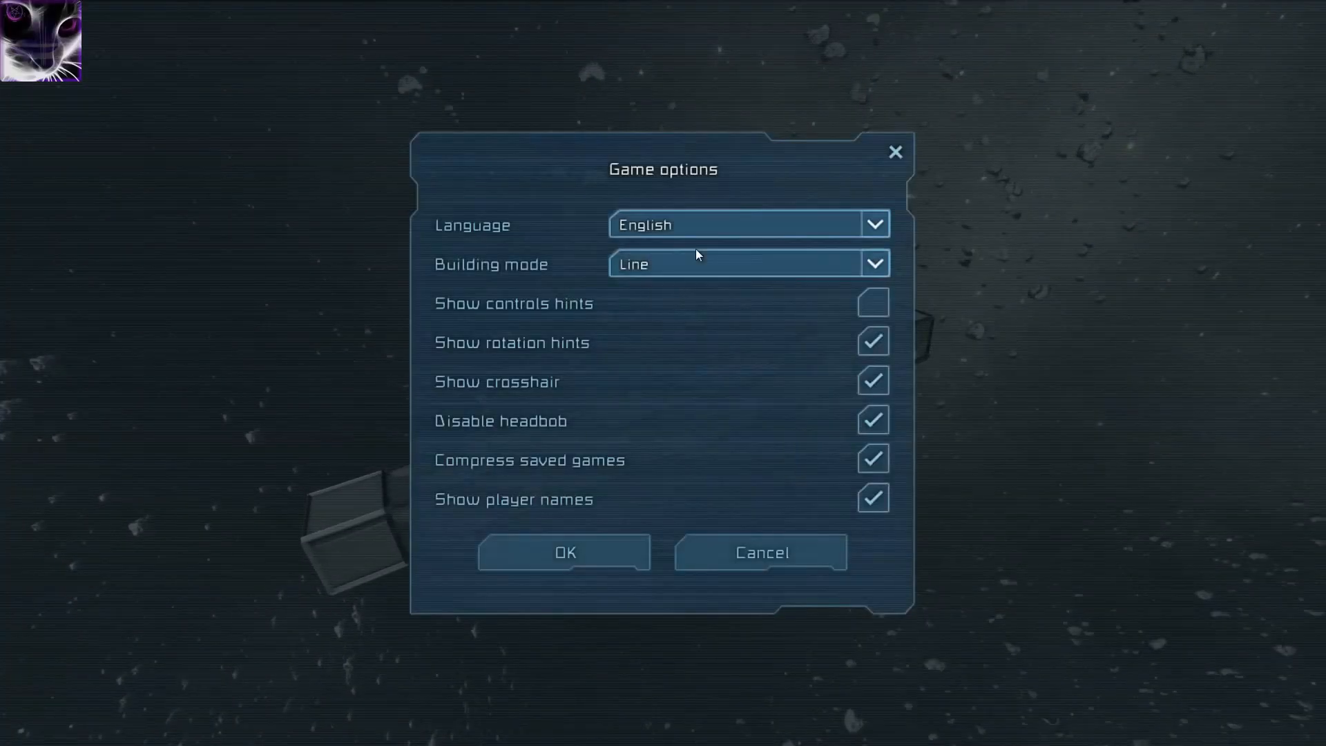
{"action": "left_click", "coordinate": [563, 552]}
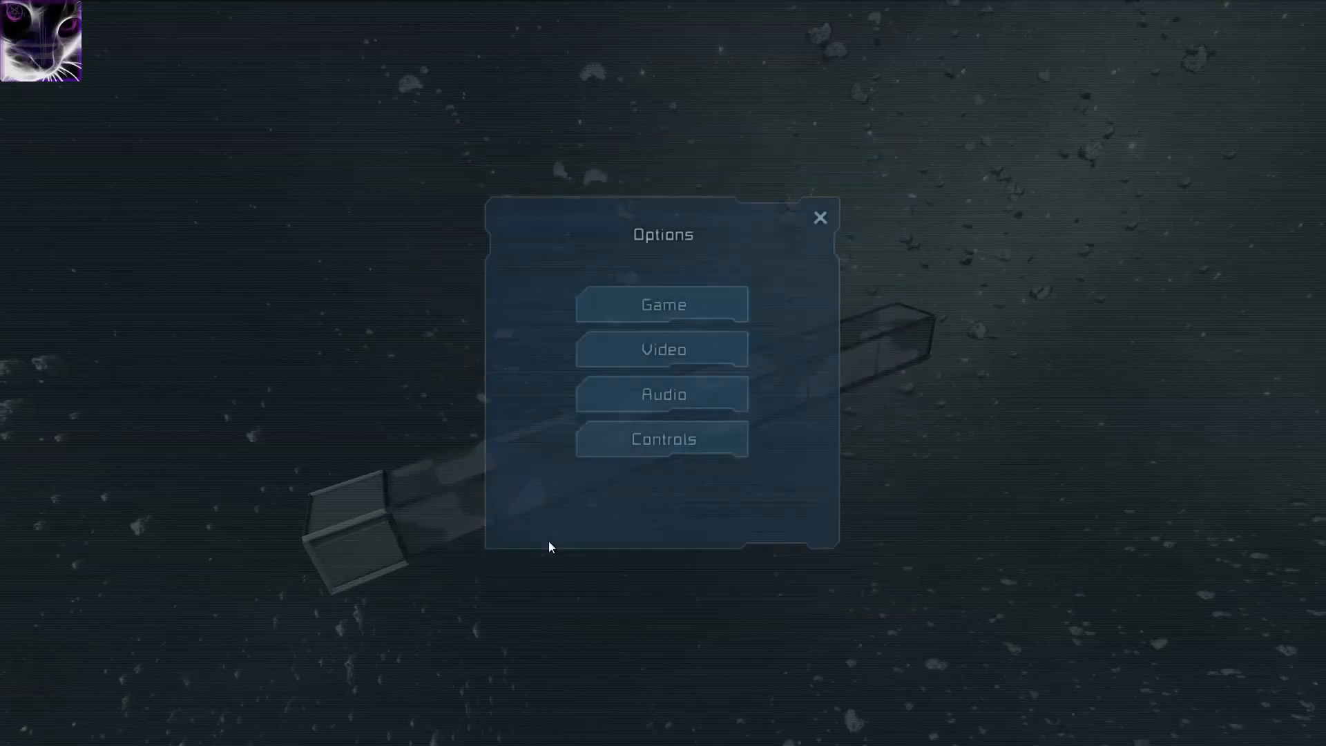
{"action": "left_click", "coordinate": [821, 216]}
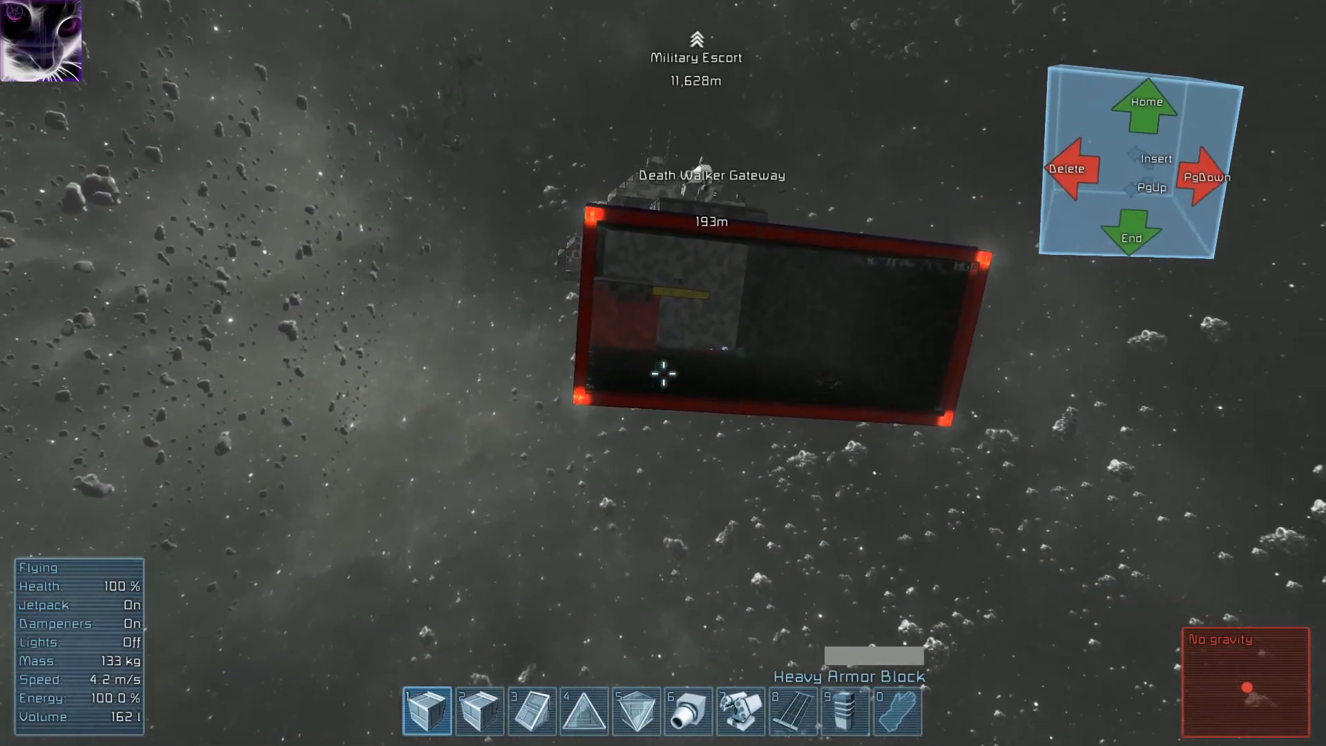
Close the toolbar catalog and view Gravity Generator 3 in the station terminal's control panel.
{"action": "key", "text": "g"}
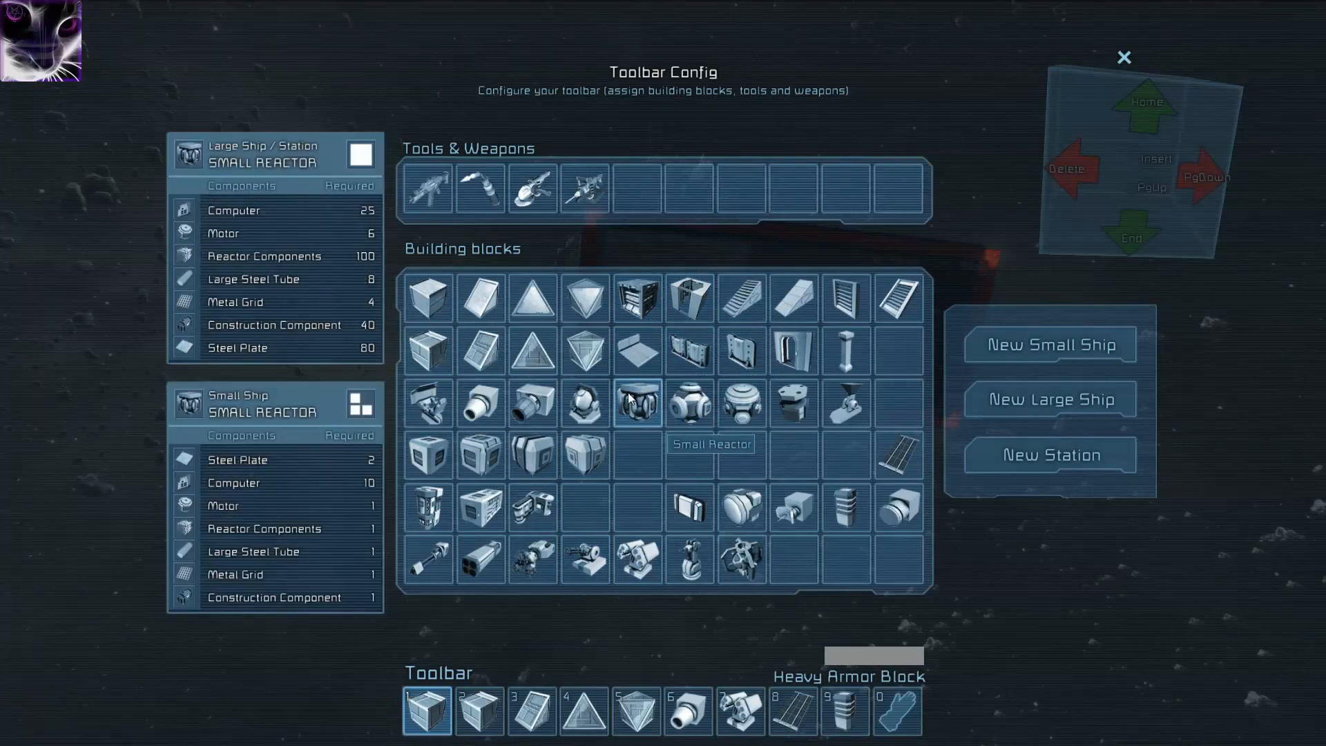
{"action": "left_click", "coordinate": [741, 404]}
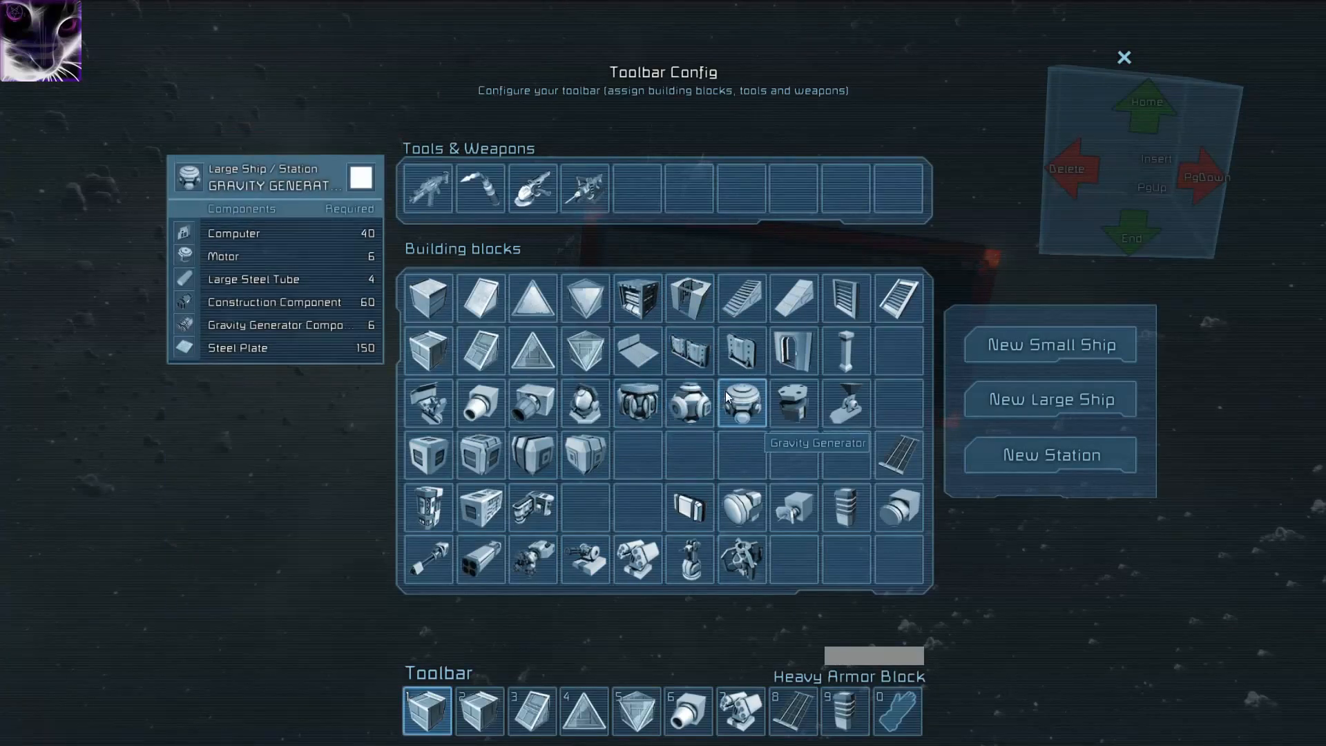
{"action": "mouse_move", "coordinate": [730, 381]}
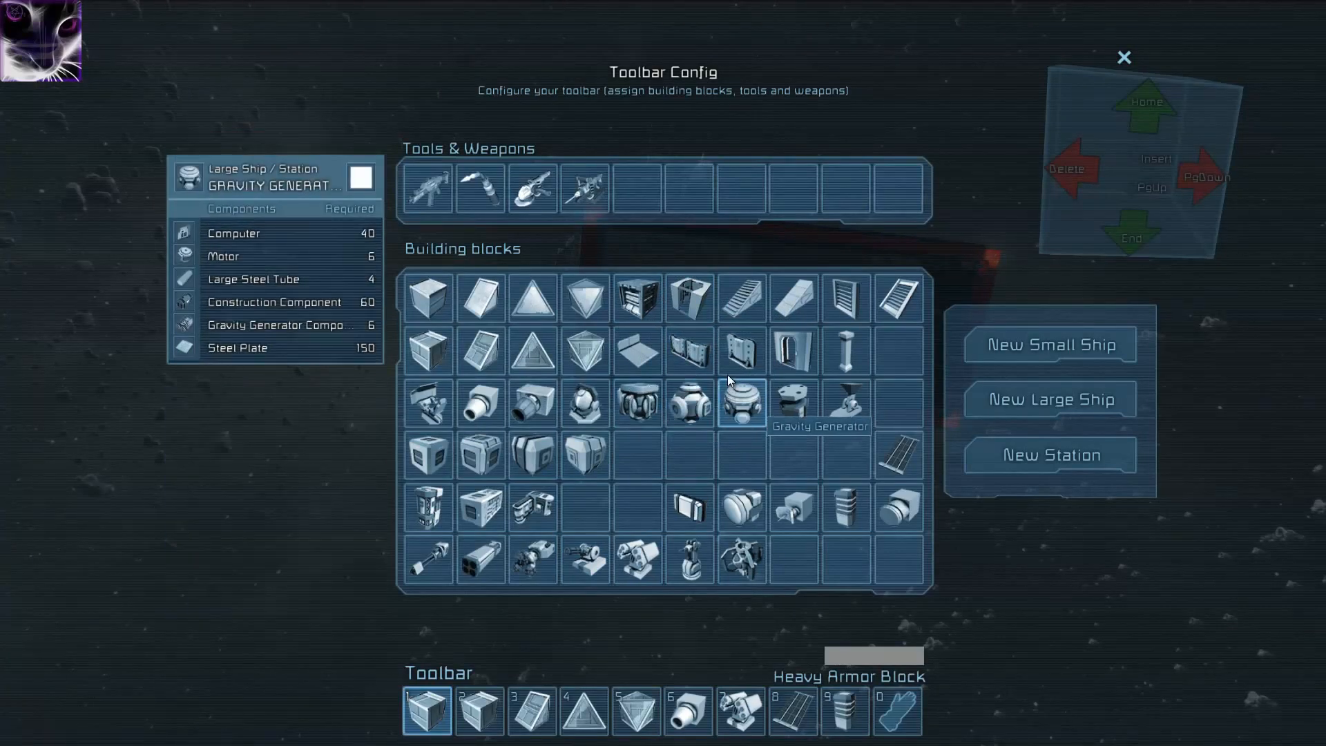
{"action": "left_click", "coordinate": [1125, 53]}
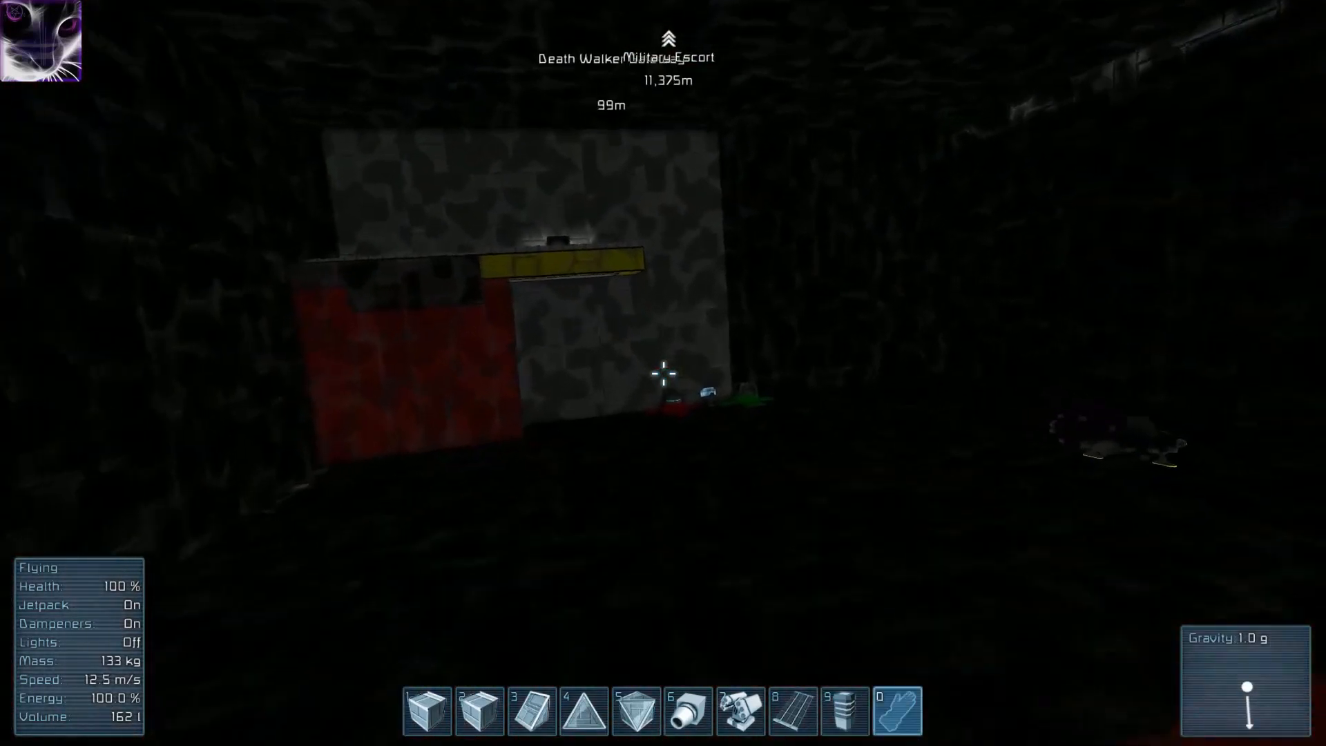
{"action": "key", "text": "J"}
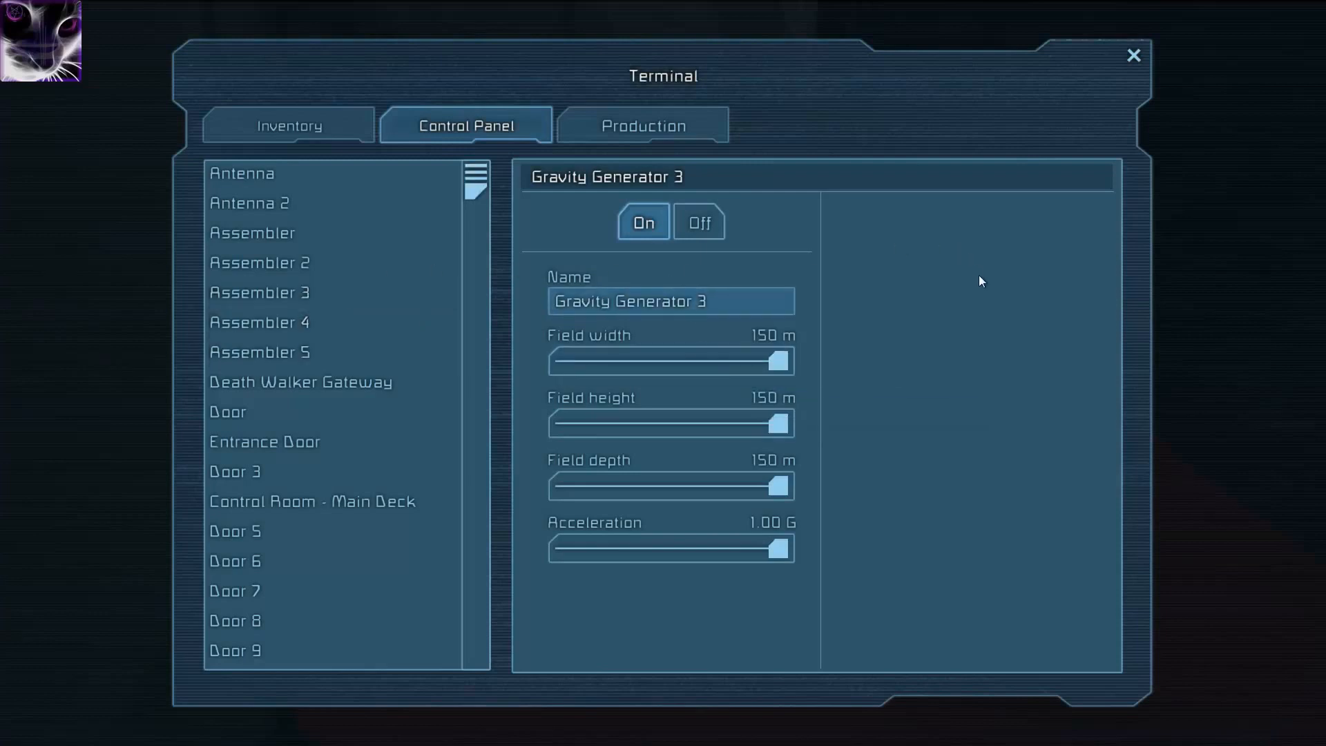
{"action": "mouse_move", "coordinate": [763, 533]}
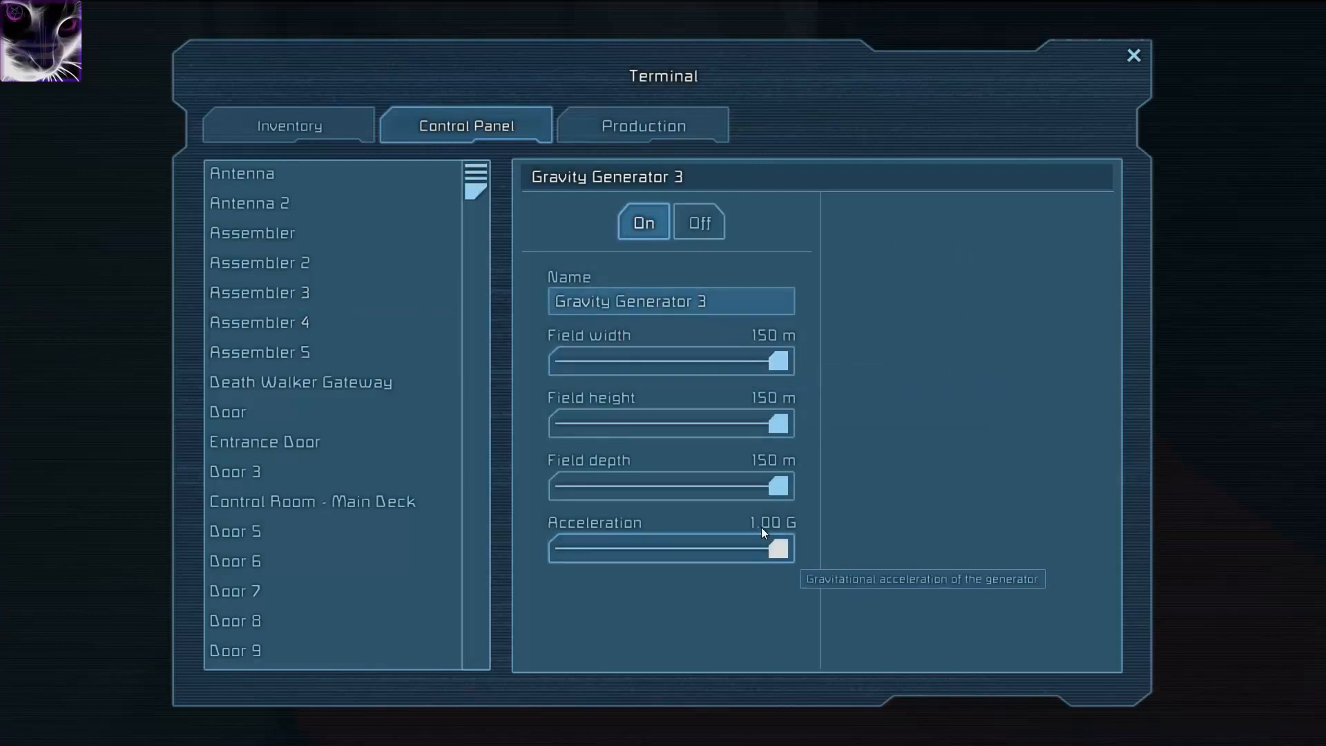
Adjust Gravity Generator 3's acceleration slider and close the terminal.
{"action": "left_click_drag", "start_coordinate": [774, 548], "coordinate": [638, 548]}
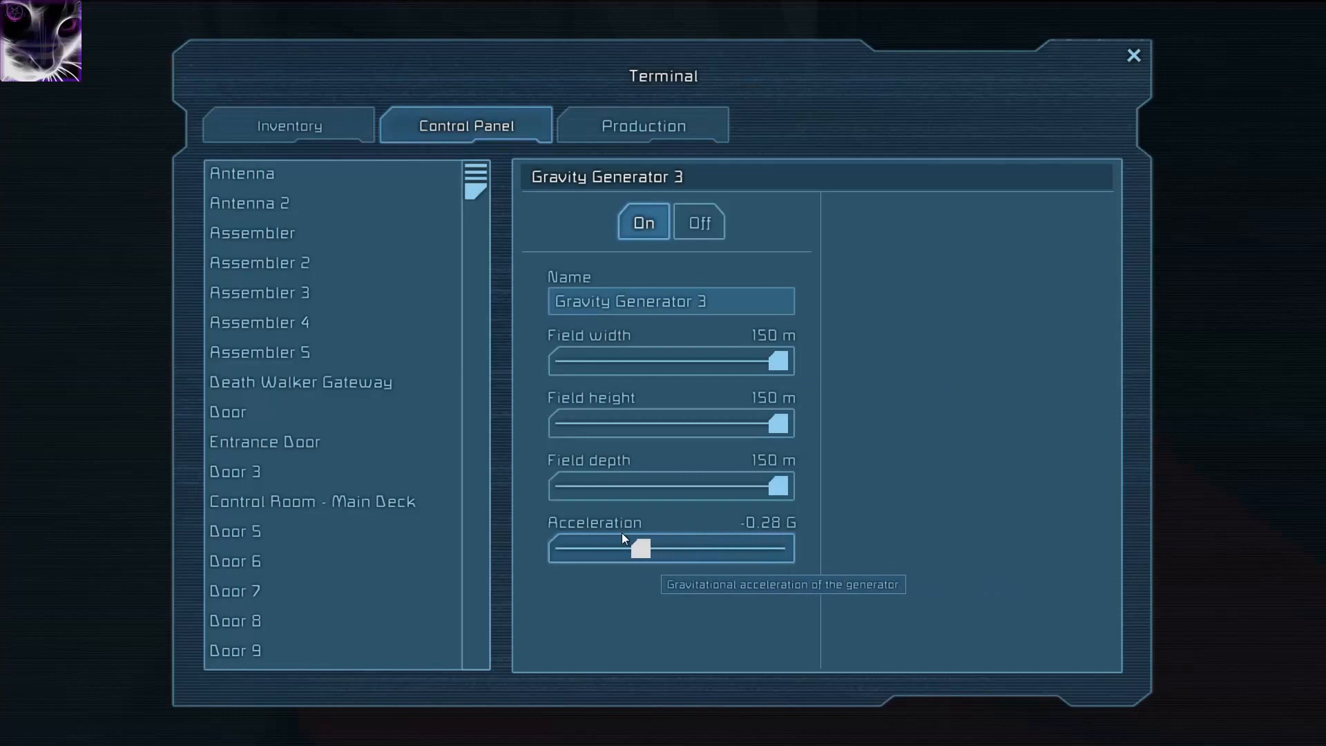
{"action": "left_click_drag", "start_coordinate": [639, 548], "coordinate": [782, 549]}
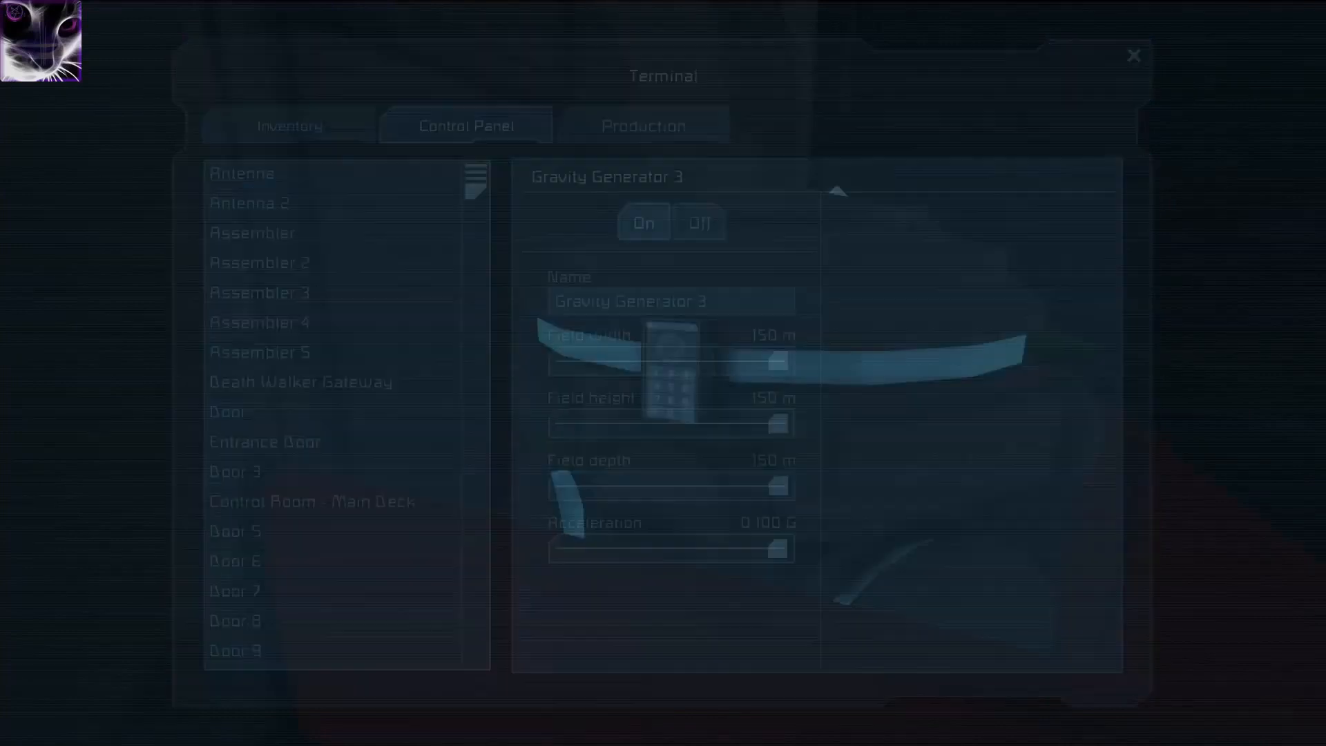
{"action": "left_click", "coordinate": [1133, 54]}
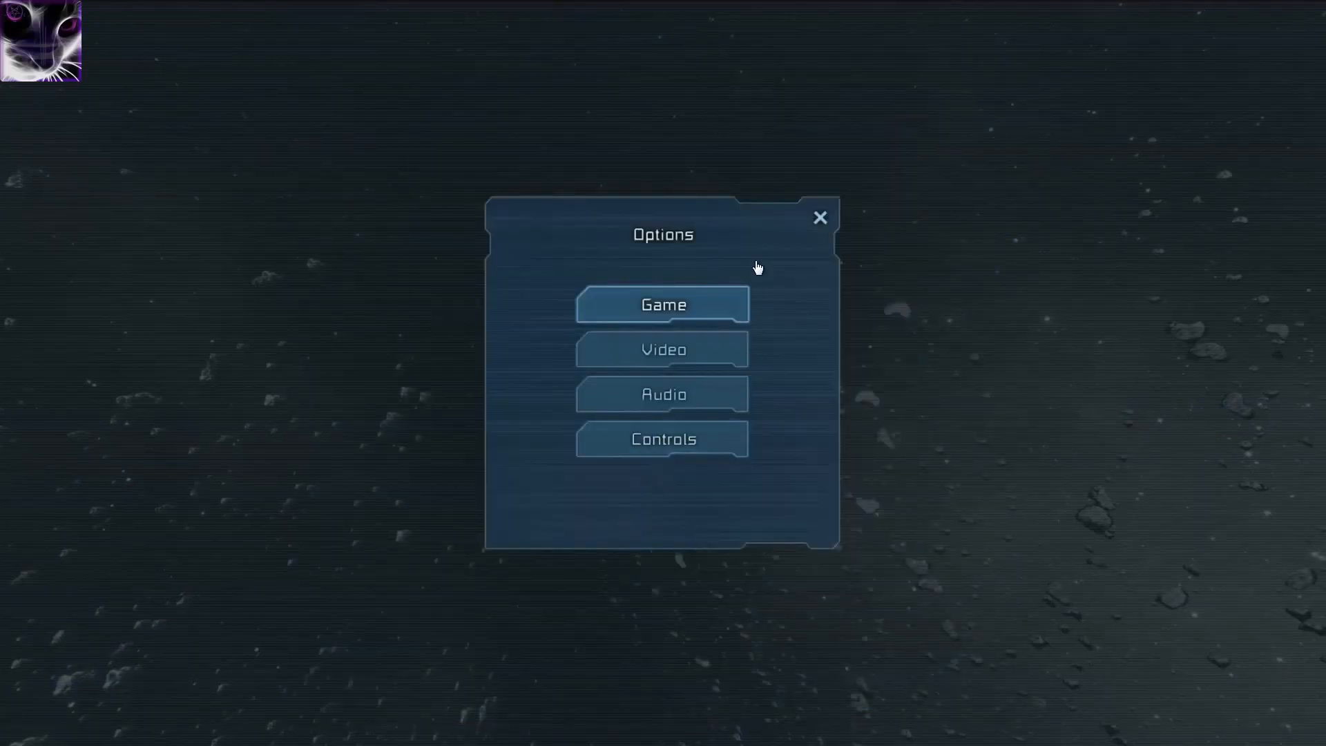
Leave the options and assign the Heavy Armor Block to toolbar slot 1.
{"action": "left_click", "coordinate": [820, 217]}
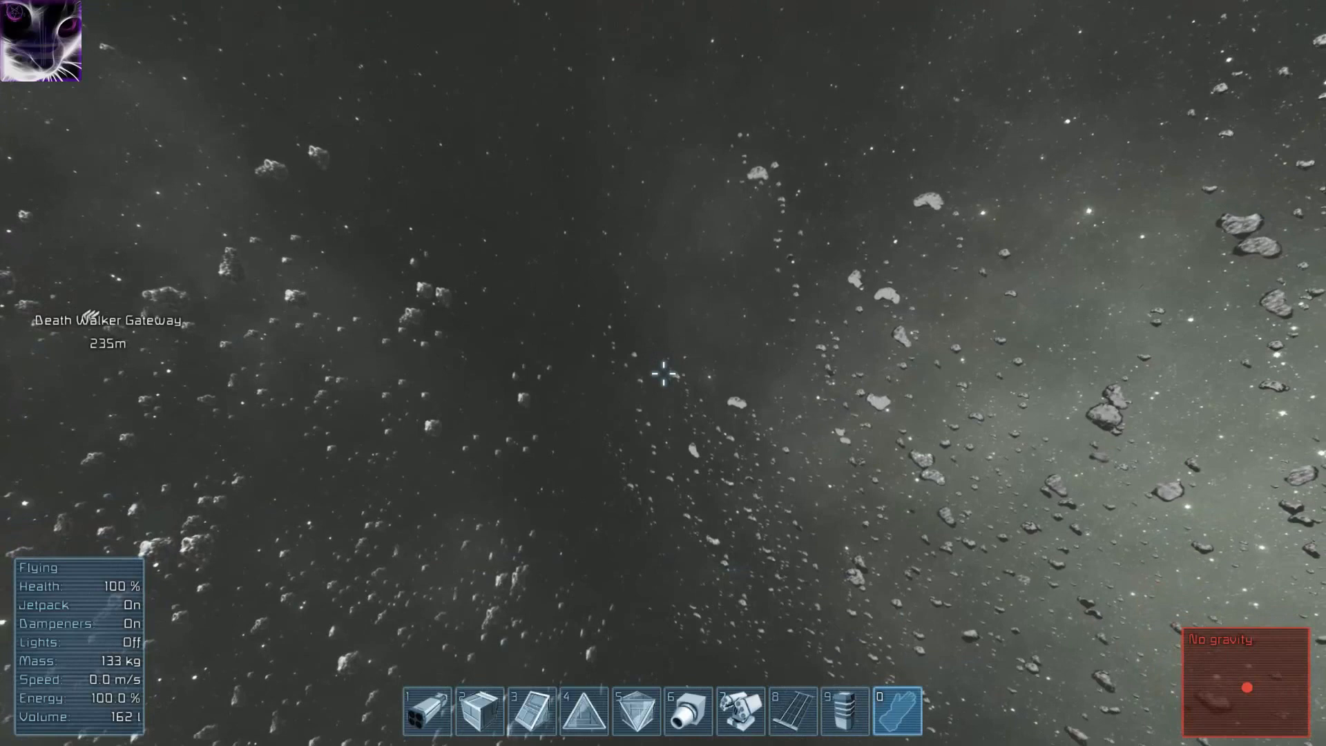
{"action": "key", "text": "g"}
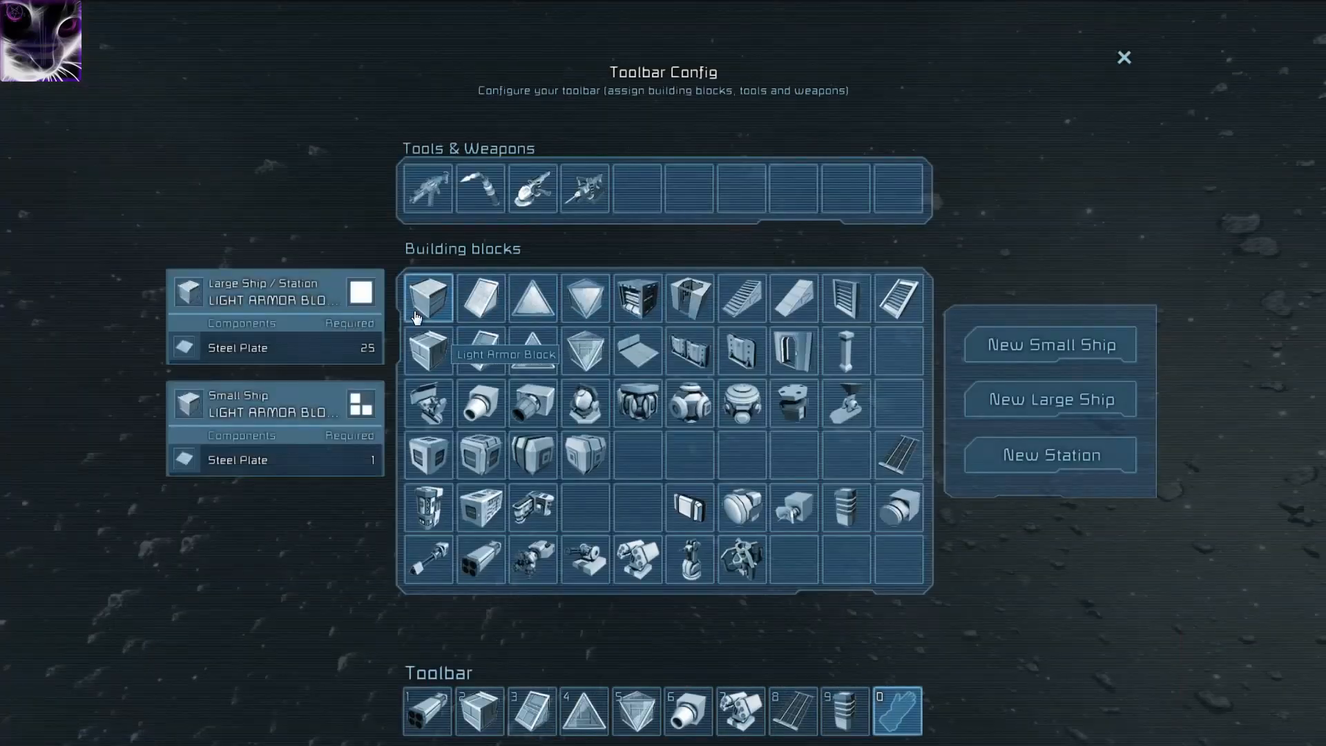
{"action": "left_click", "coordinate": [1121, 55]}
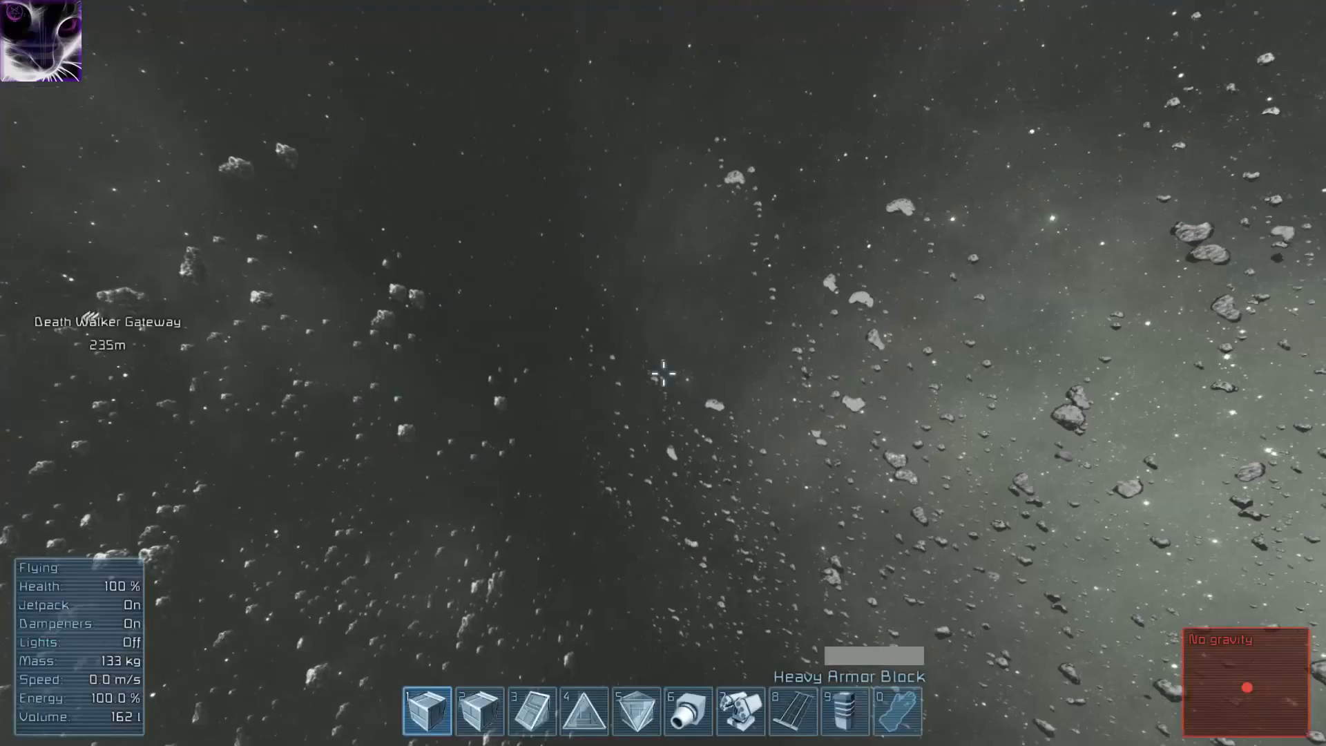
{"action": "key", "text": "g"}
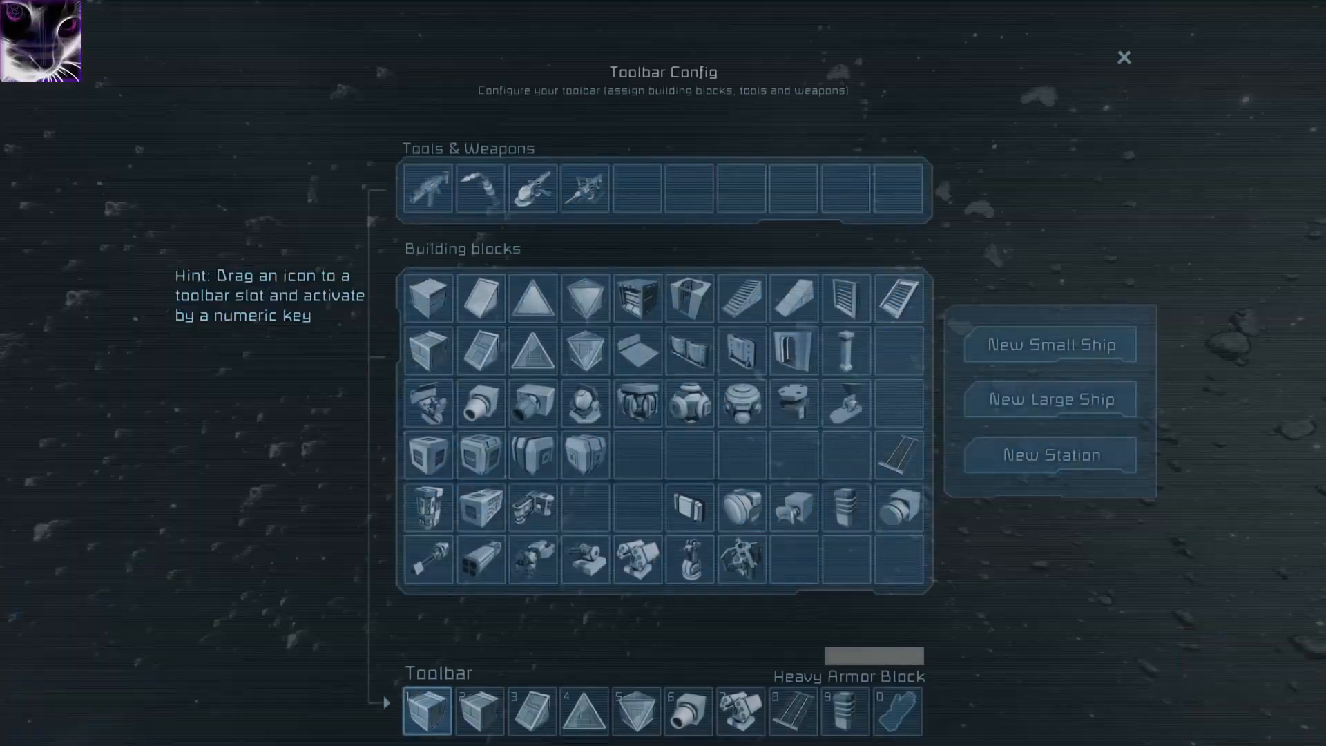
{"action": "left_click", "coordinate": [1124, 55]}
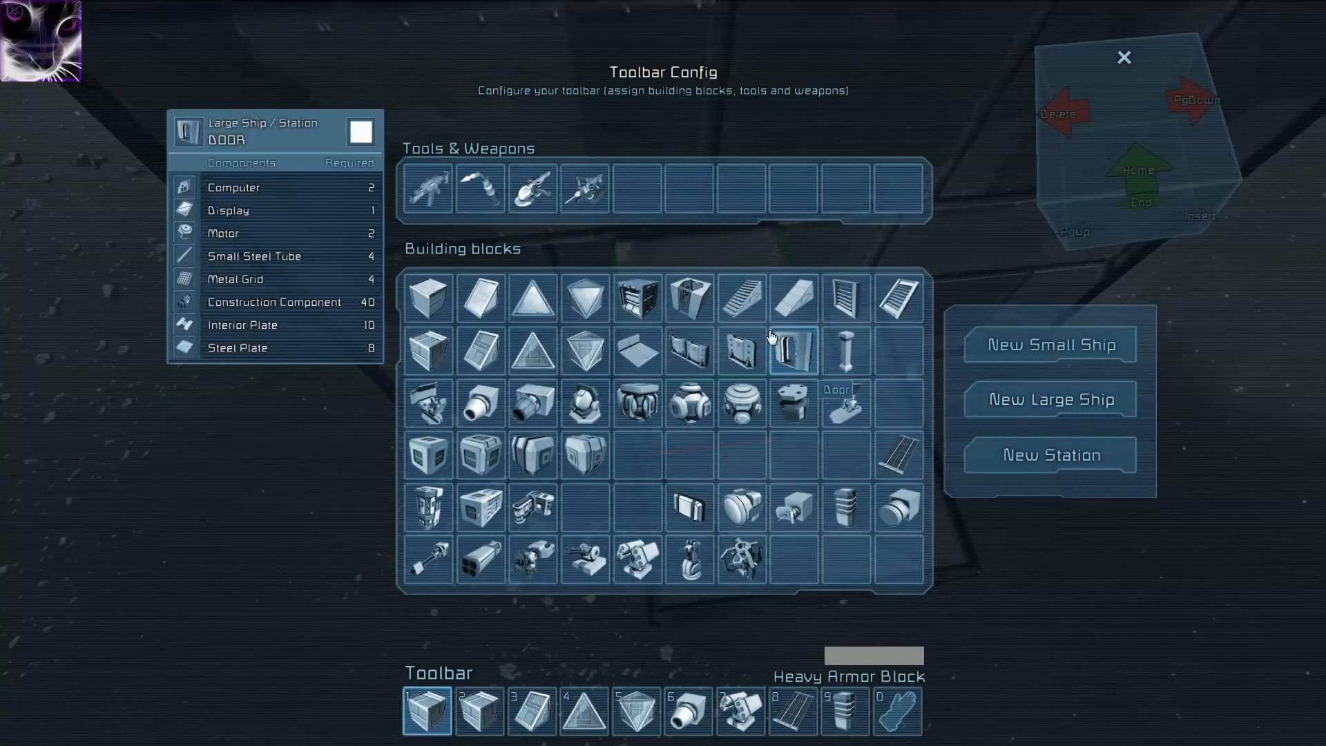
Add the Door to the toolbar and return to the camouflage armor wall.
{"action": "left_click", "coordinate": [1122, 55]}
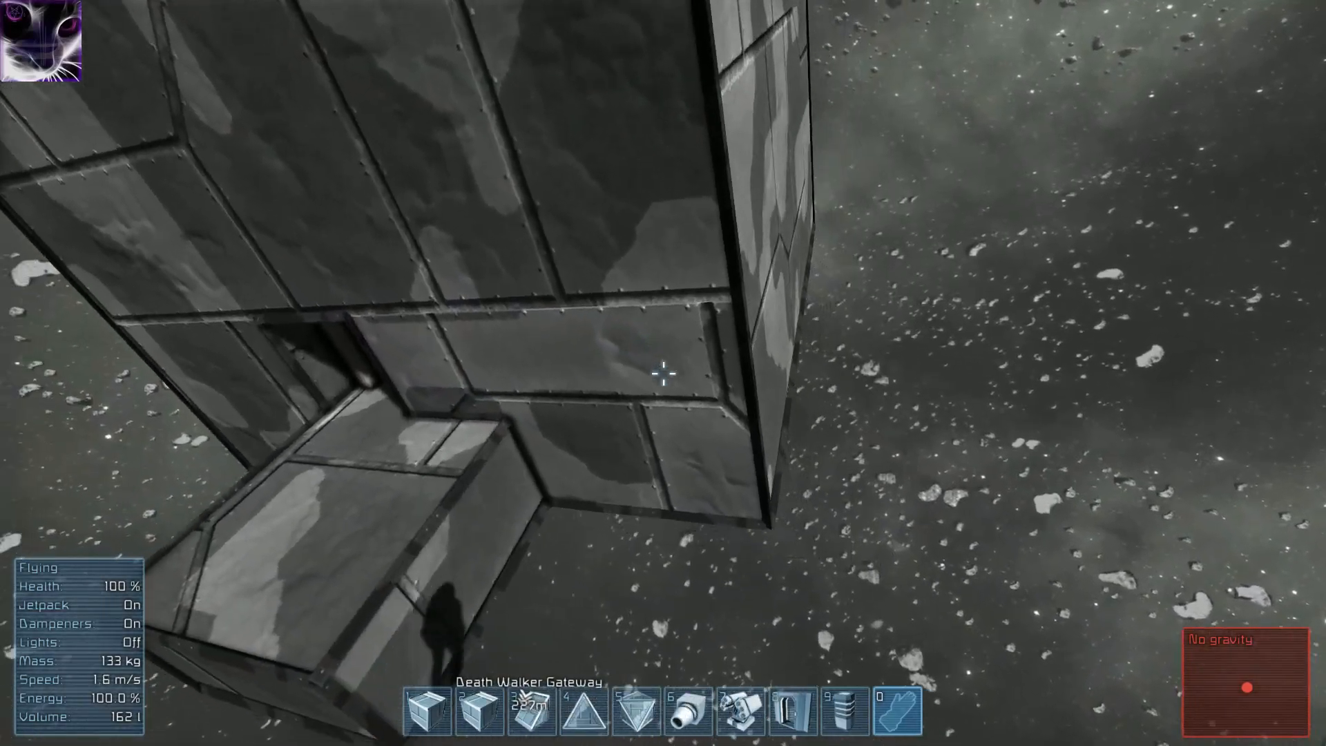
{"action": "key", "text": "g"}
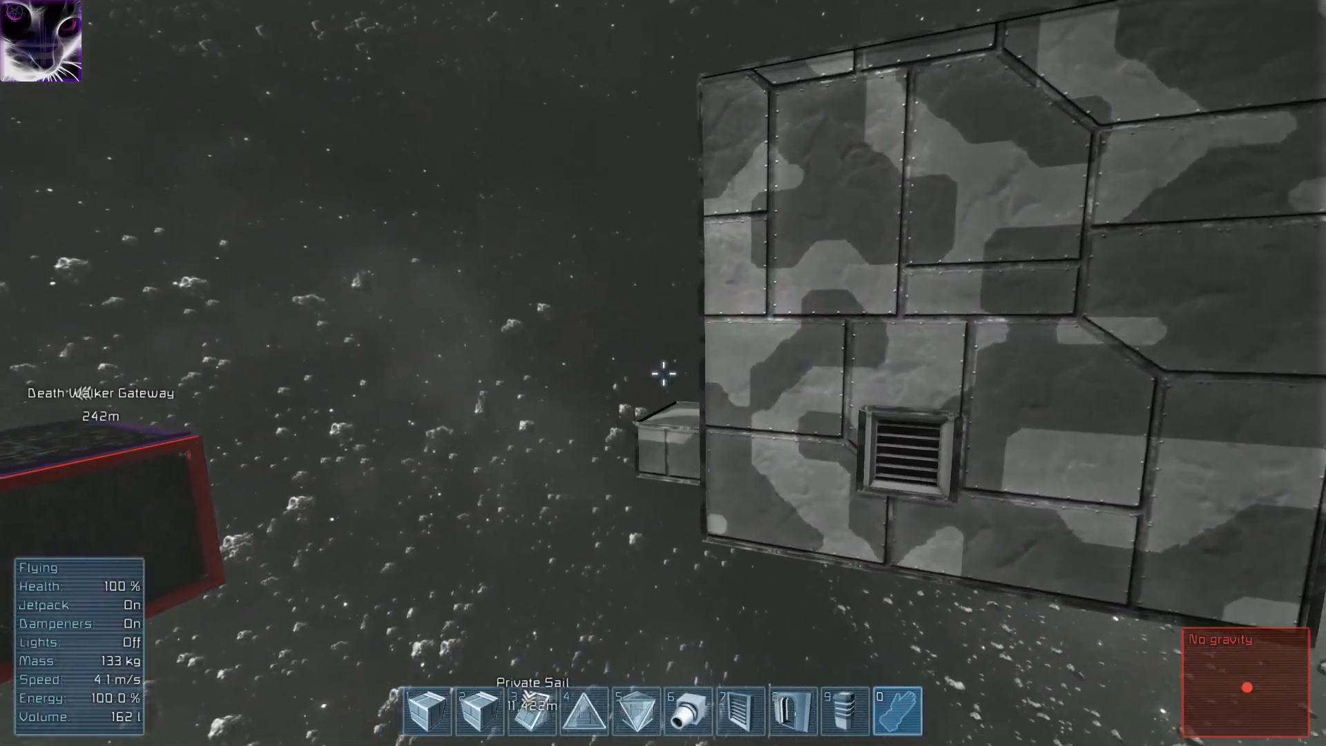
Assign the cockpit and gravity generator to the toolbar and install the gravity generator inside.
{"action": "key", "text": "g"}
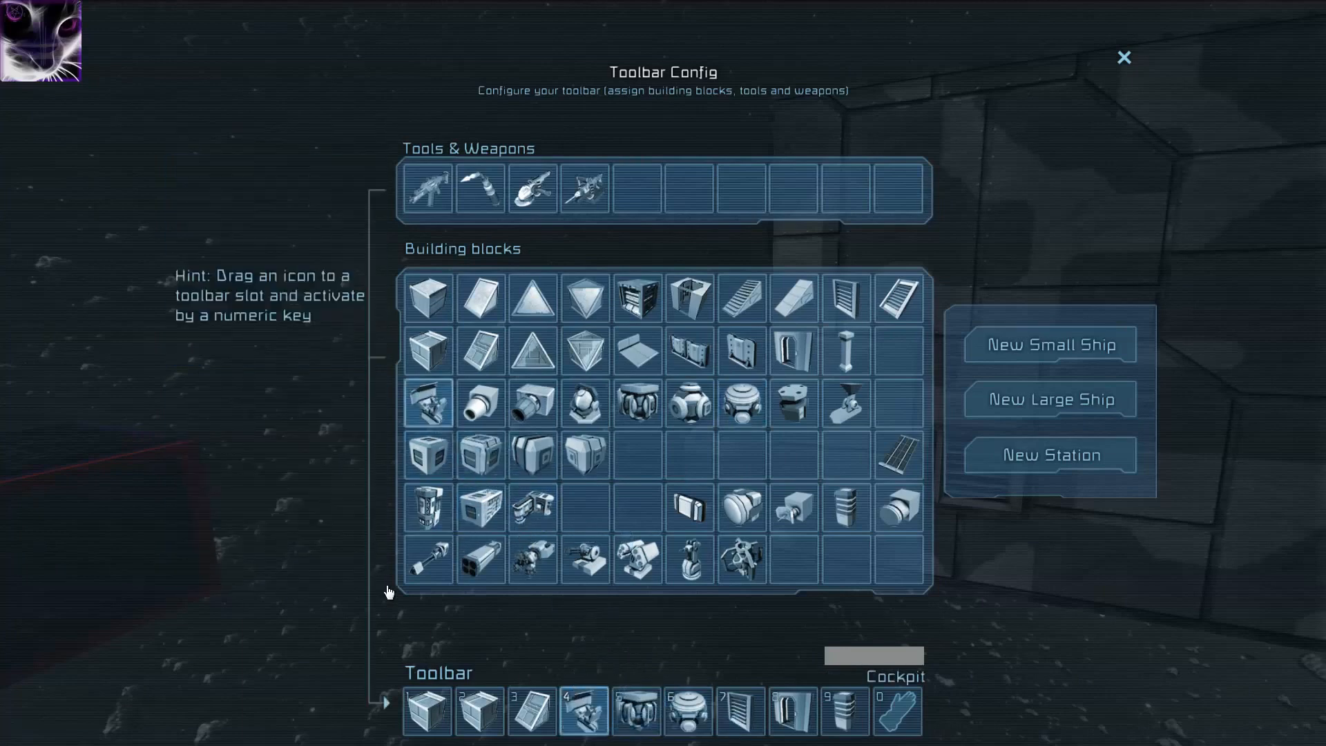
{"action": "left_click", "coordinate": [1122, 56]}
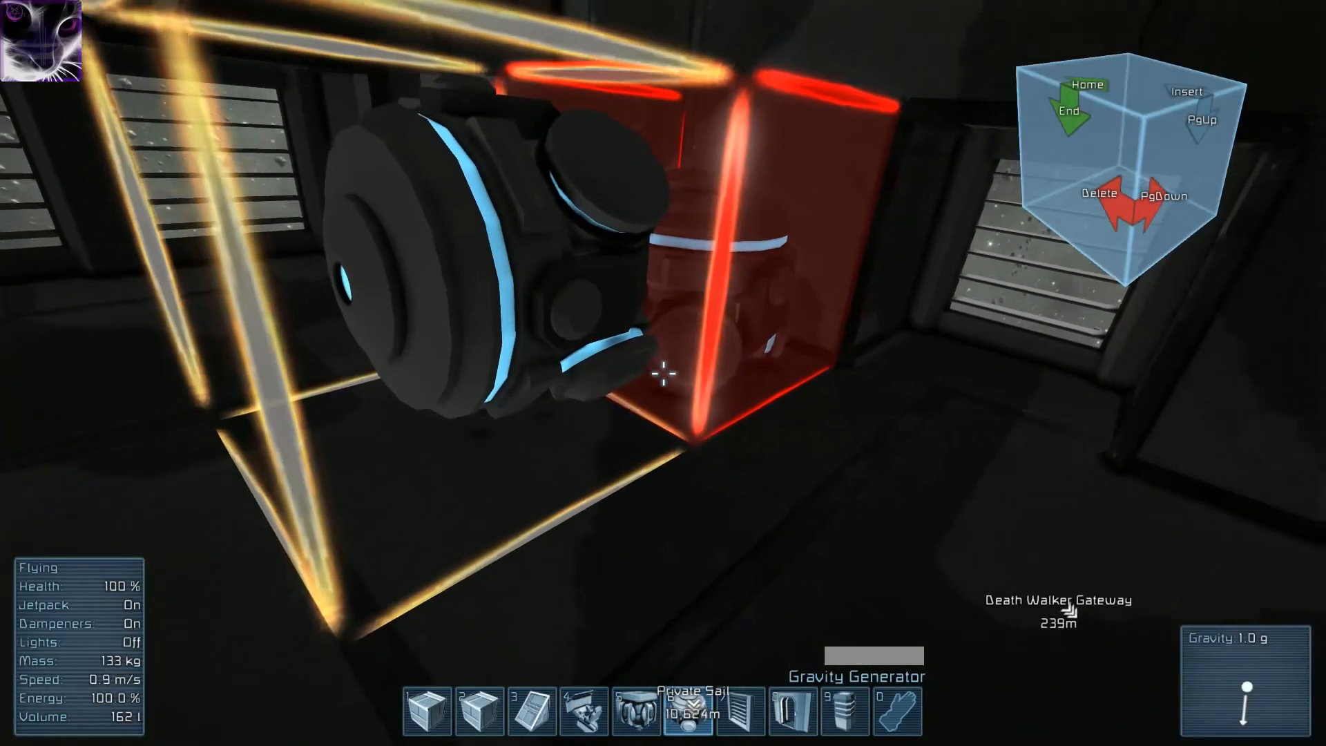
{"action": "key", "text": "J"}
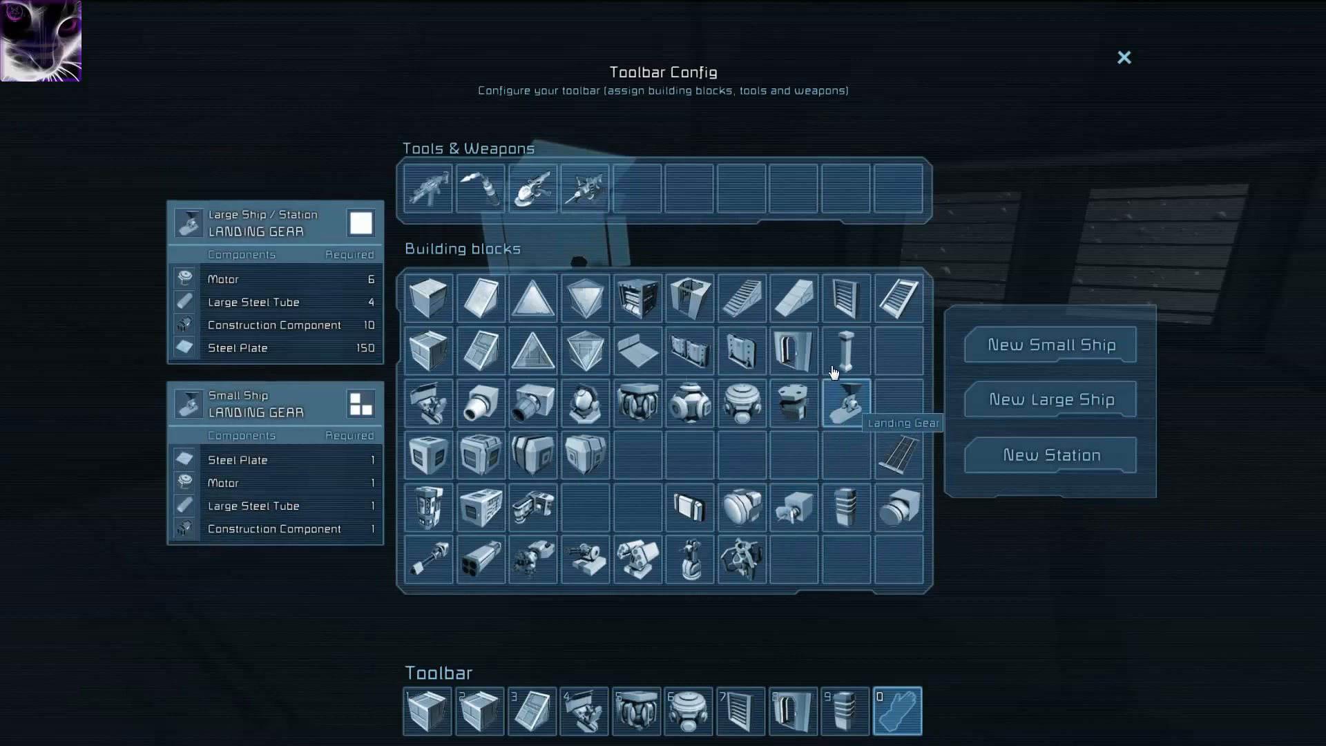
{"action": "mouse_move", "coordinate": [599, 545]}
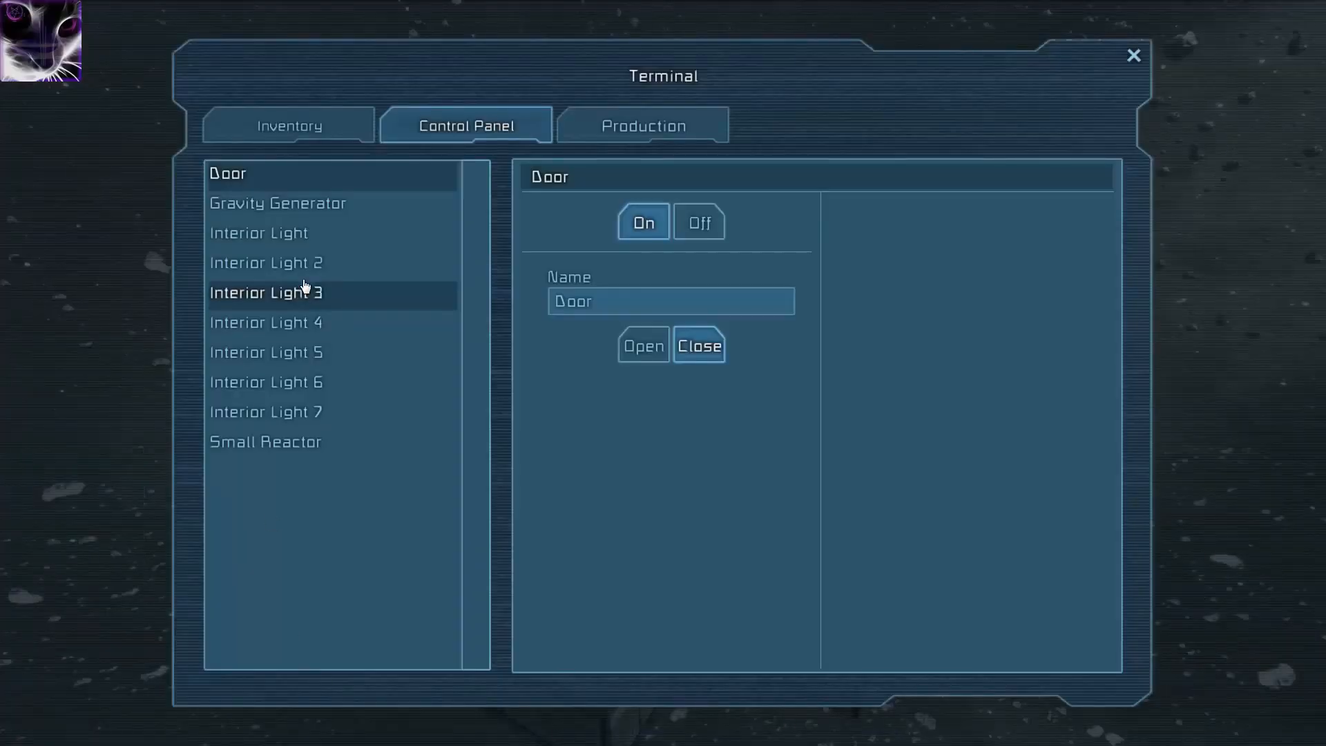
Set Interior Light 7's R and G to 0 and raise its intensity so it glows blue.
{"action": "left_click", "coordinate": [267, 412]}
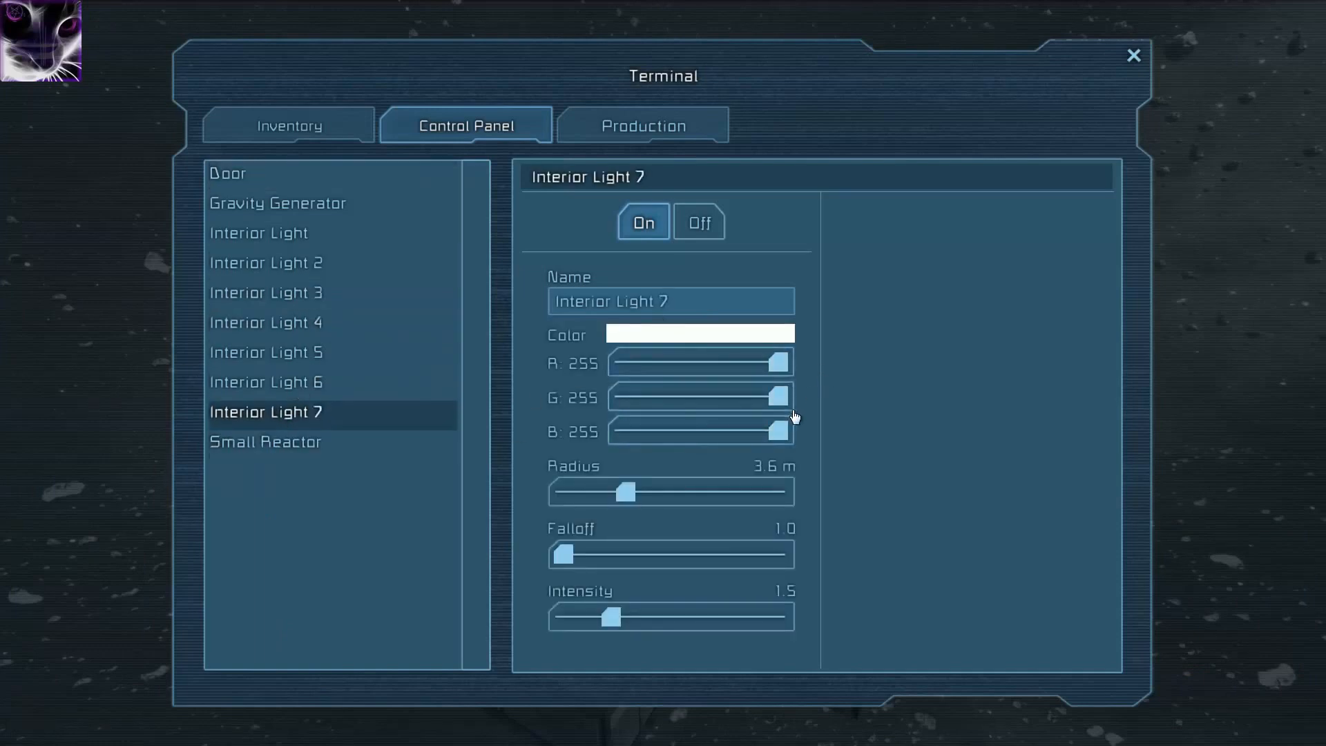
{"action": "left_click_drag", "start_coordinate": [778, 396], "coordinate": [609, 397]}
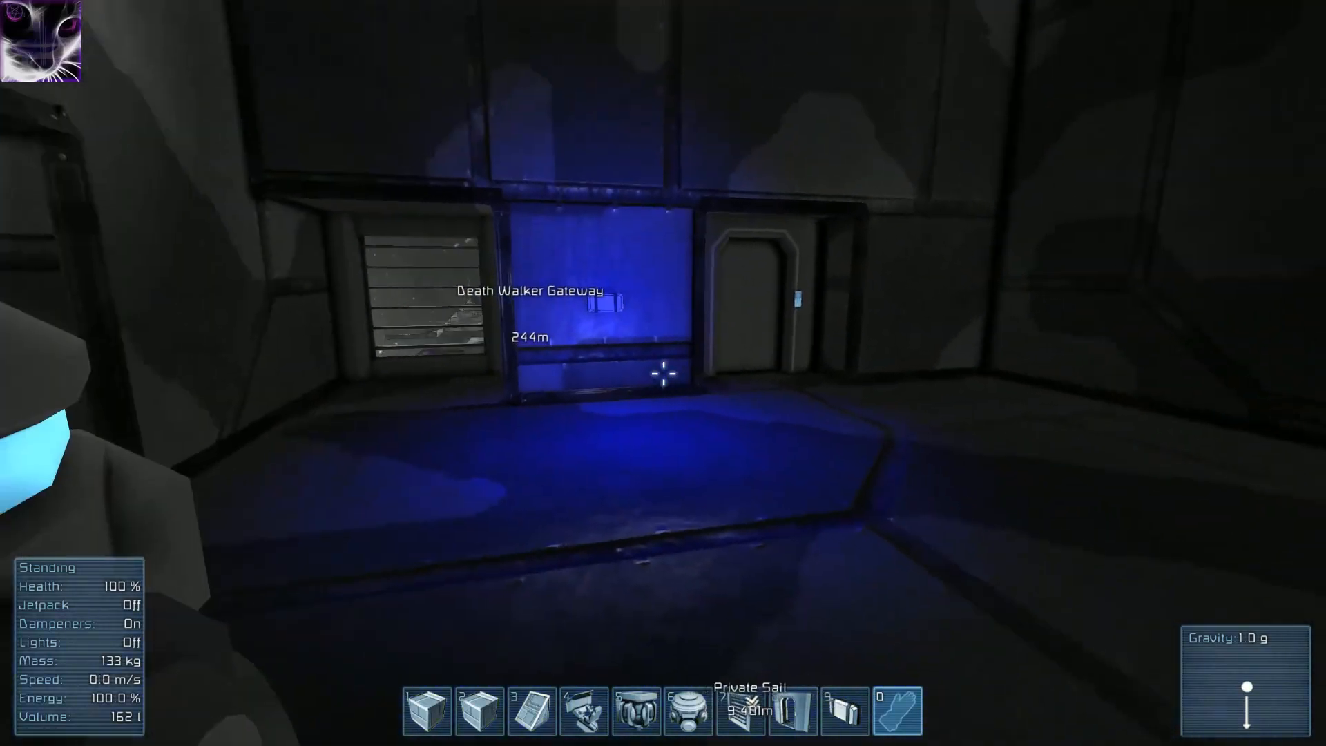
{"action": "mouse_move", "coordinate": [665, 372]}
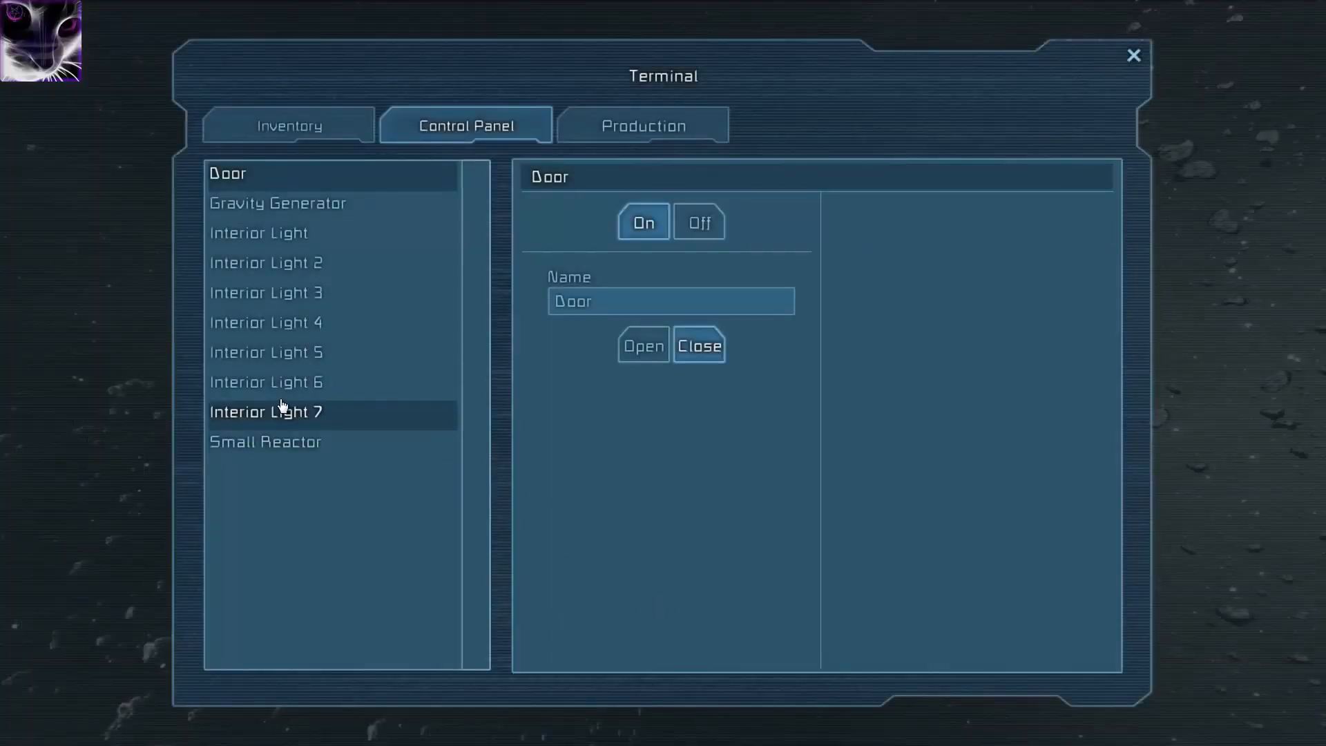
Rename Interior Light 7 to 'Interior Light 7 door' with intensity 2.7.
{"action": "left_click", "coordinate": [283, 412]}
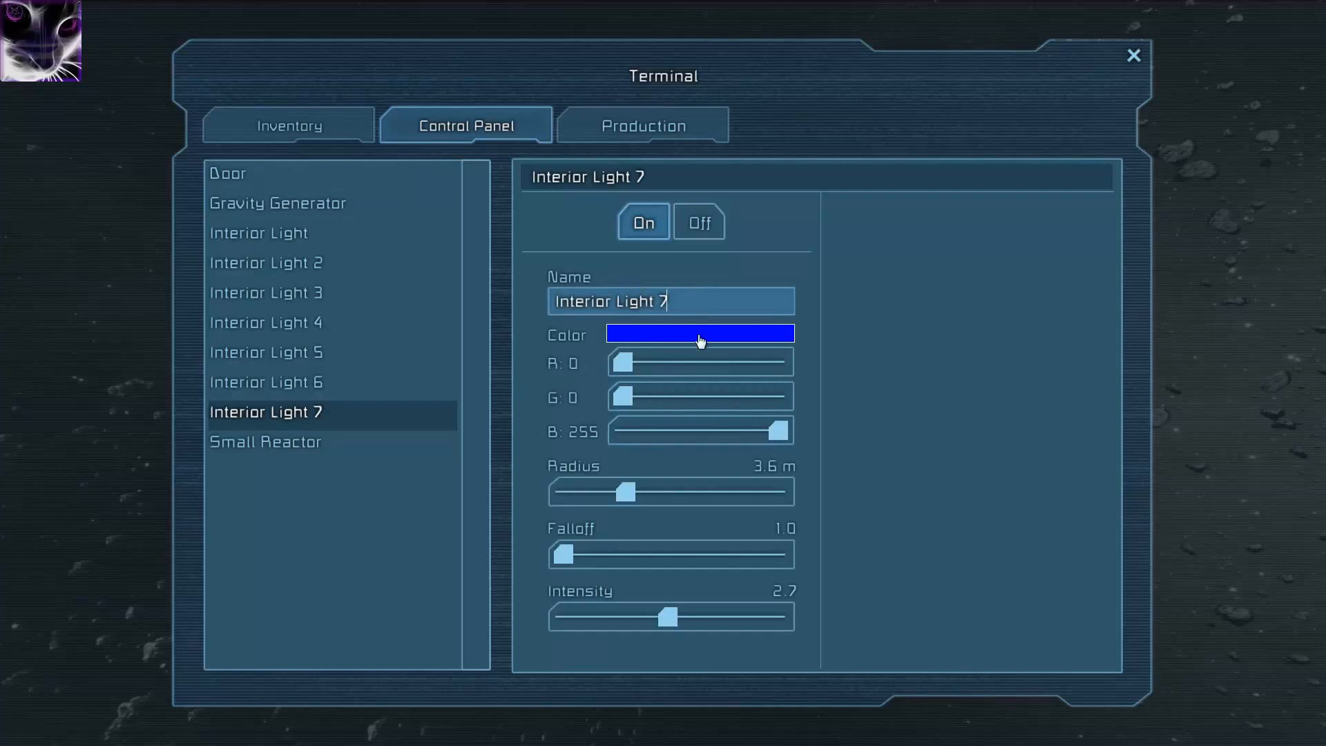
{"action": "type", "text": "door"}
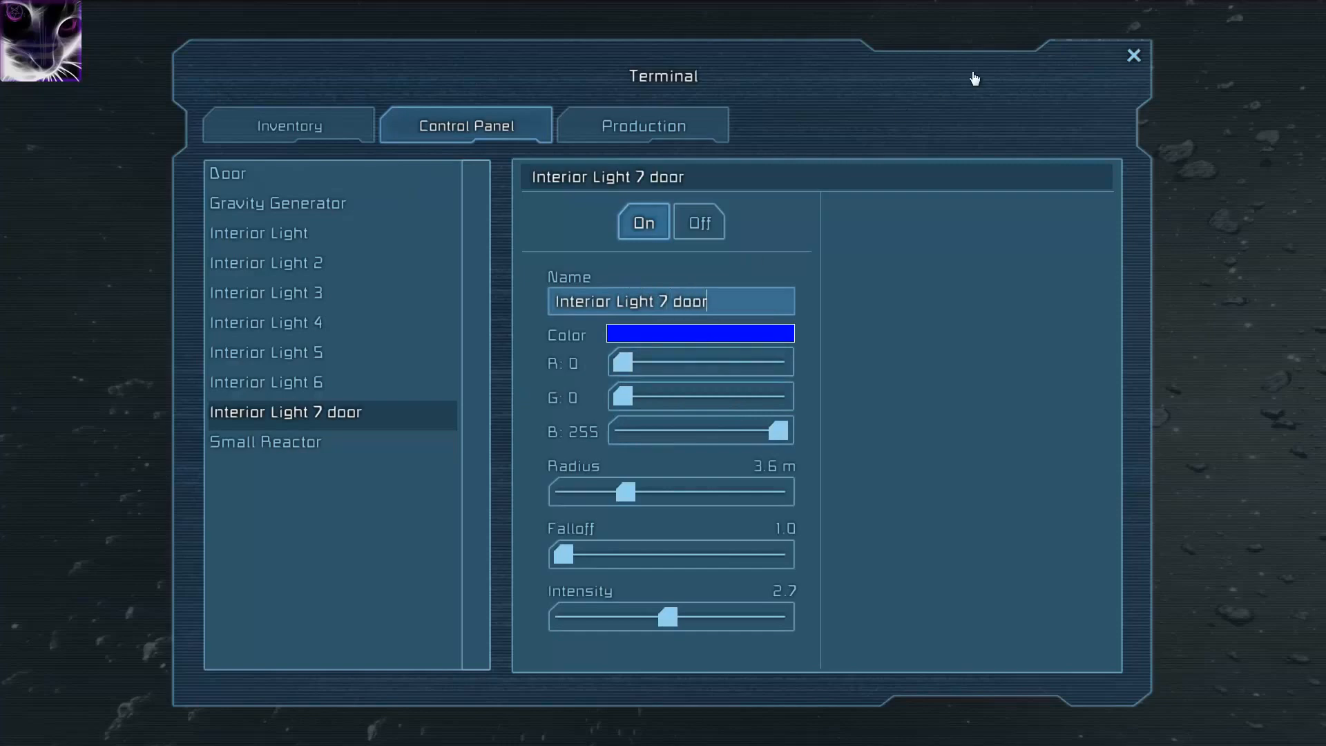
{"action": "type", "text": "k"}
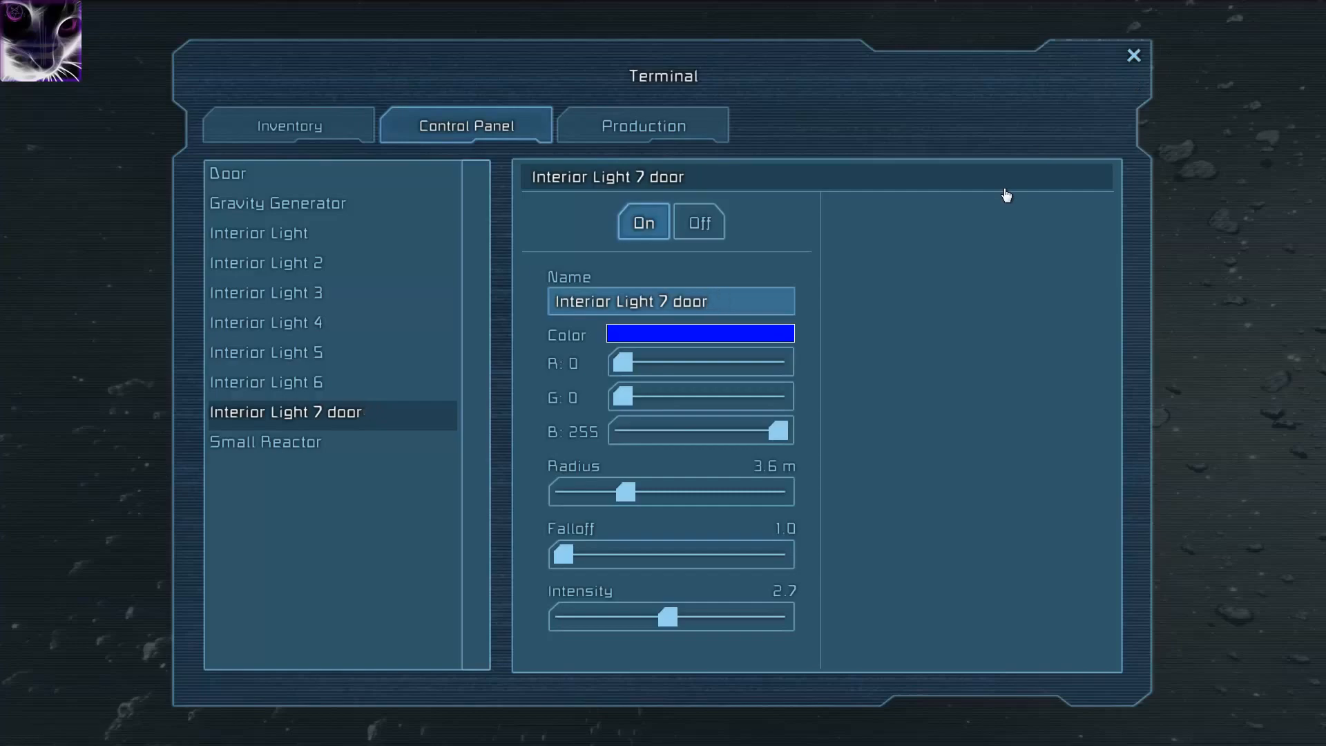
{"action": "left_click", "coordinate": [1133, 56]}
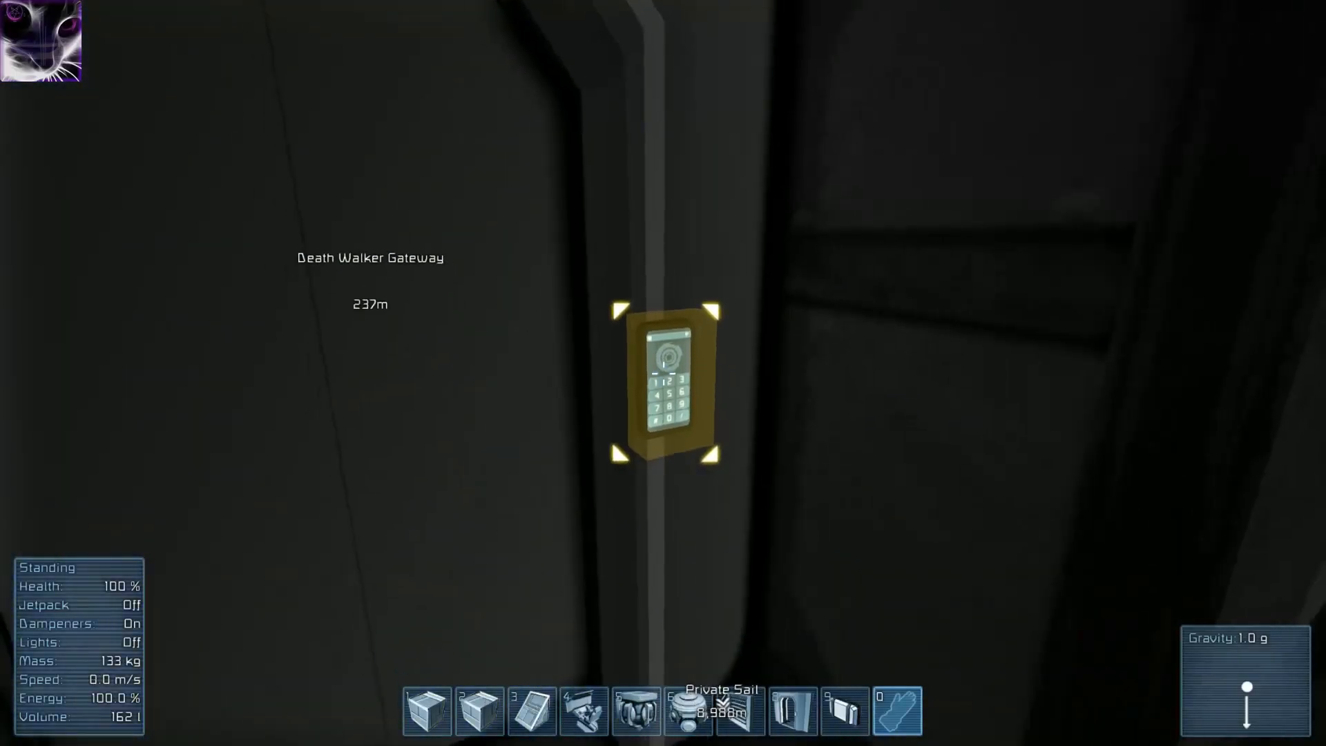
Rename the station door to 'Door Entrance 1' from its keypad terminal.
{"action": "left_click", "coordinate": [668, 387]}
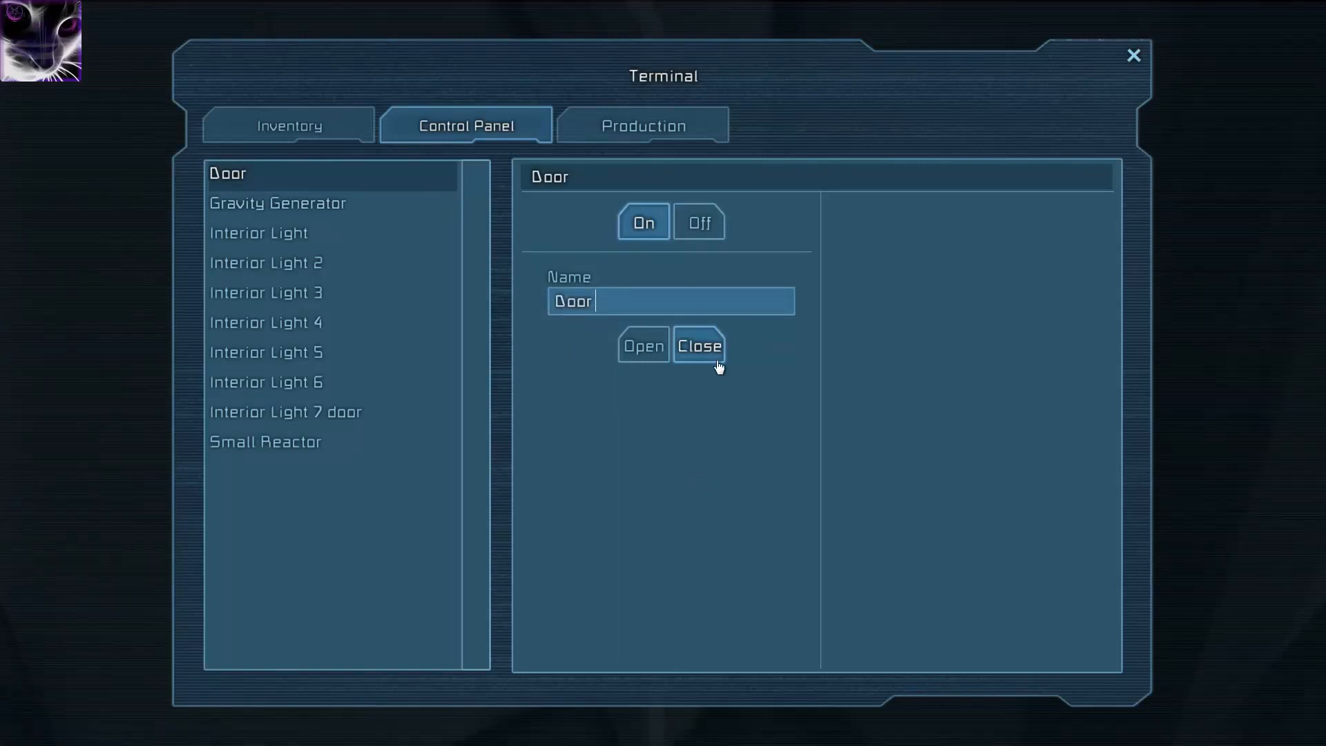
{"action": "type", "text": "Entra"}
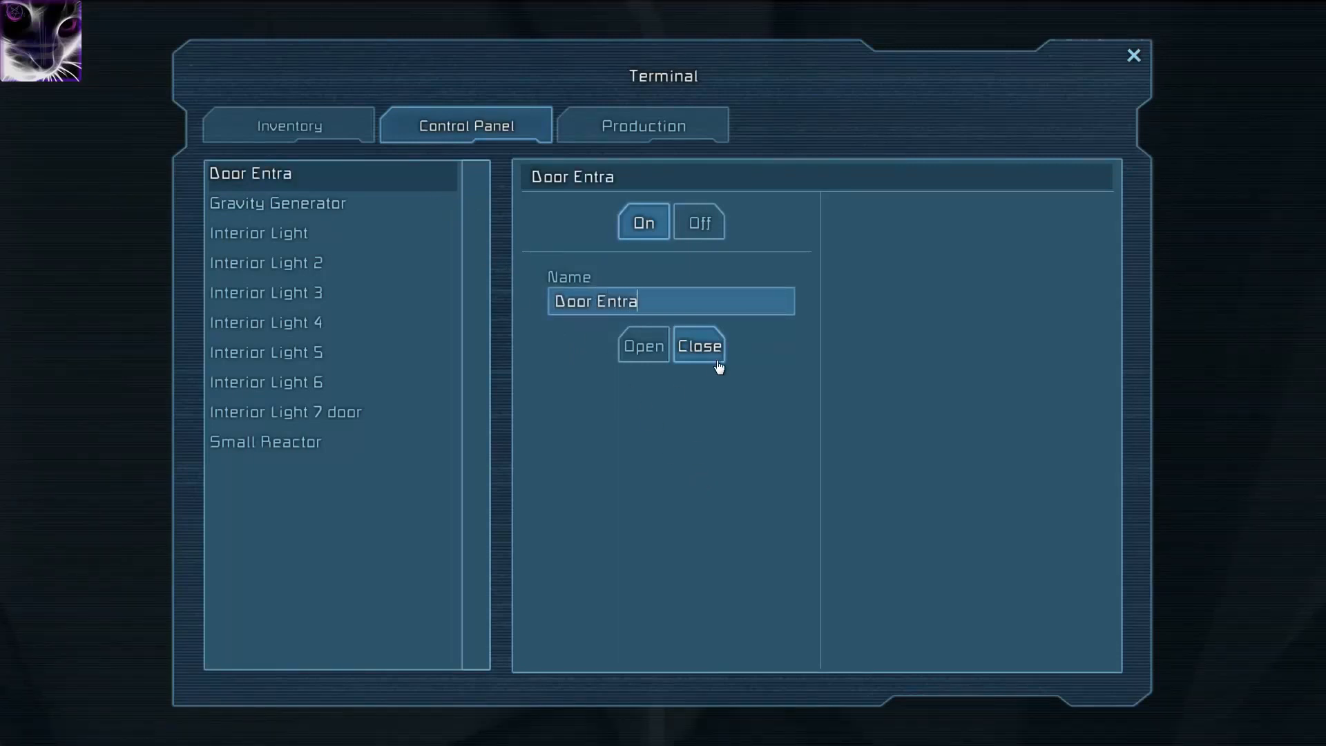
{"action": "type", "text": "nce 1"}
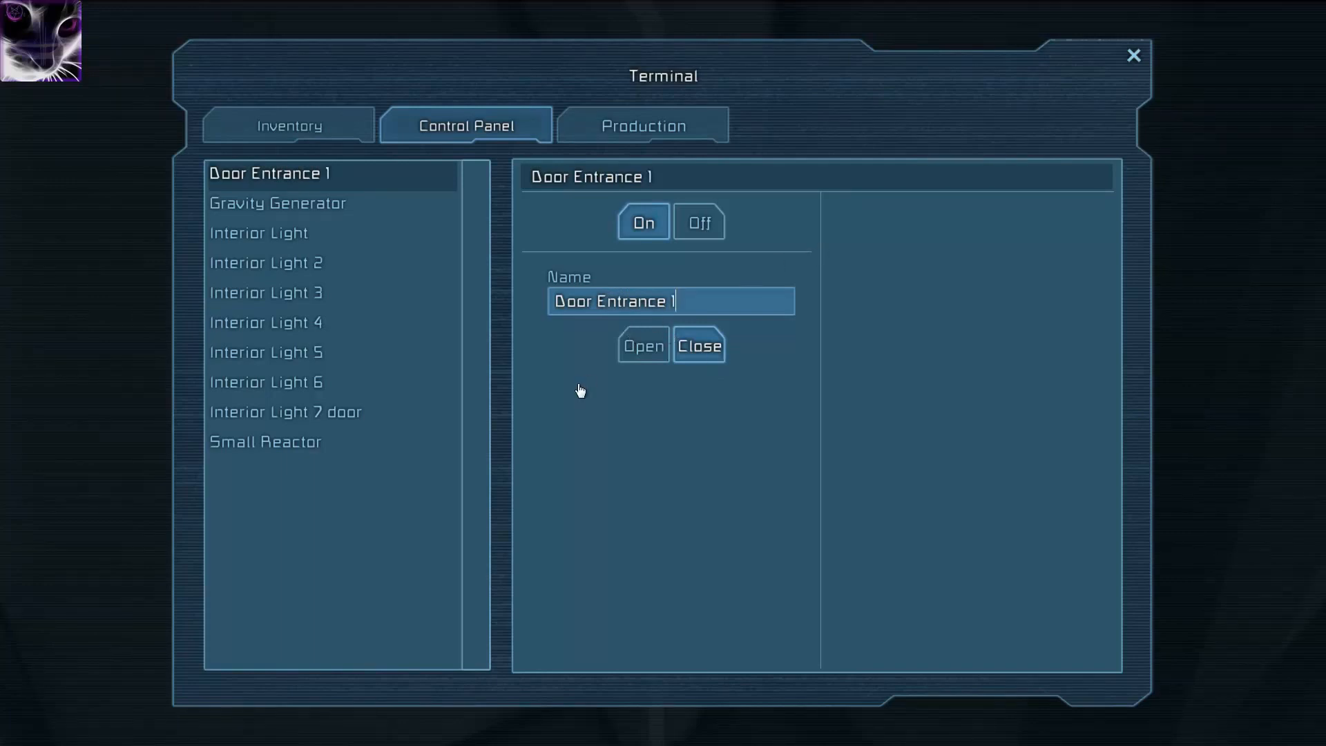
{"action": "mouse_move", "coordinate": [1121, 44]}
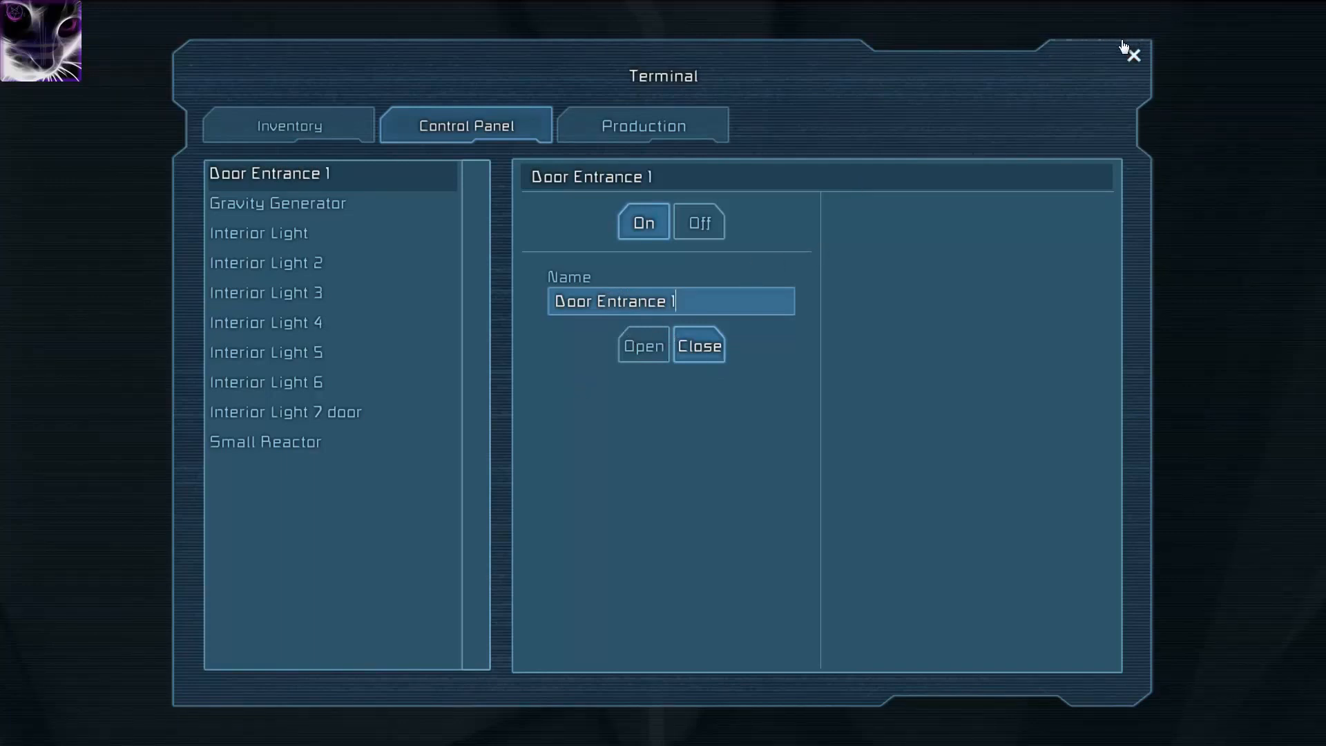
{"action": "left_click", "coordinate": [1133, 55]}
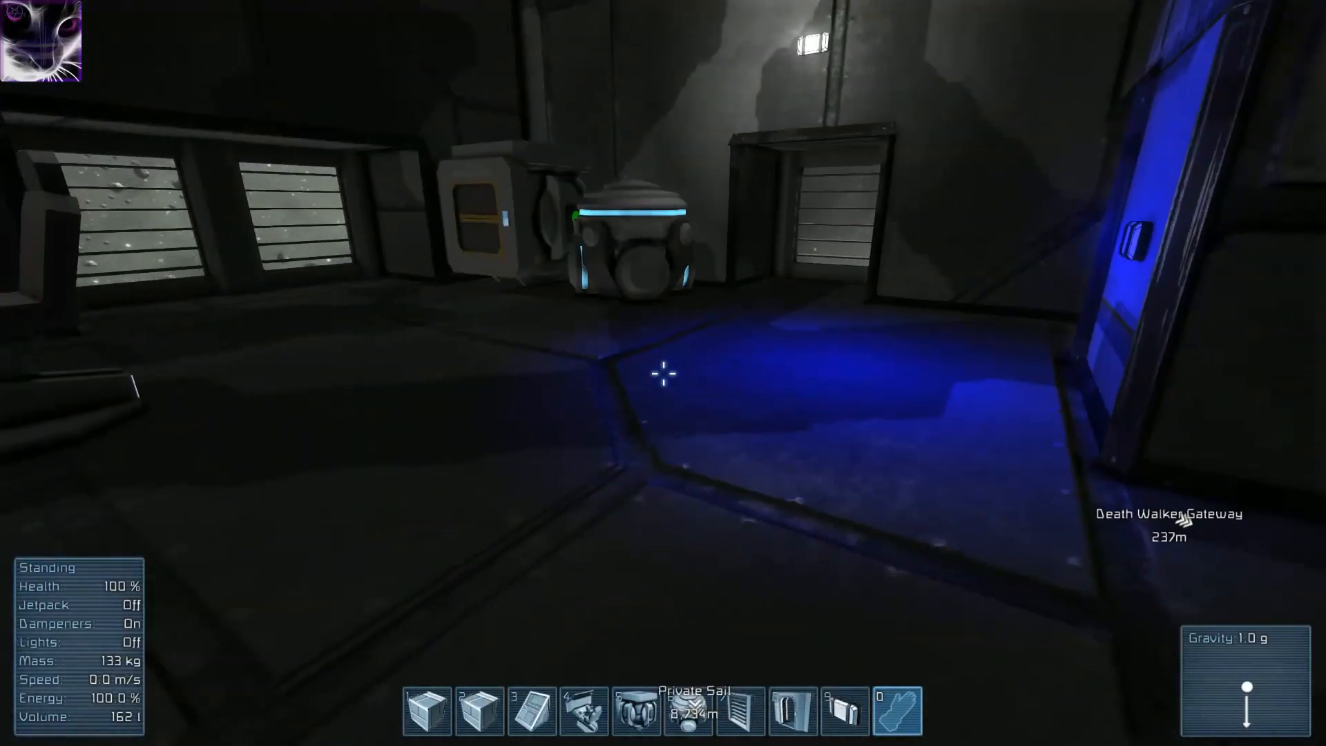
{"action": "mouse_move", "coordinate": [663, 394]}
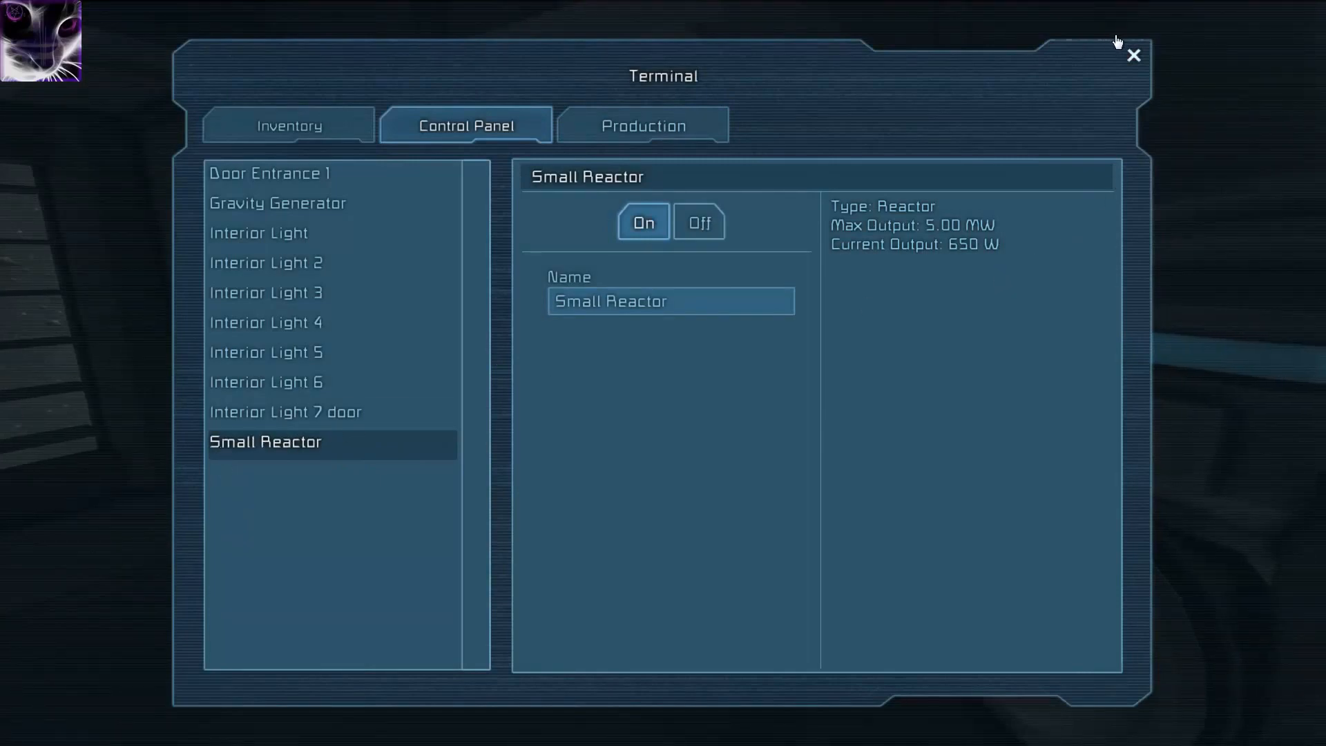
{"action": "left_click", "coordinate": [1132, 53]}
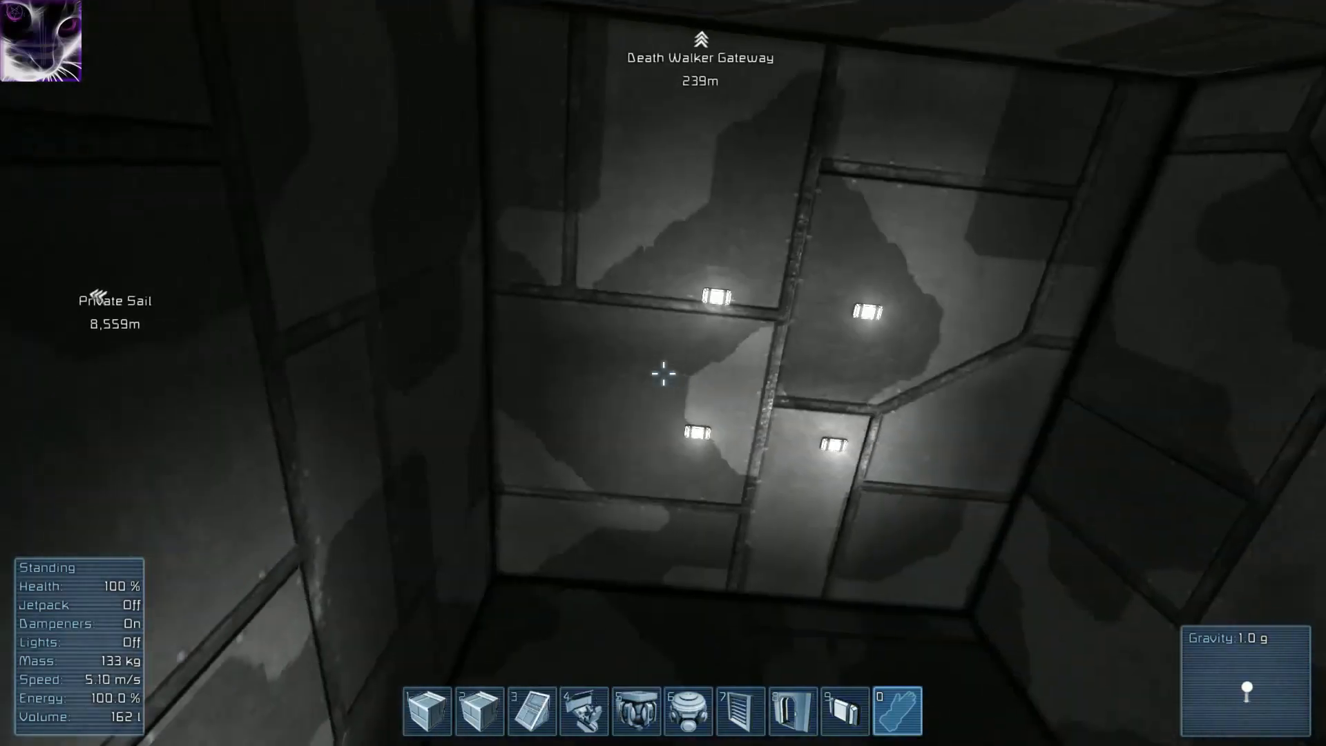
Put Steel Catwalk on the toolbar and jetpack out to place yellow catwalk blocks before the door.
{"action": "key", "text": "g"}
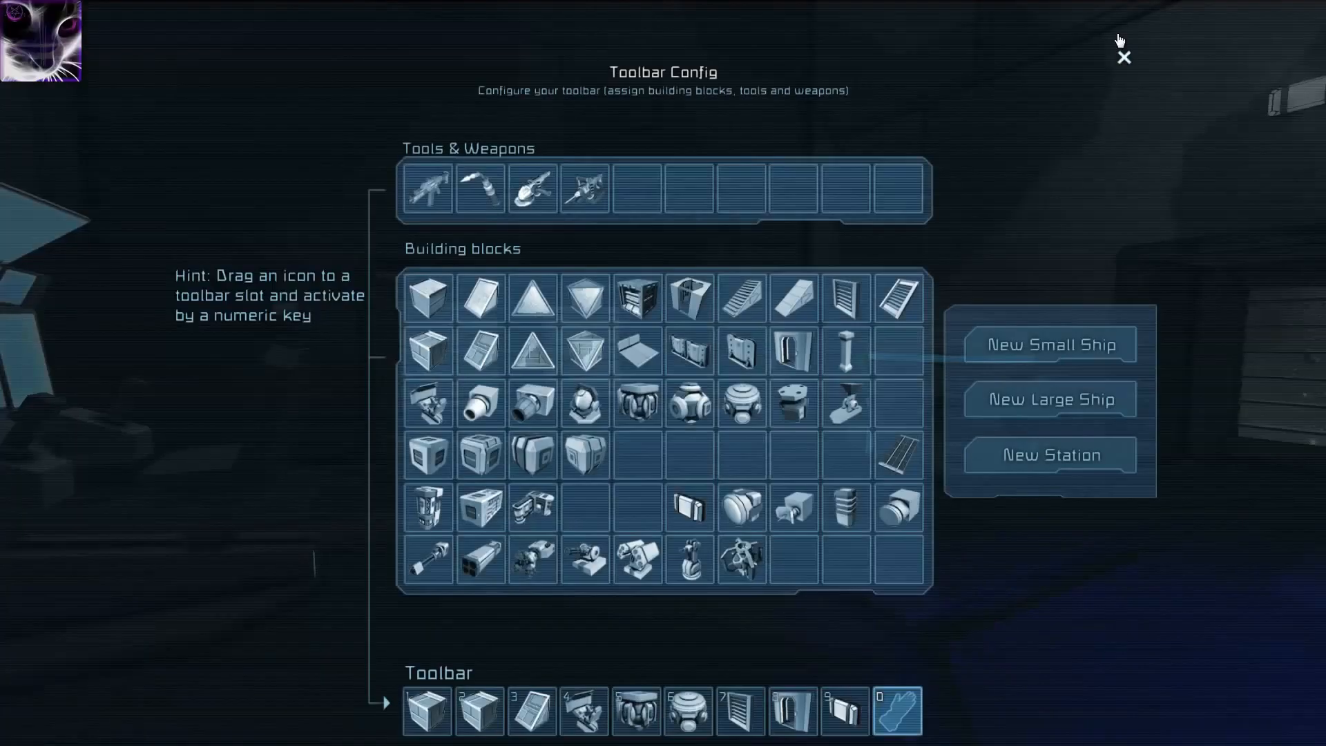
{"action": "left_click", "coordinate": [1124, 58]}
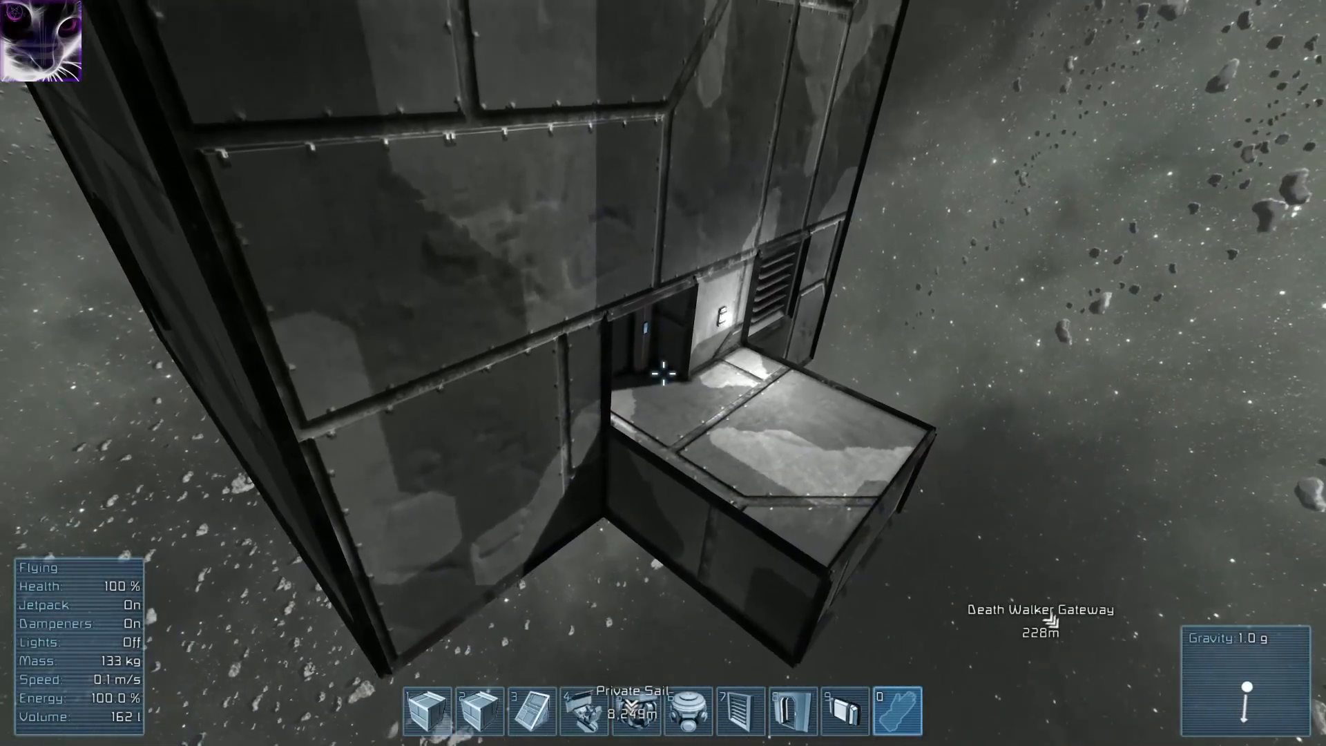
{"action": "key", "text": "g"}
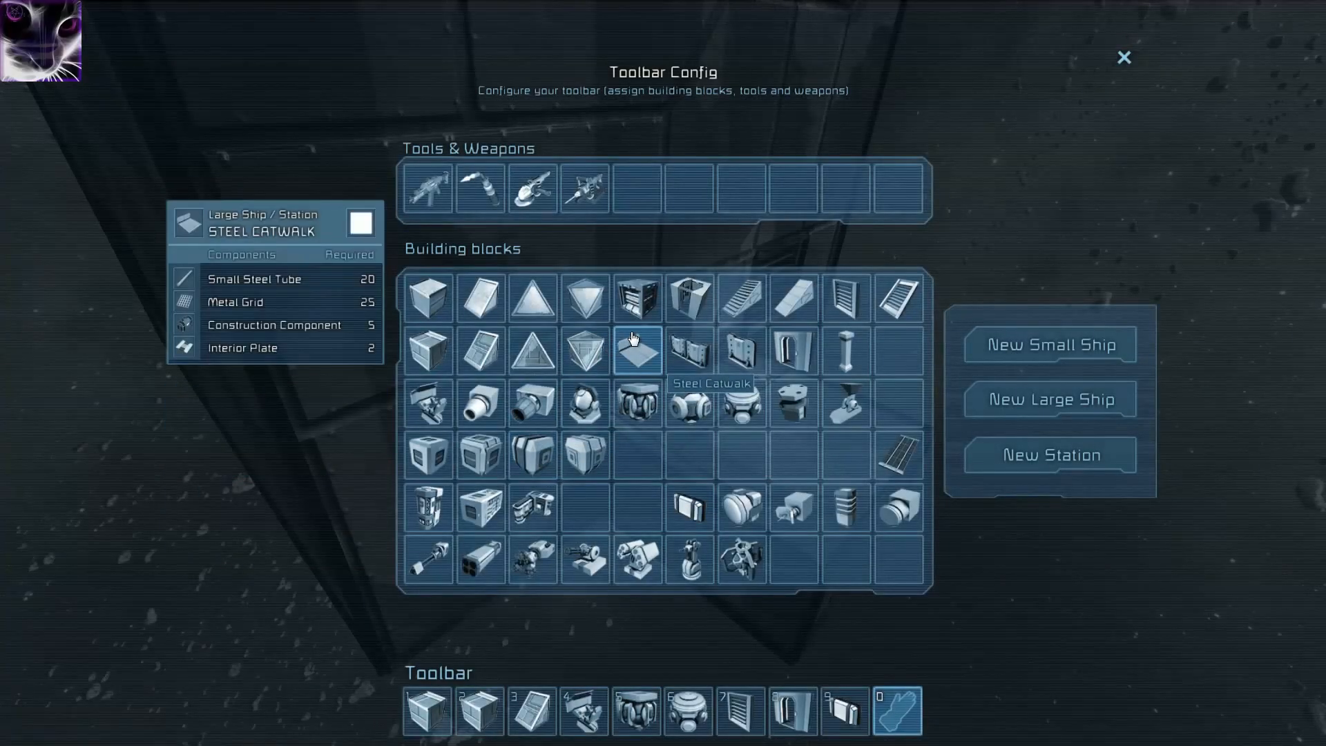
{"action": "left_click", "coordinate": [1122, 55]}
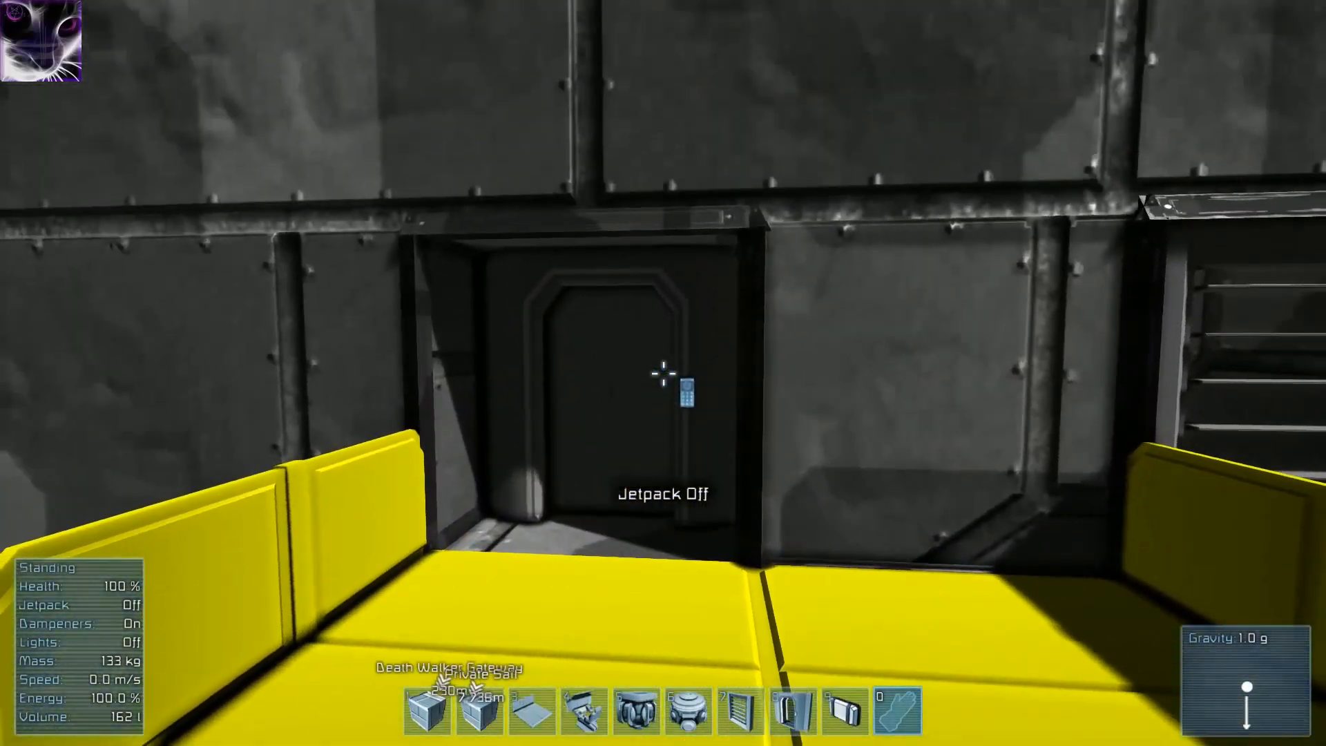
{"action": "key", "text": "J"}
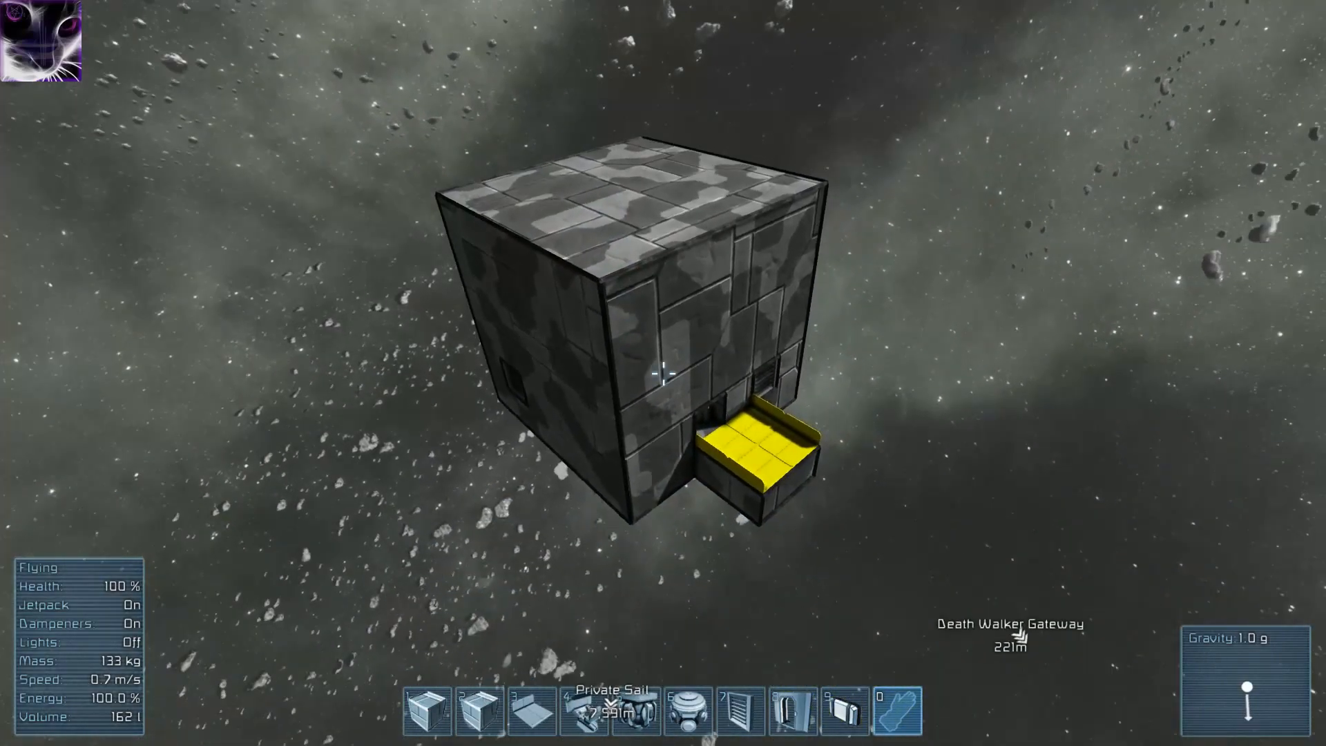
{"action": "key", "text": "g"}
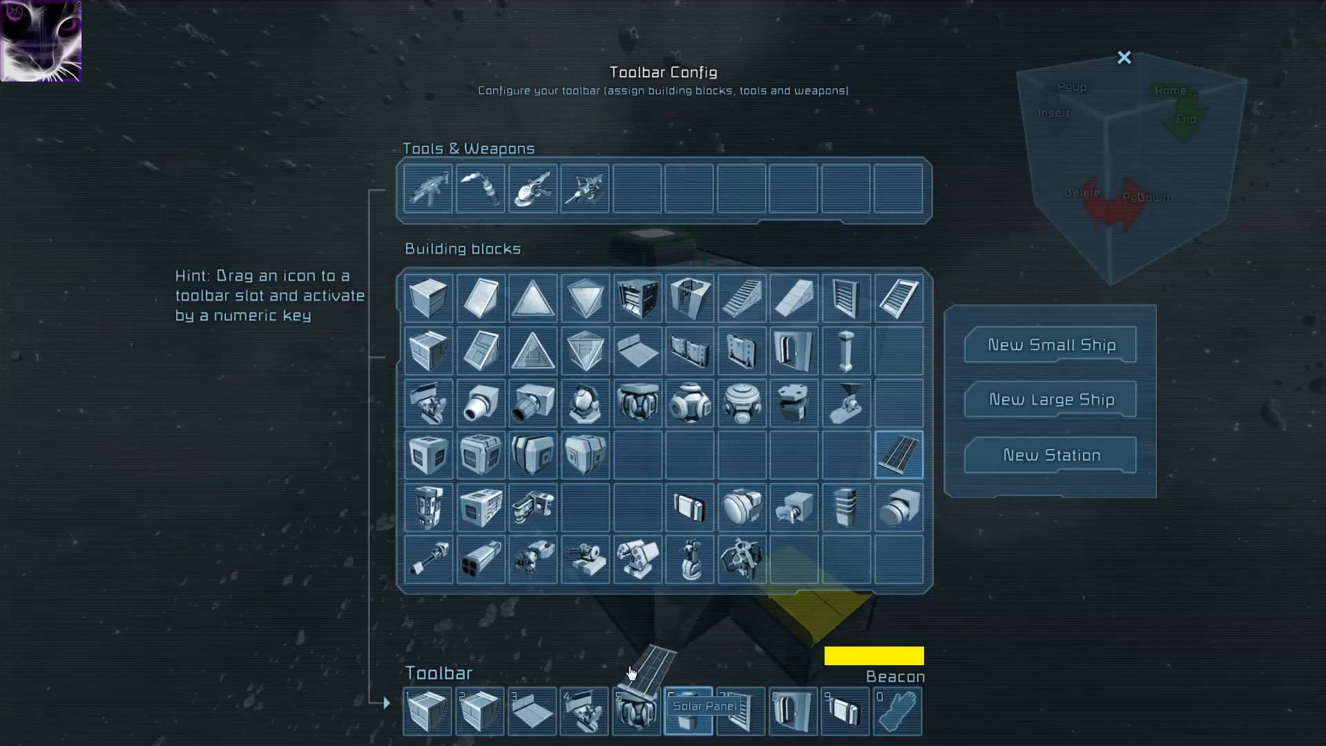
Add Solar Panel and Antenna to the toolbar with white paint, placing them and a beacon on the roof.
{"action": "left_click", "coordinate": [1124, 55]}
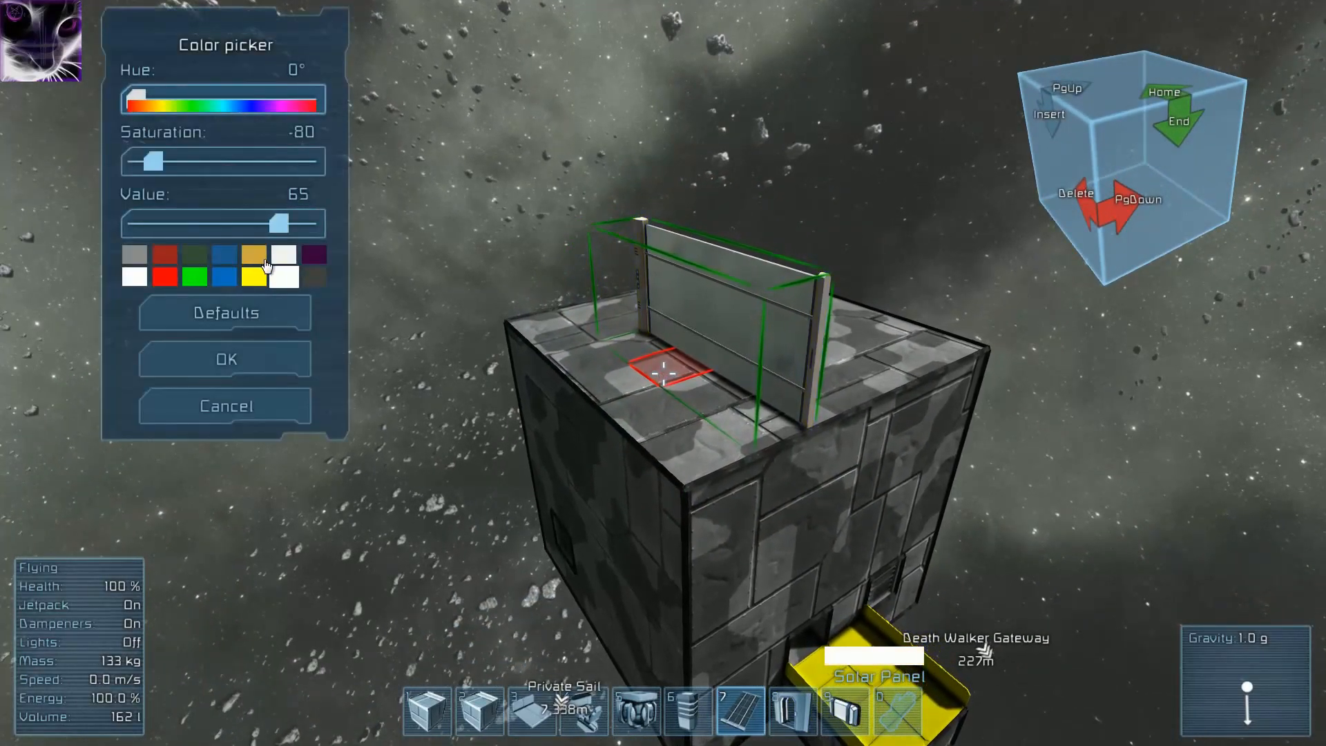
{"action": "left_click", "coordinate": [225, 359]}
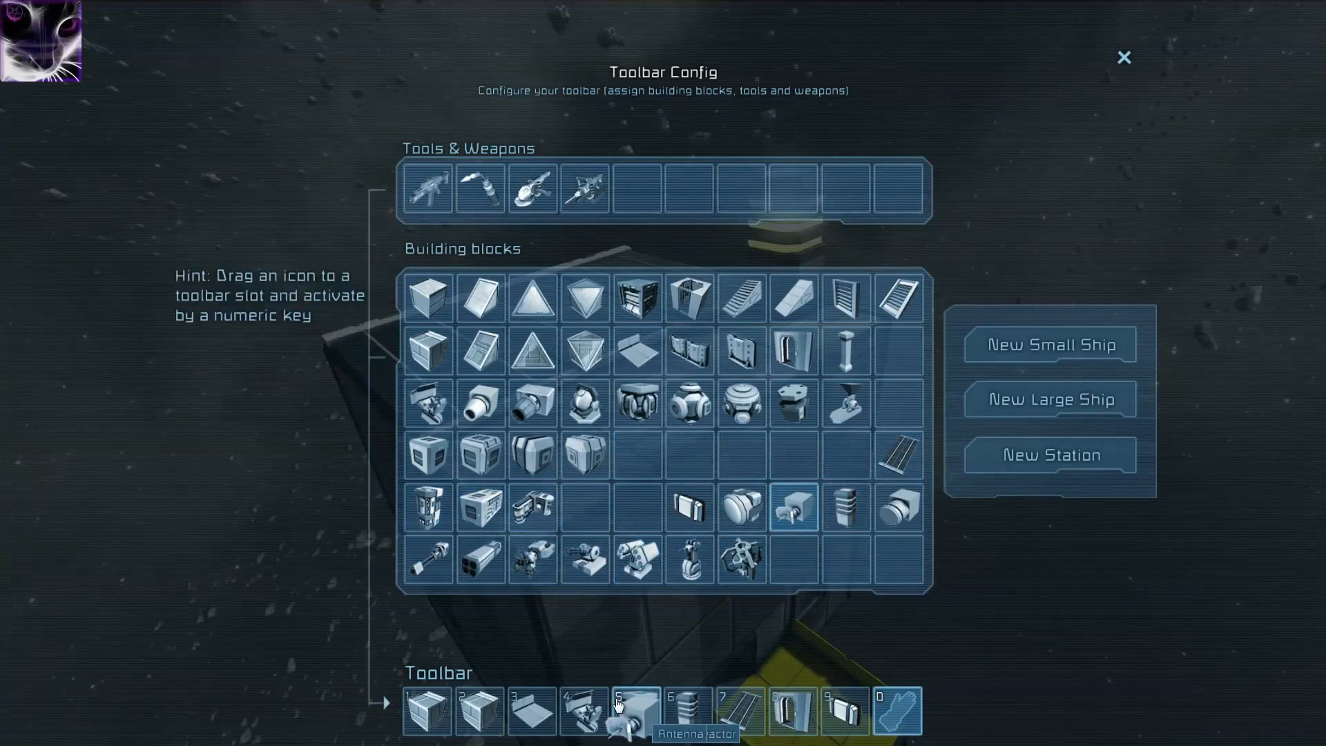
{"action": "left_click", "coordinate": [1121, 55]}
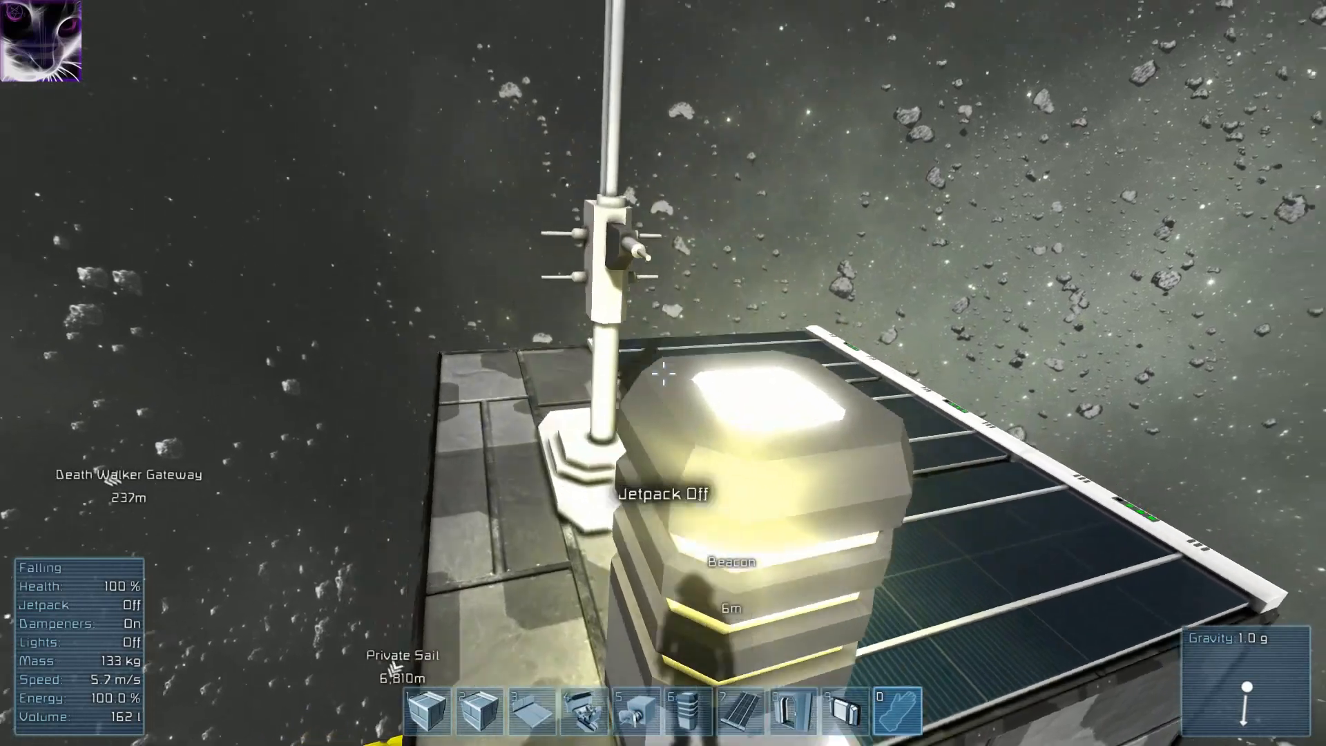
Rename the beacon to 'Test House' in the control panel, then jetpack back out.
{"action": "key", "text": "j"}
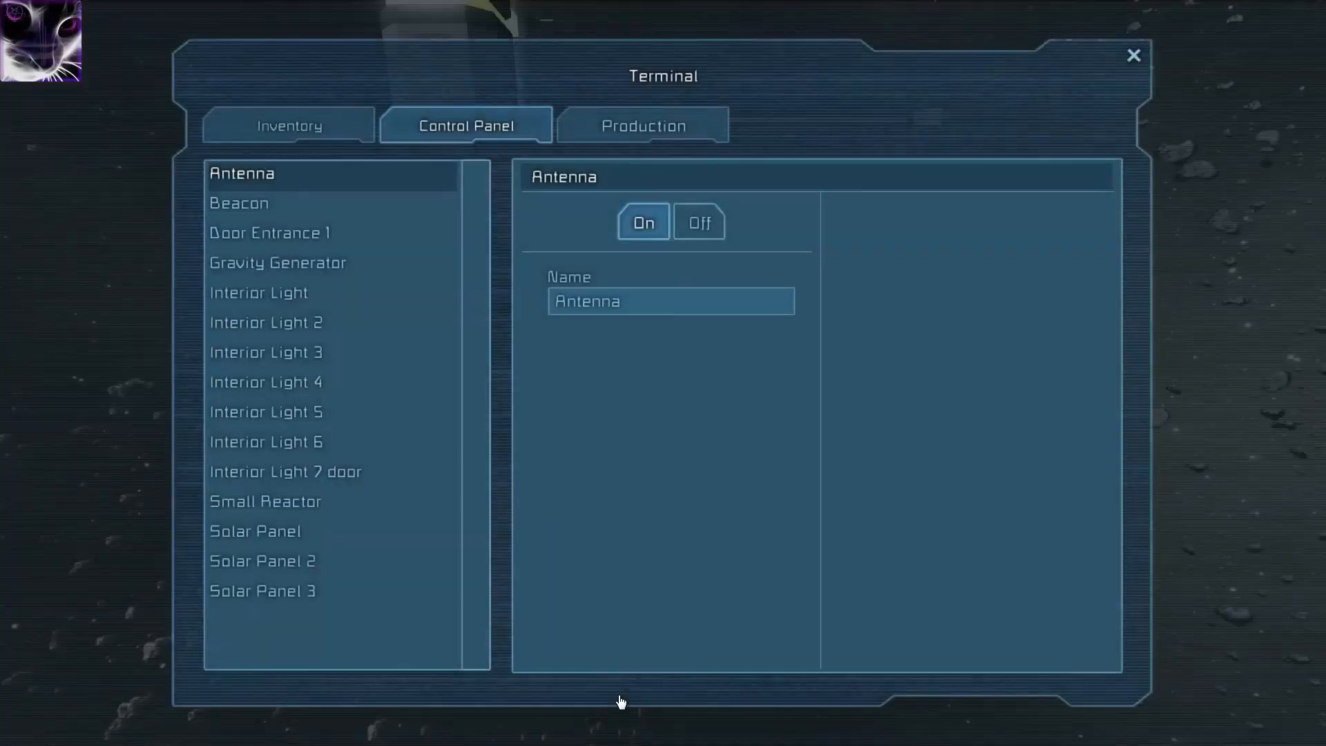
{"action": "left_click", "coordinate": [251, 203]}
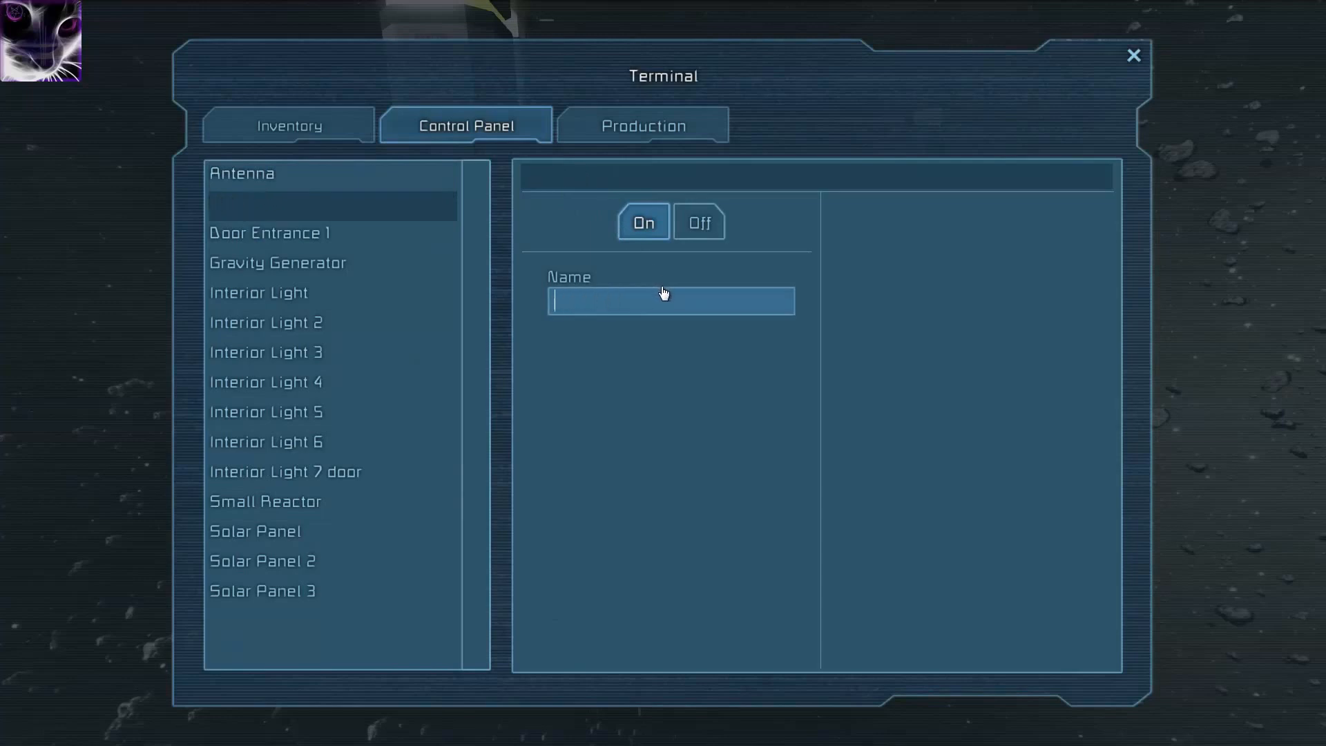
{"action": "type", "text": "Test House"}
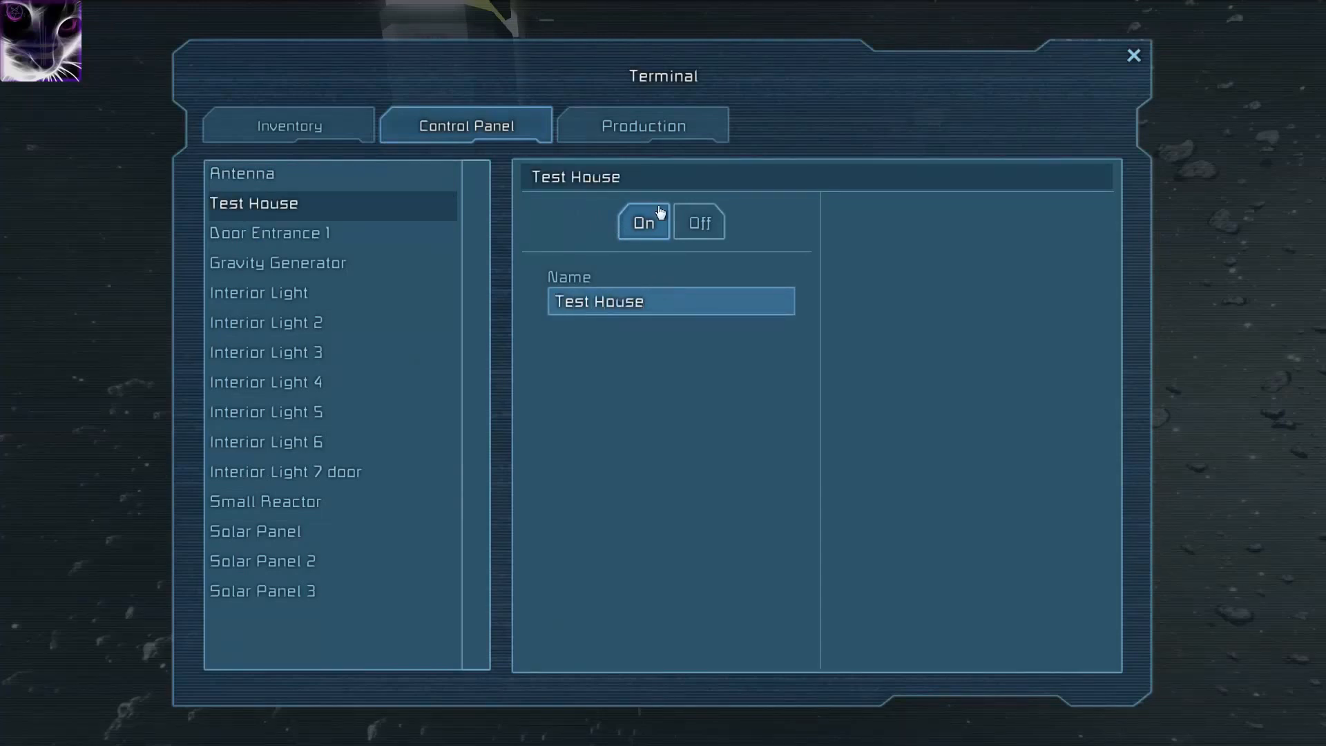
{"action": "left_click", "coordinate": [243, 174]}
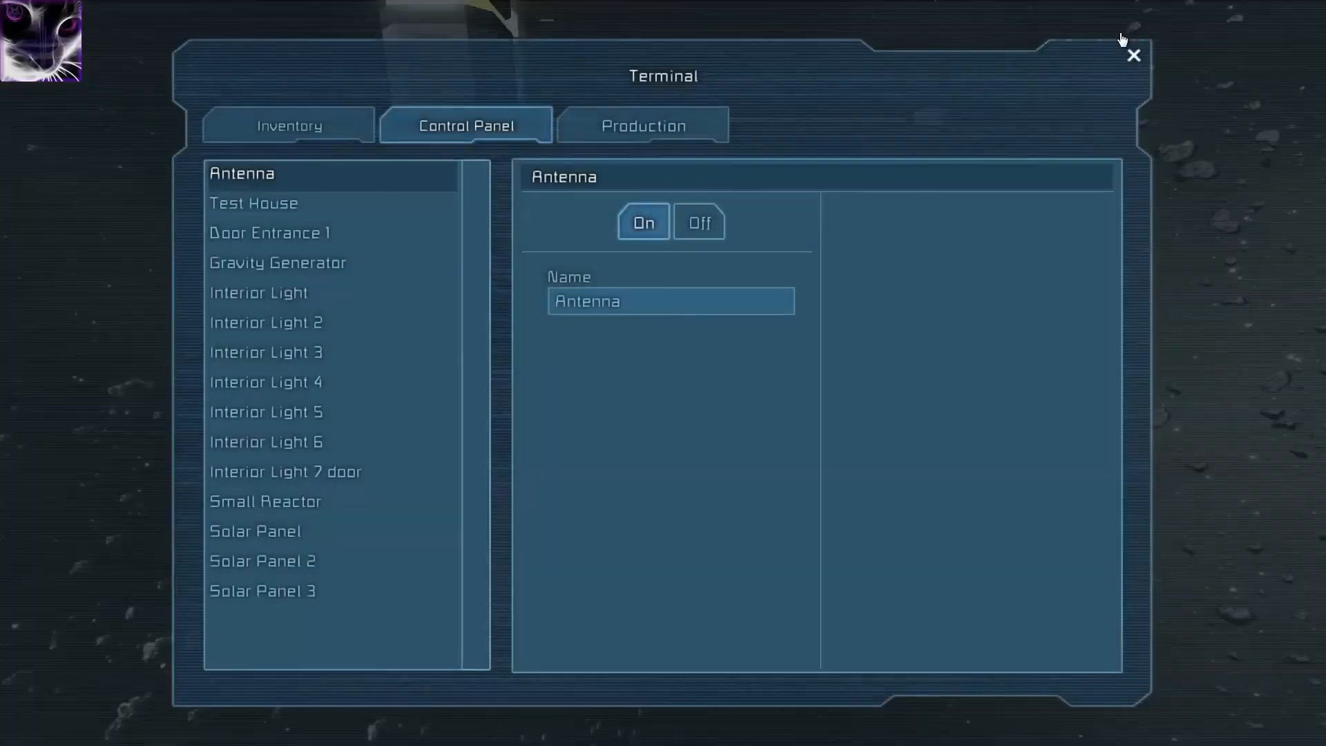
{"action": "left_click", "coordinate": [1134, 55]}
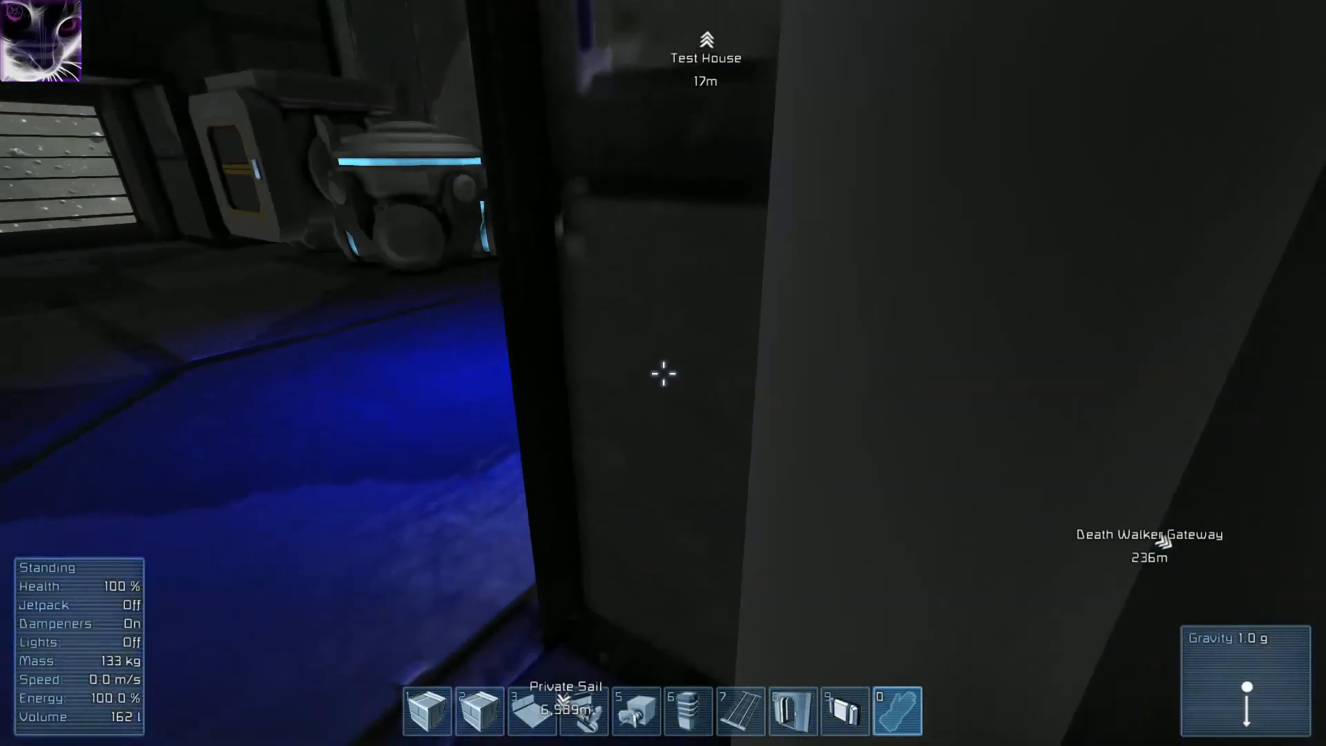
{"action": "key", "text": "J"}
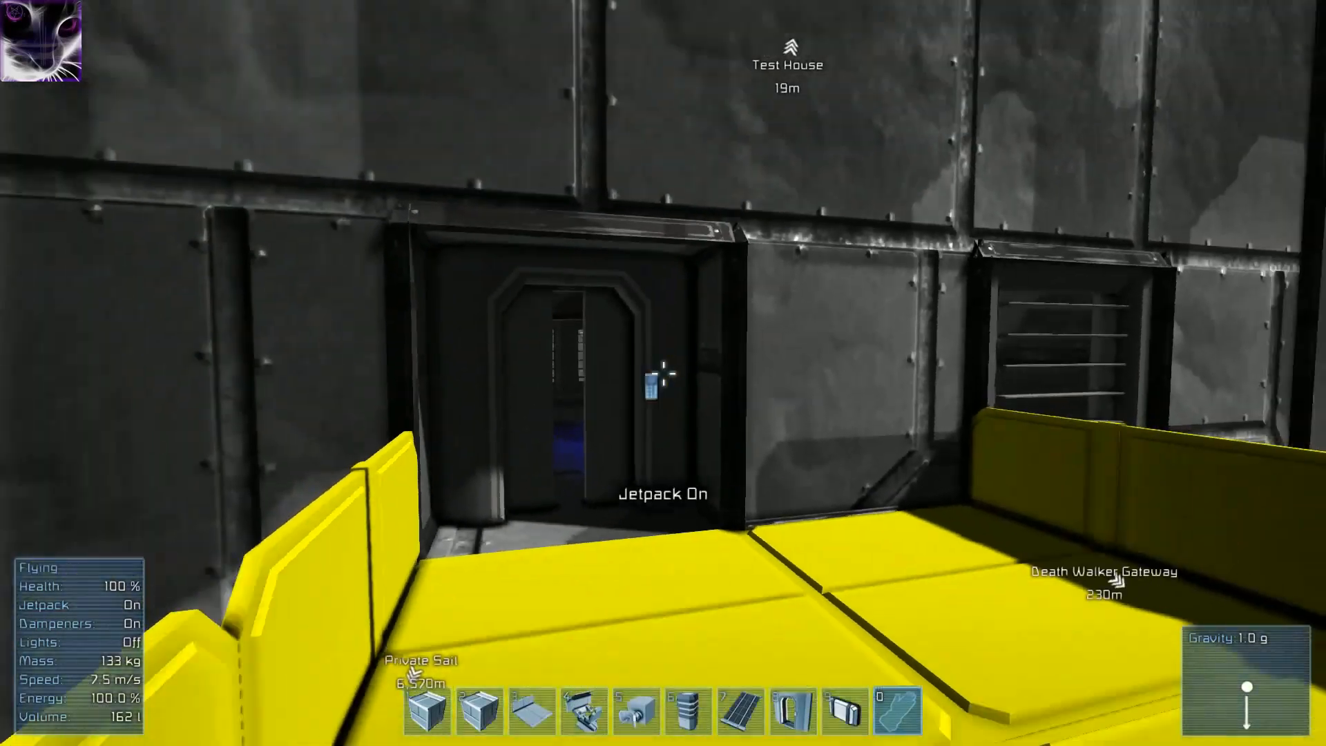